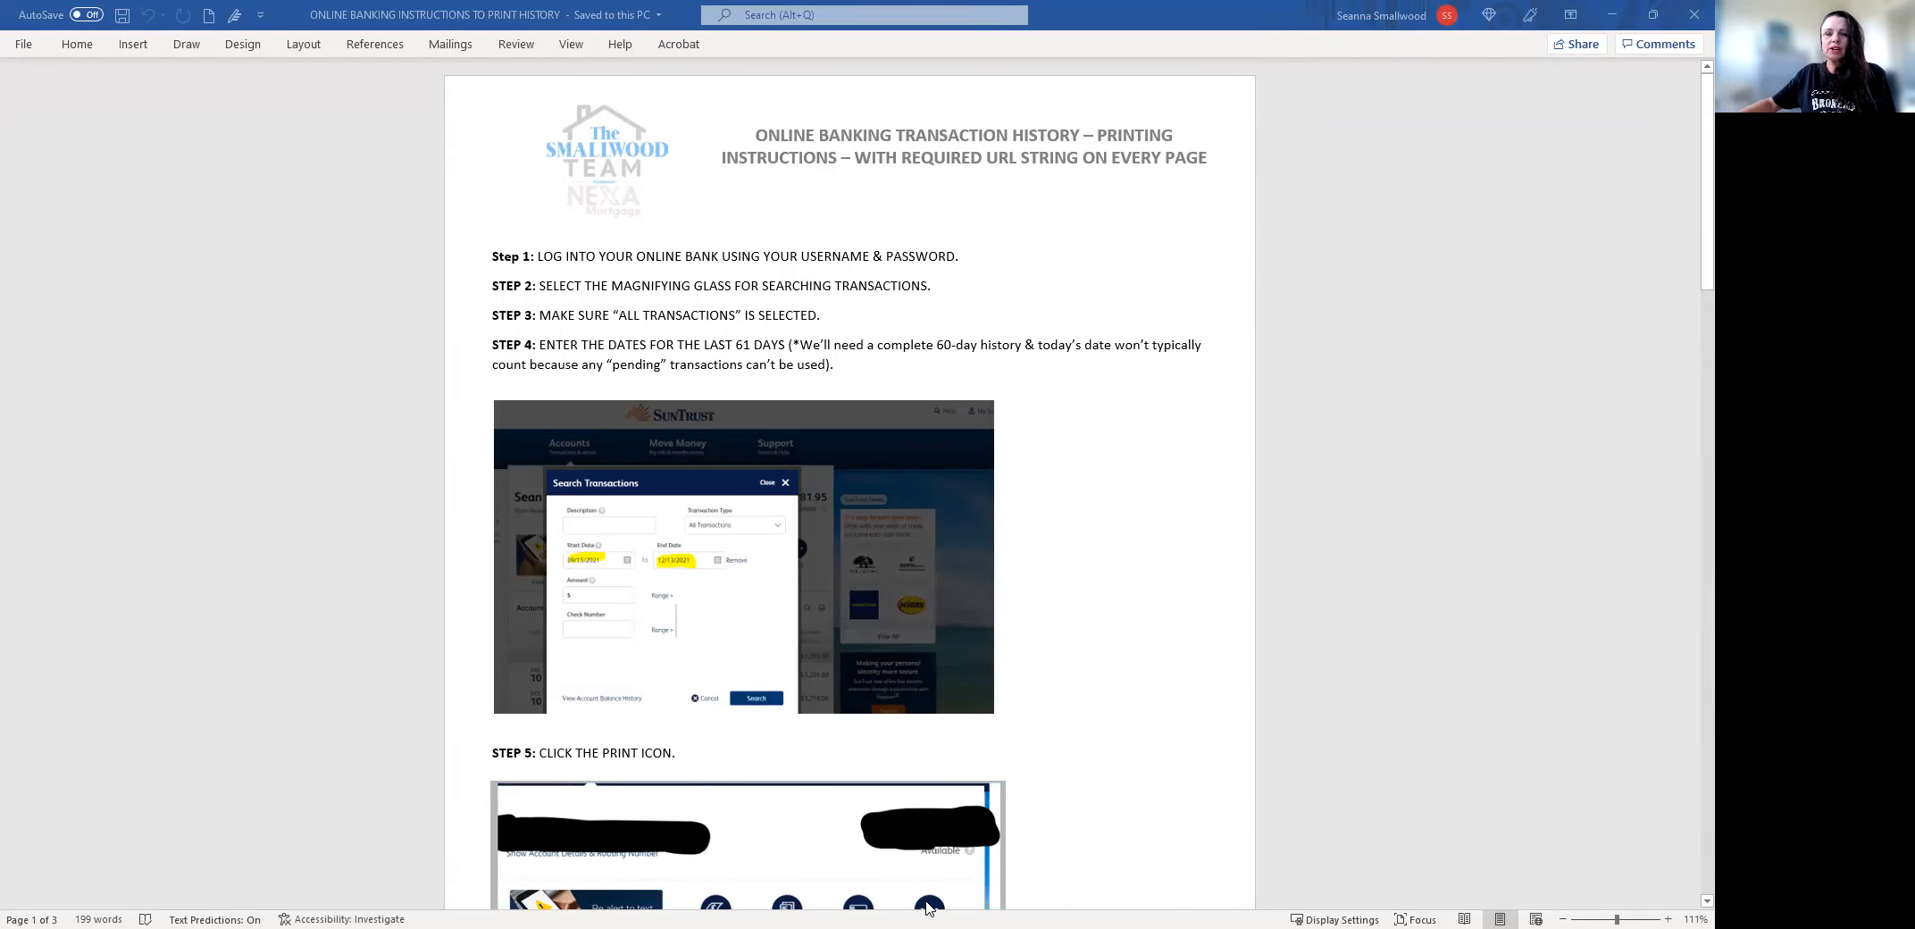
{"action": "mouse_move", "coordinate": [632, 625]}
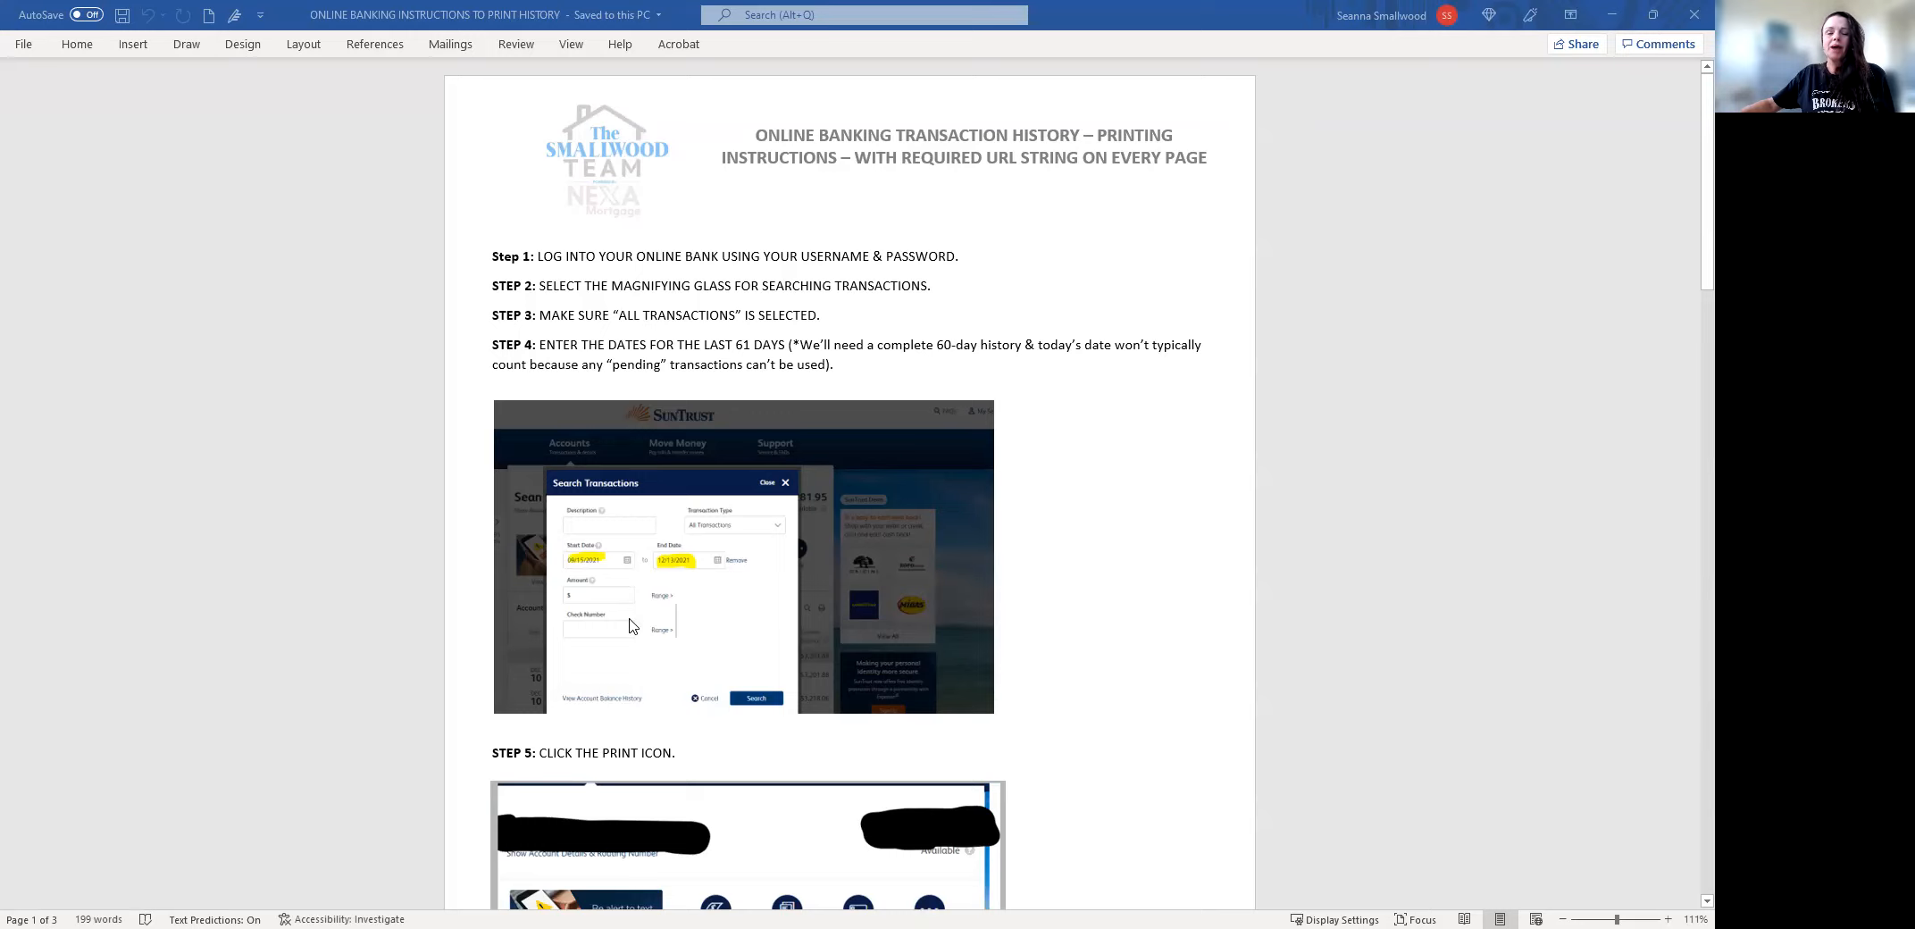
{"action": "mouse_move", "coordinate": [1001, 483]}
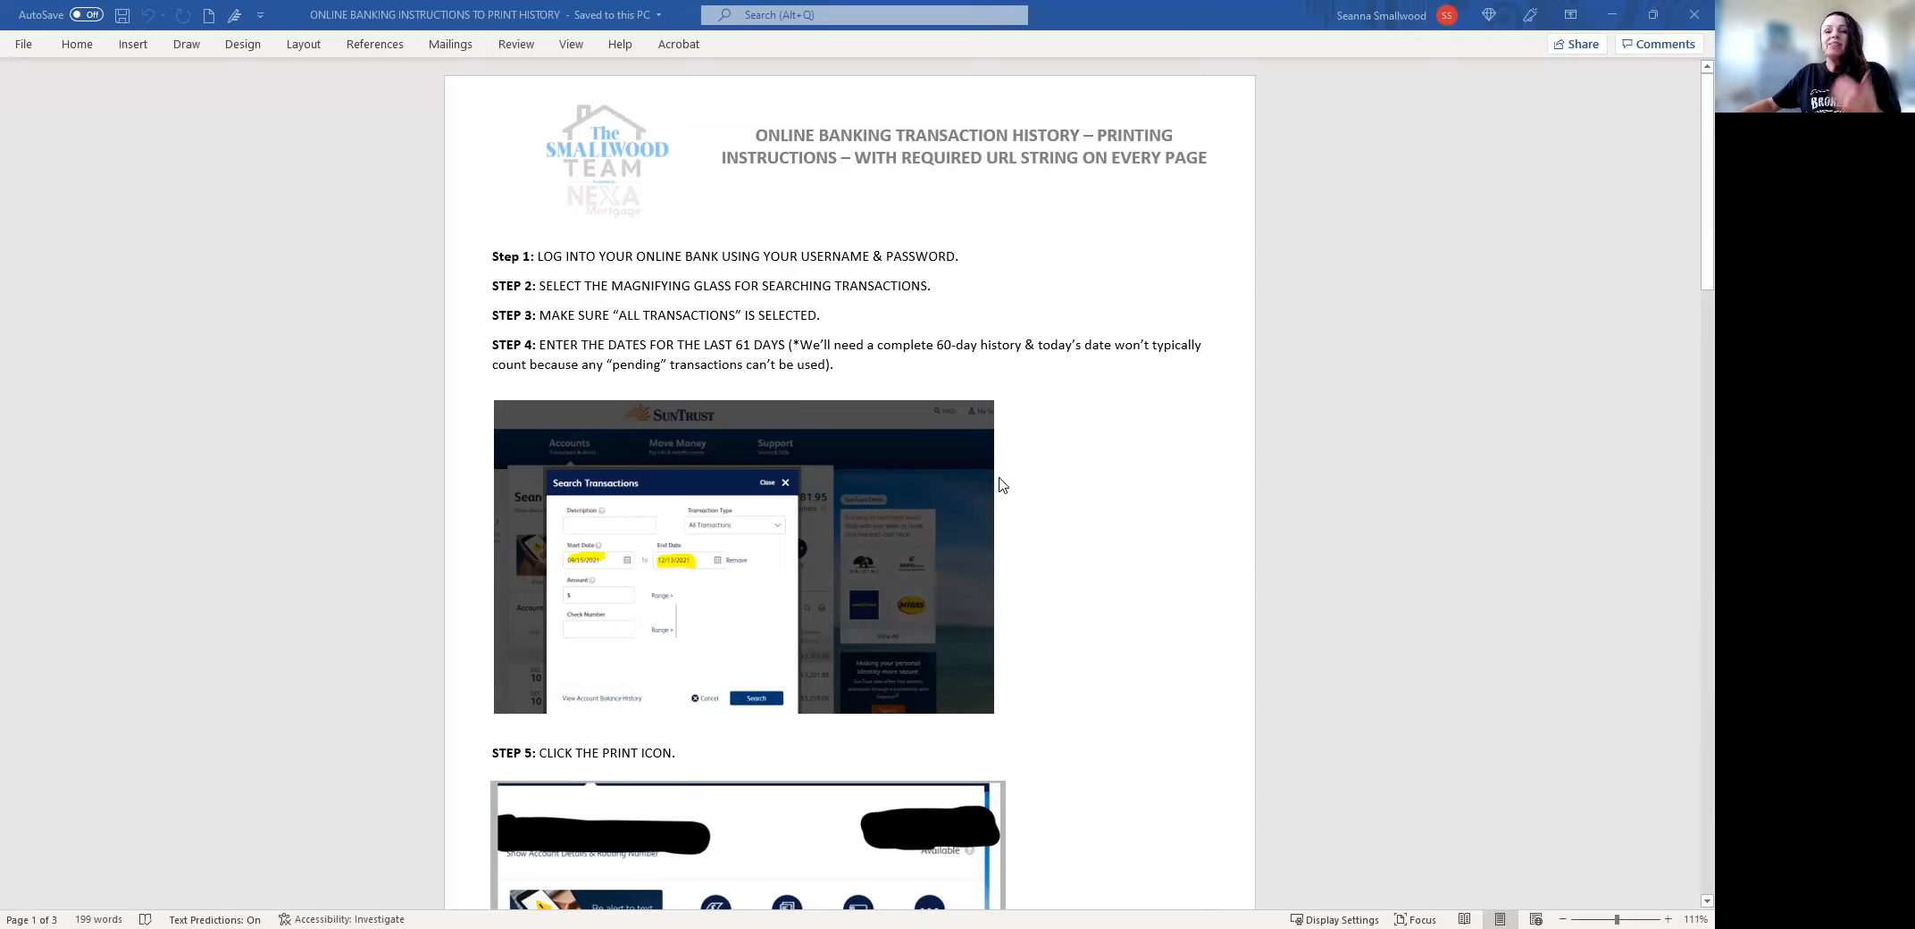
{"action": "mouse_move", "coordinate": [900, 446]}
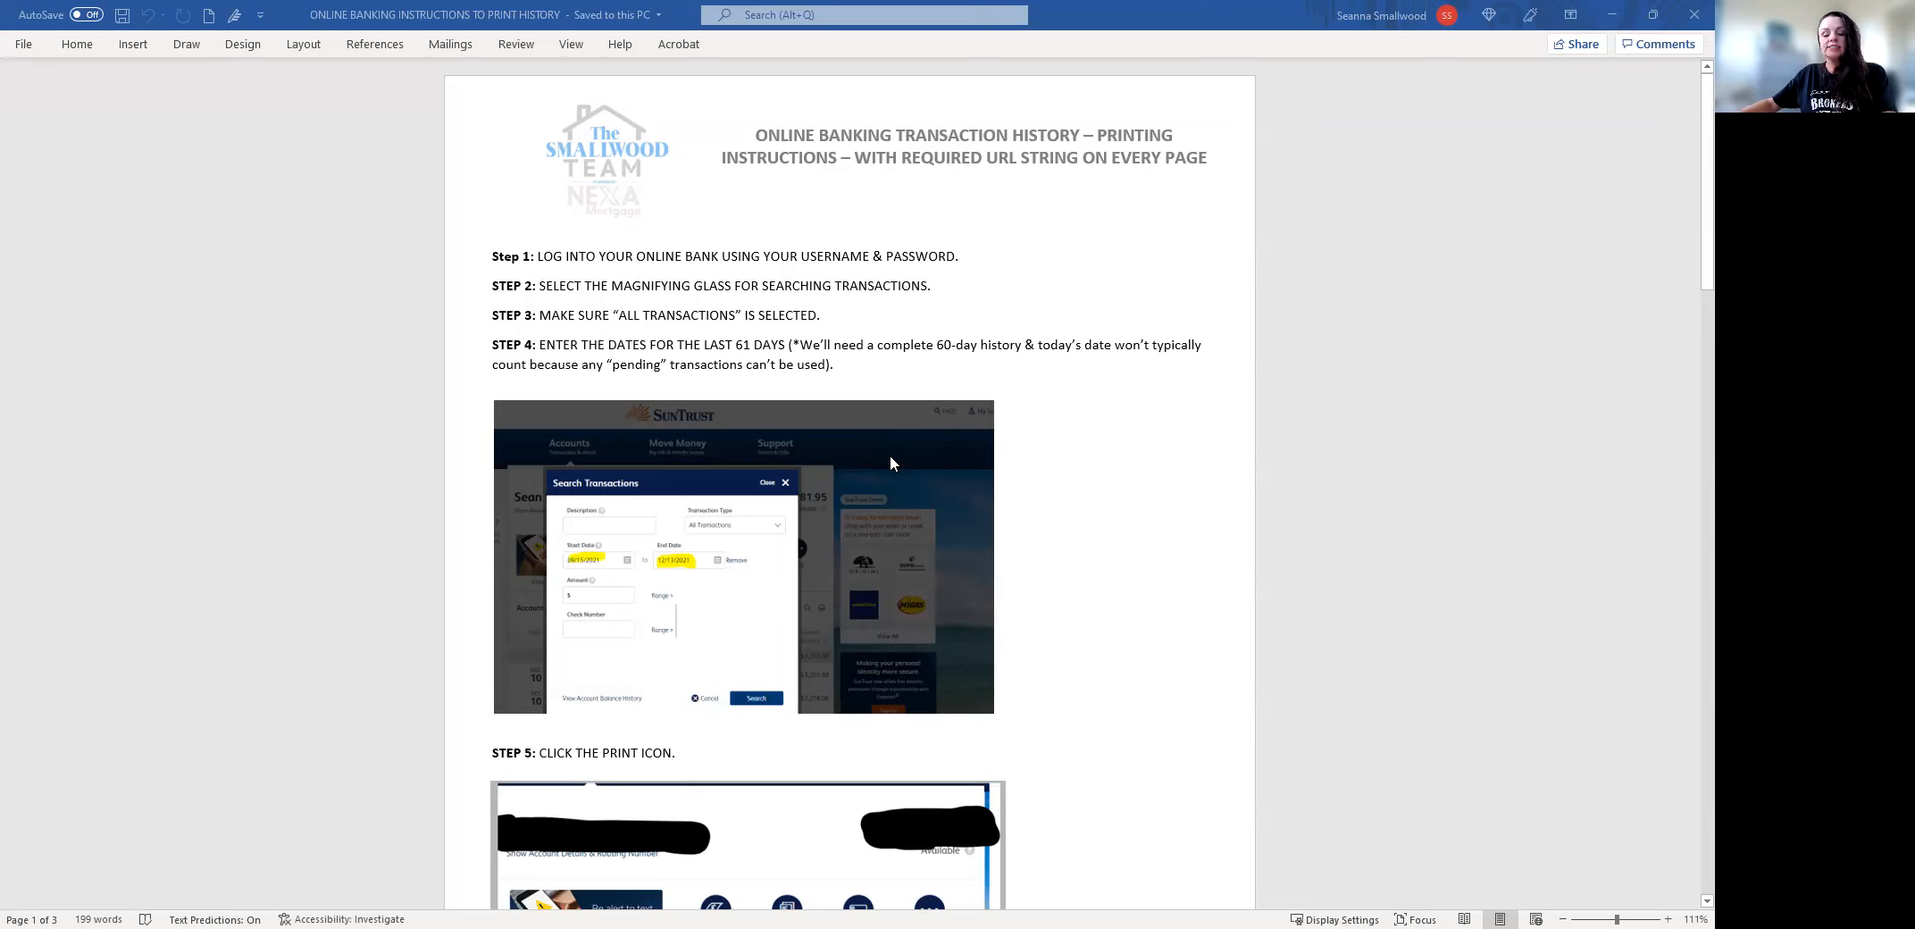
{"action": "mouse_move", "coordinate": [878, 456]}
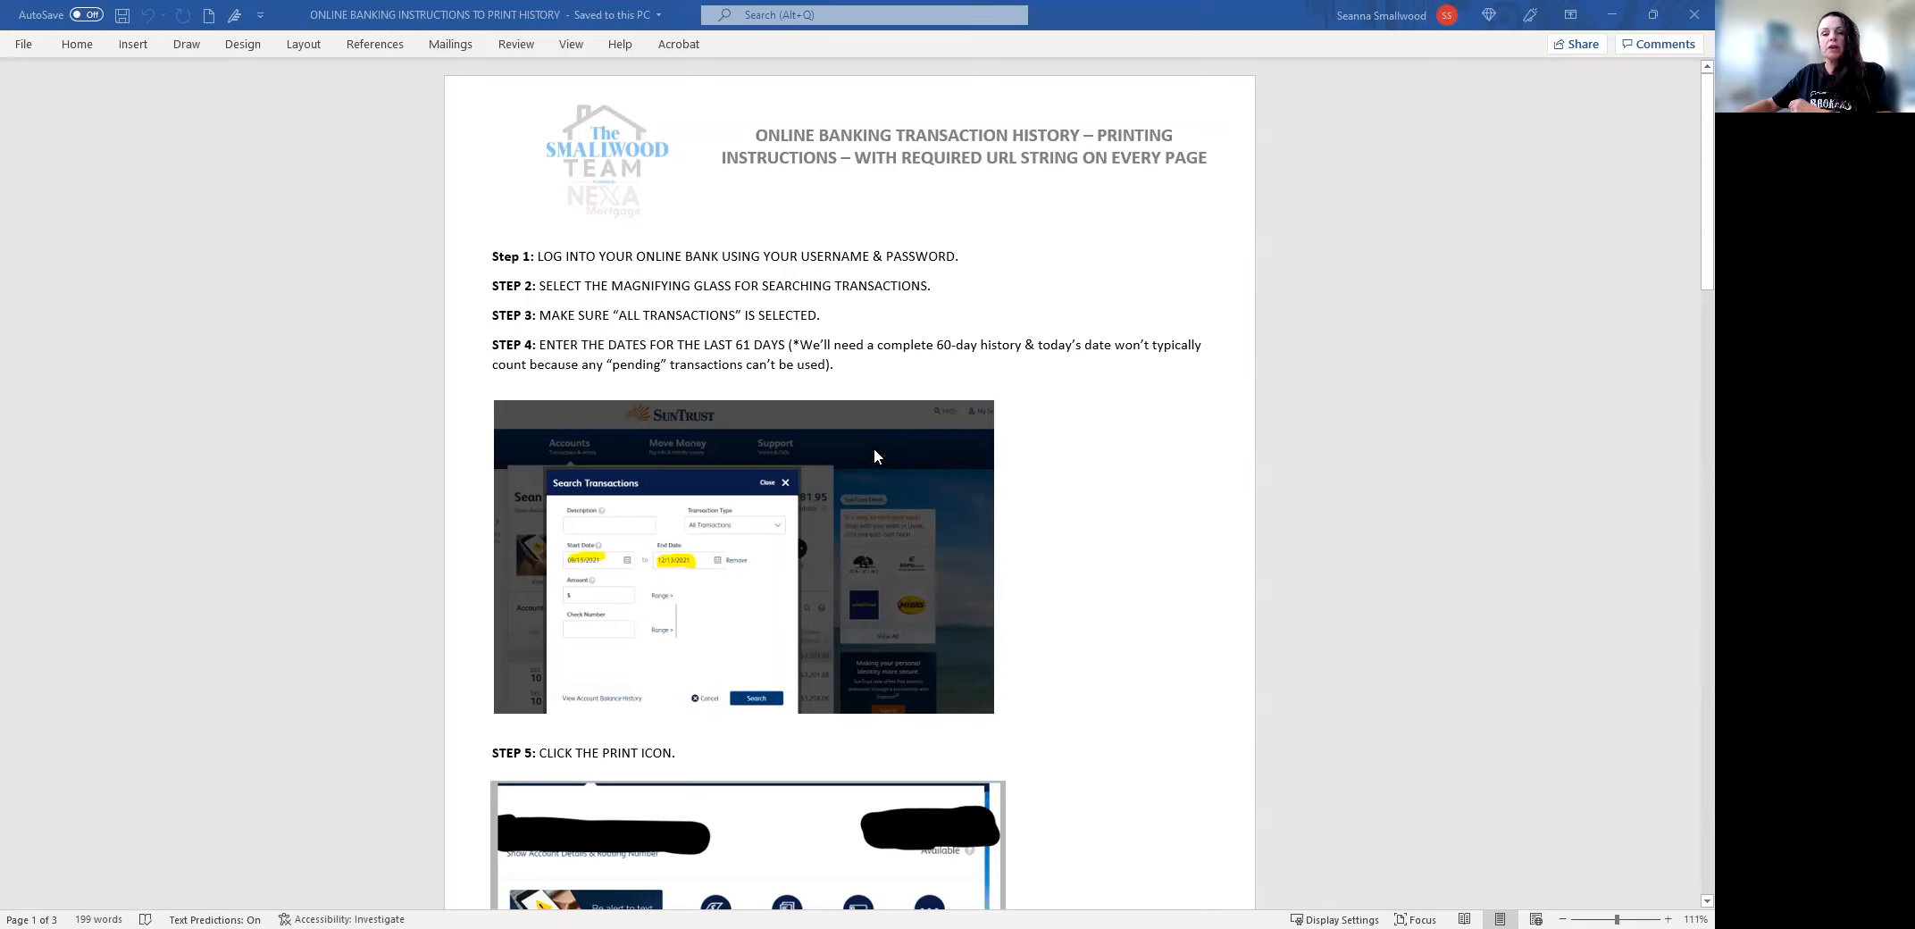
{"action": "mouse_move", "coordinate": [707, 475]}
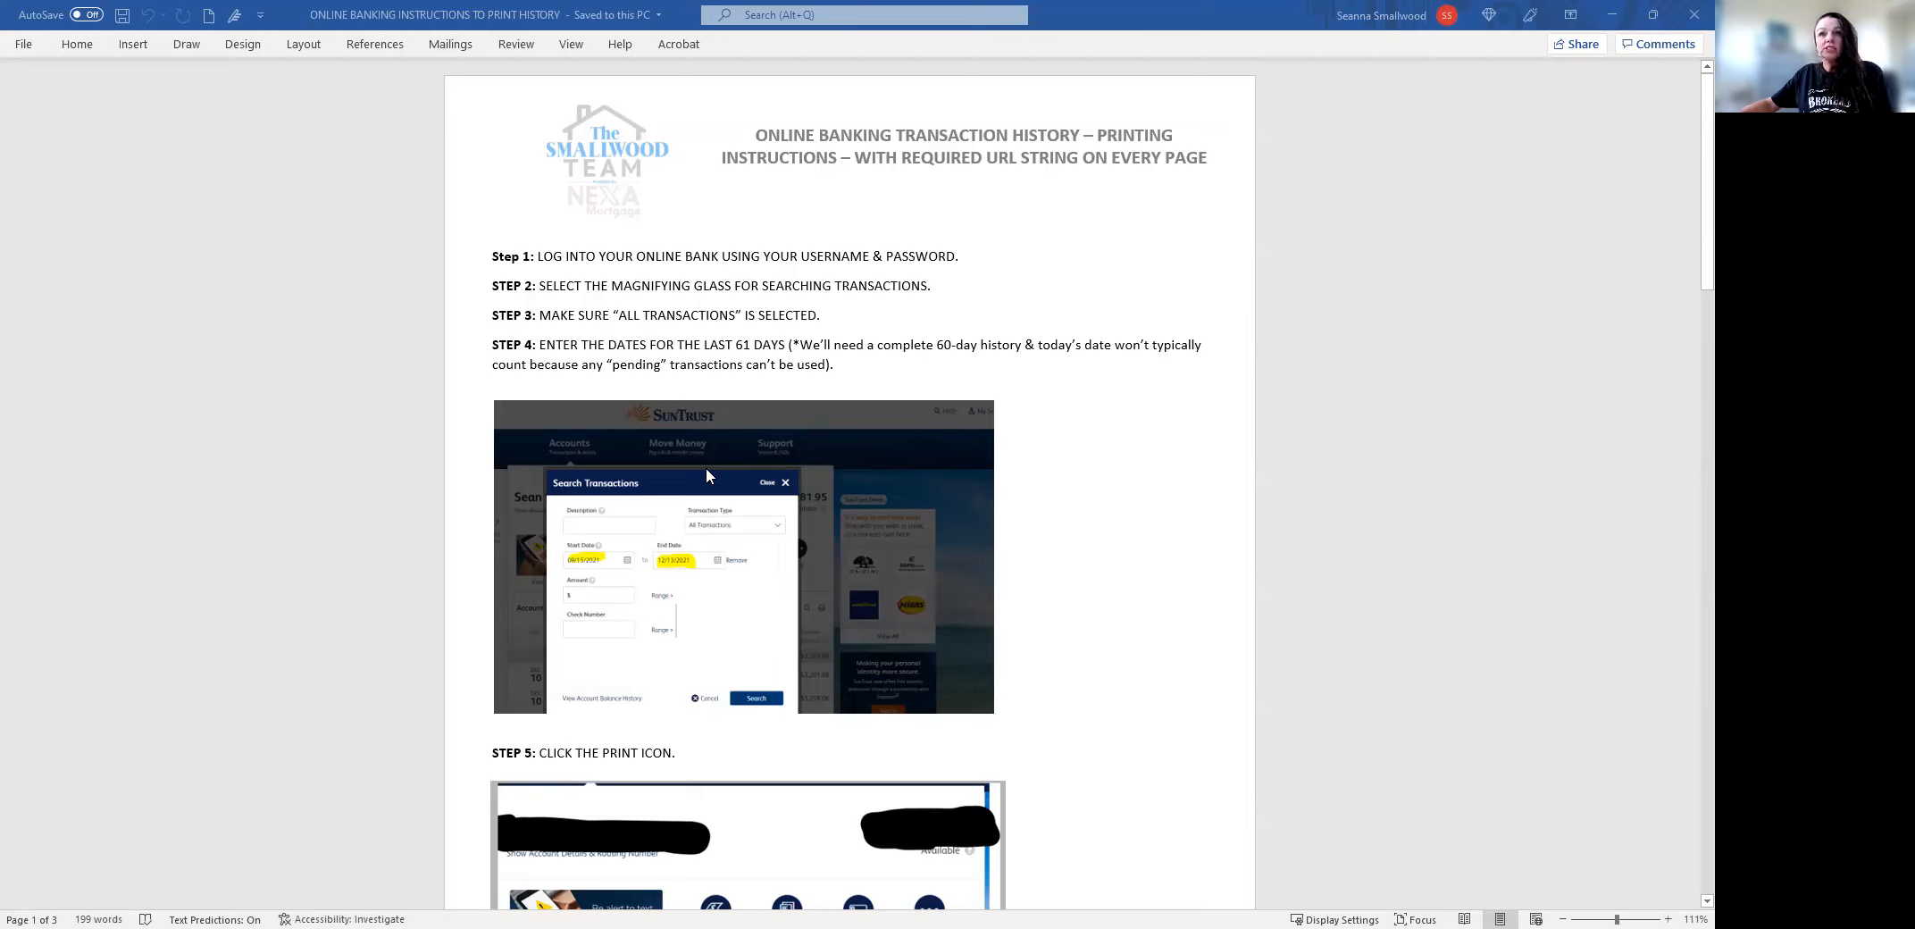
{"action": "mouse_move", "coordinate": [592, 410]}
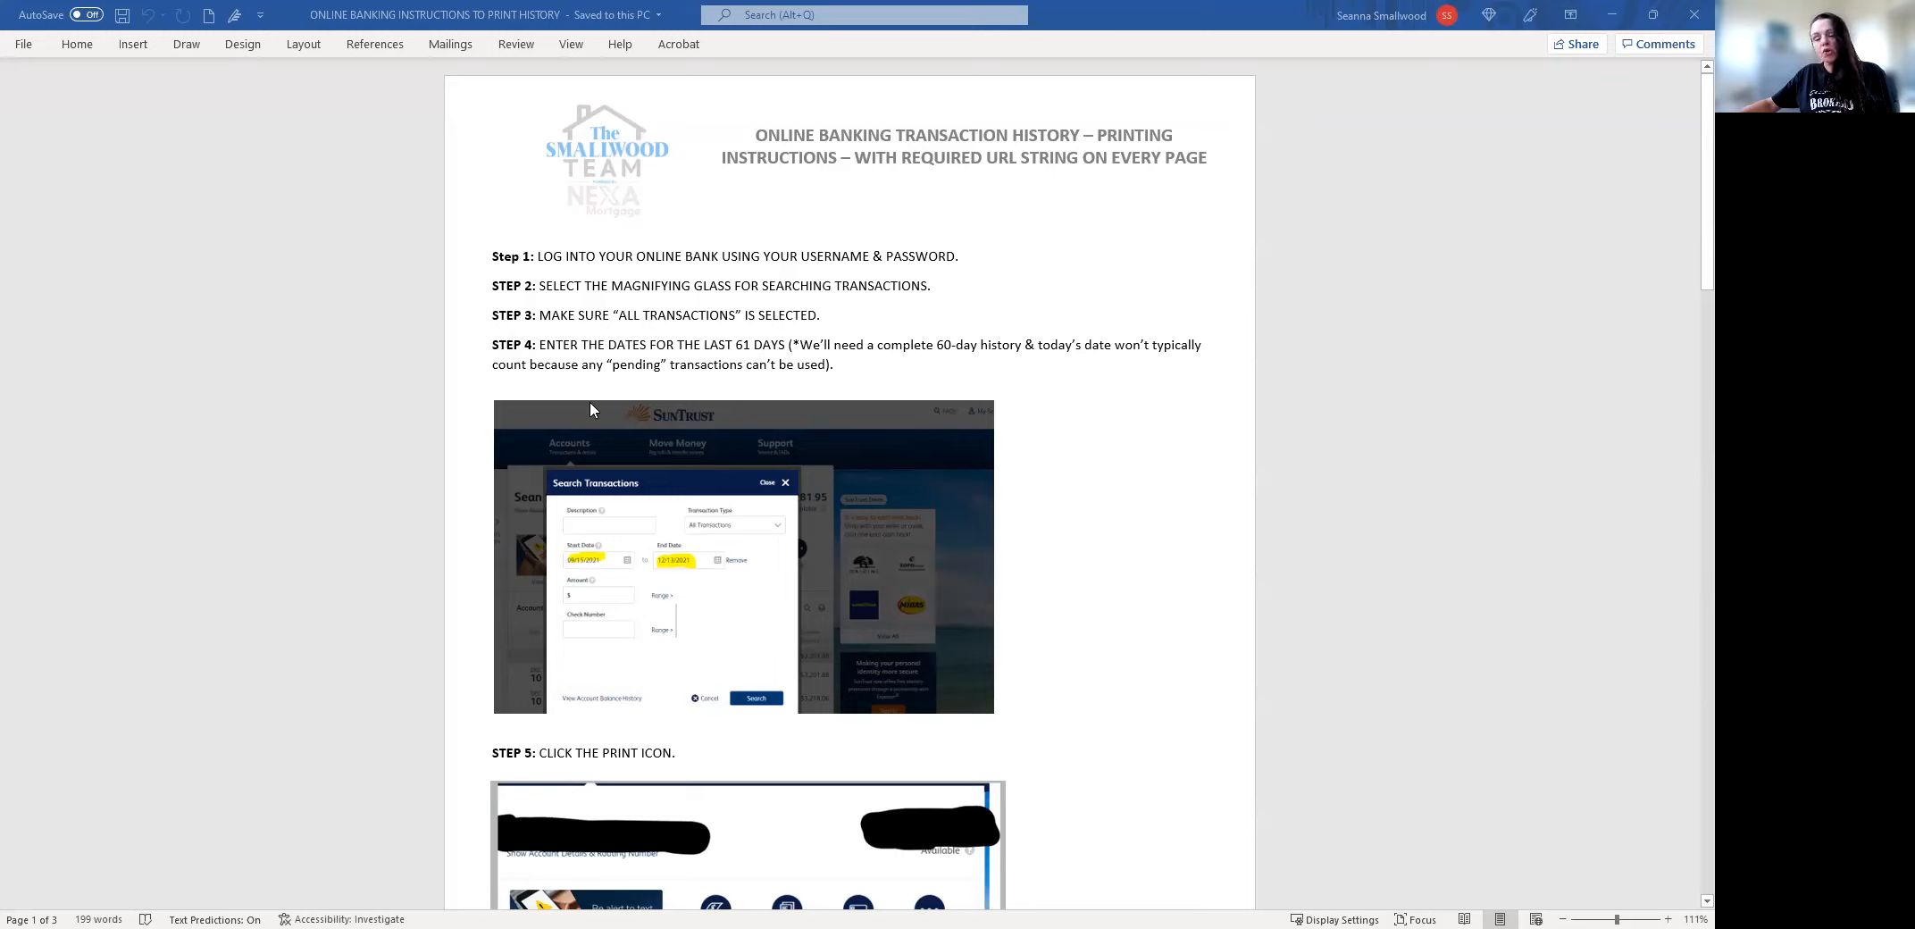
{"action": "mouse_move", "coordinate": [814, 238]}
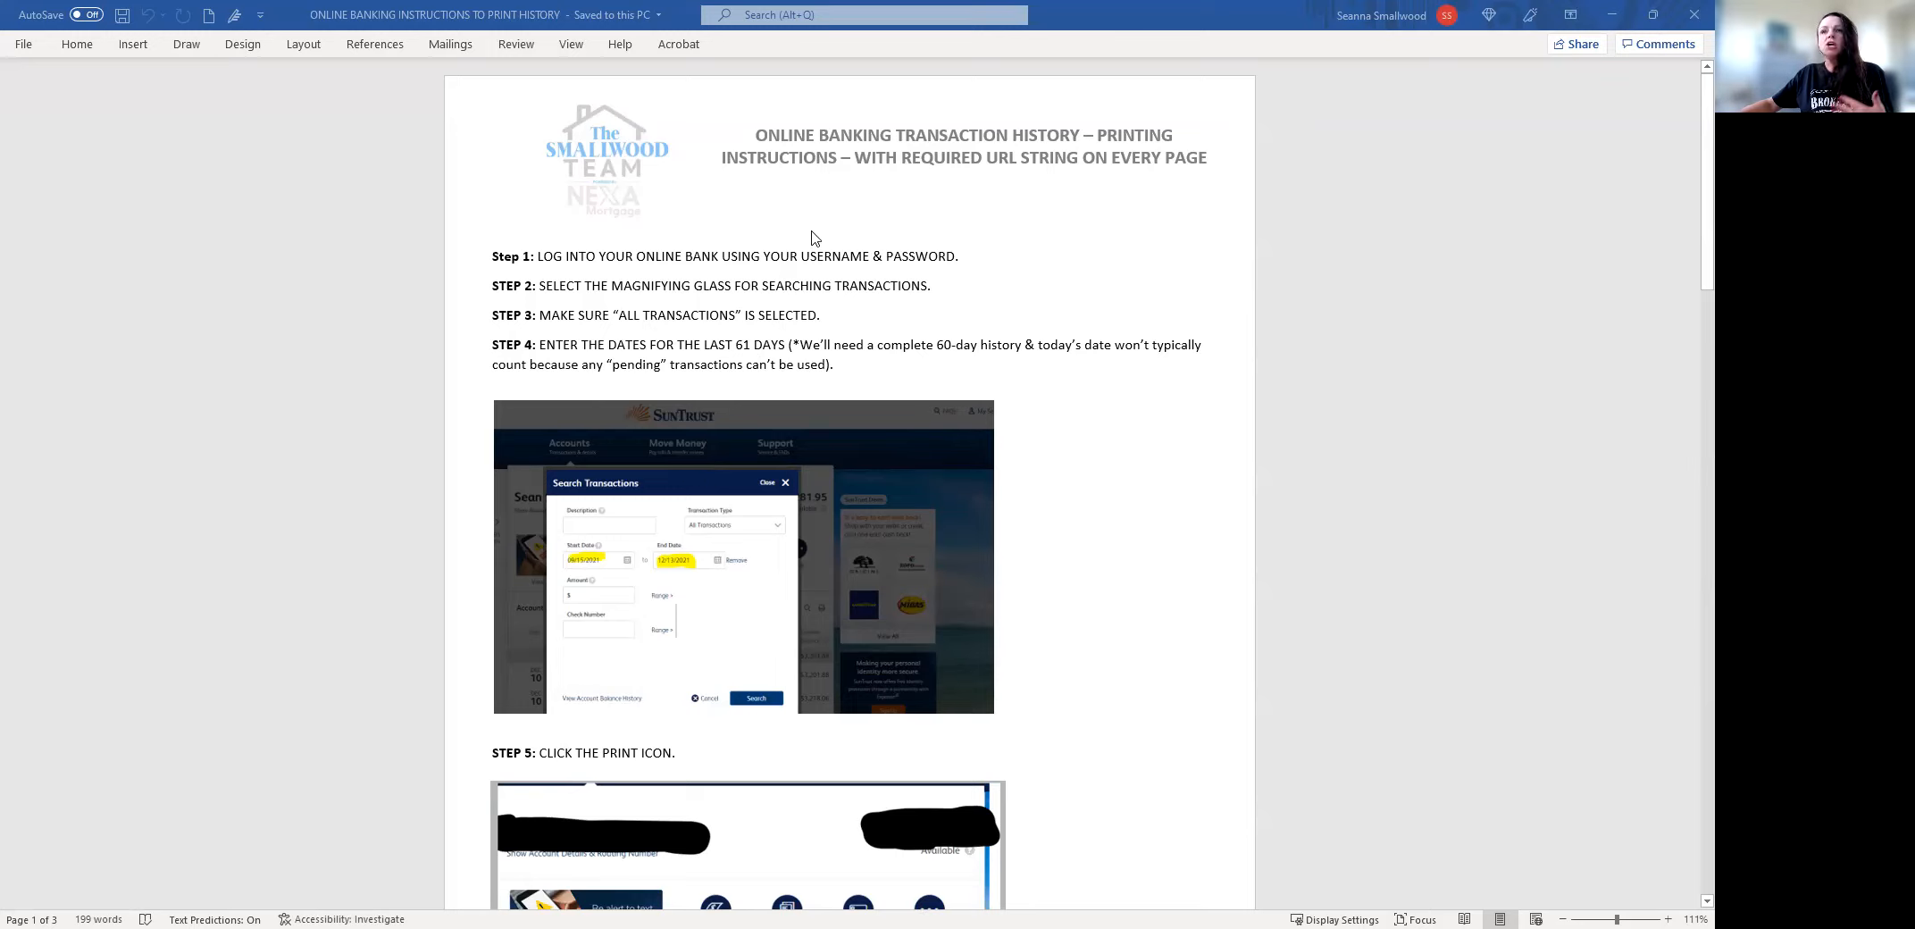
{"action": "mouse_move", "coordinate": [949, 310]}
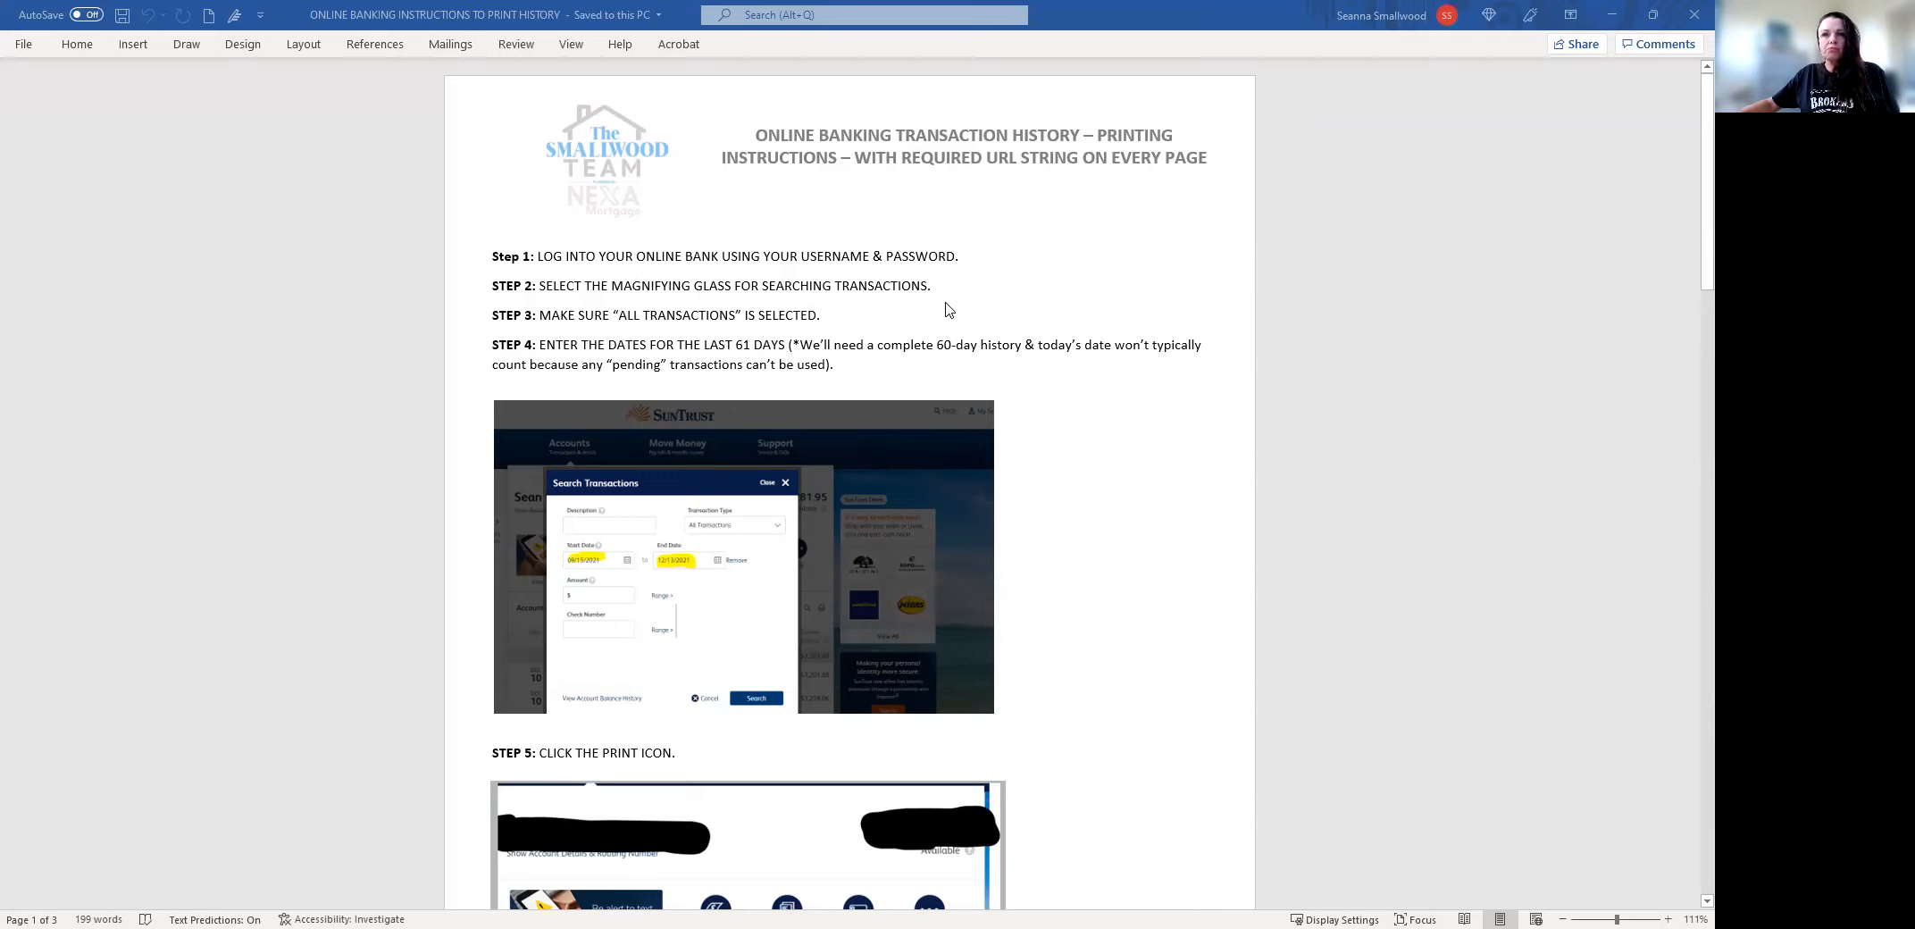
{"action": "mouse_move", "coordinate": [933, 319]}
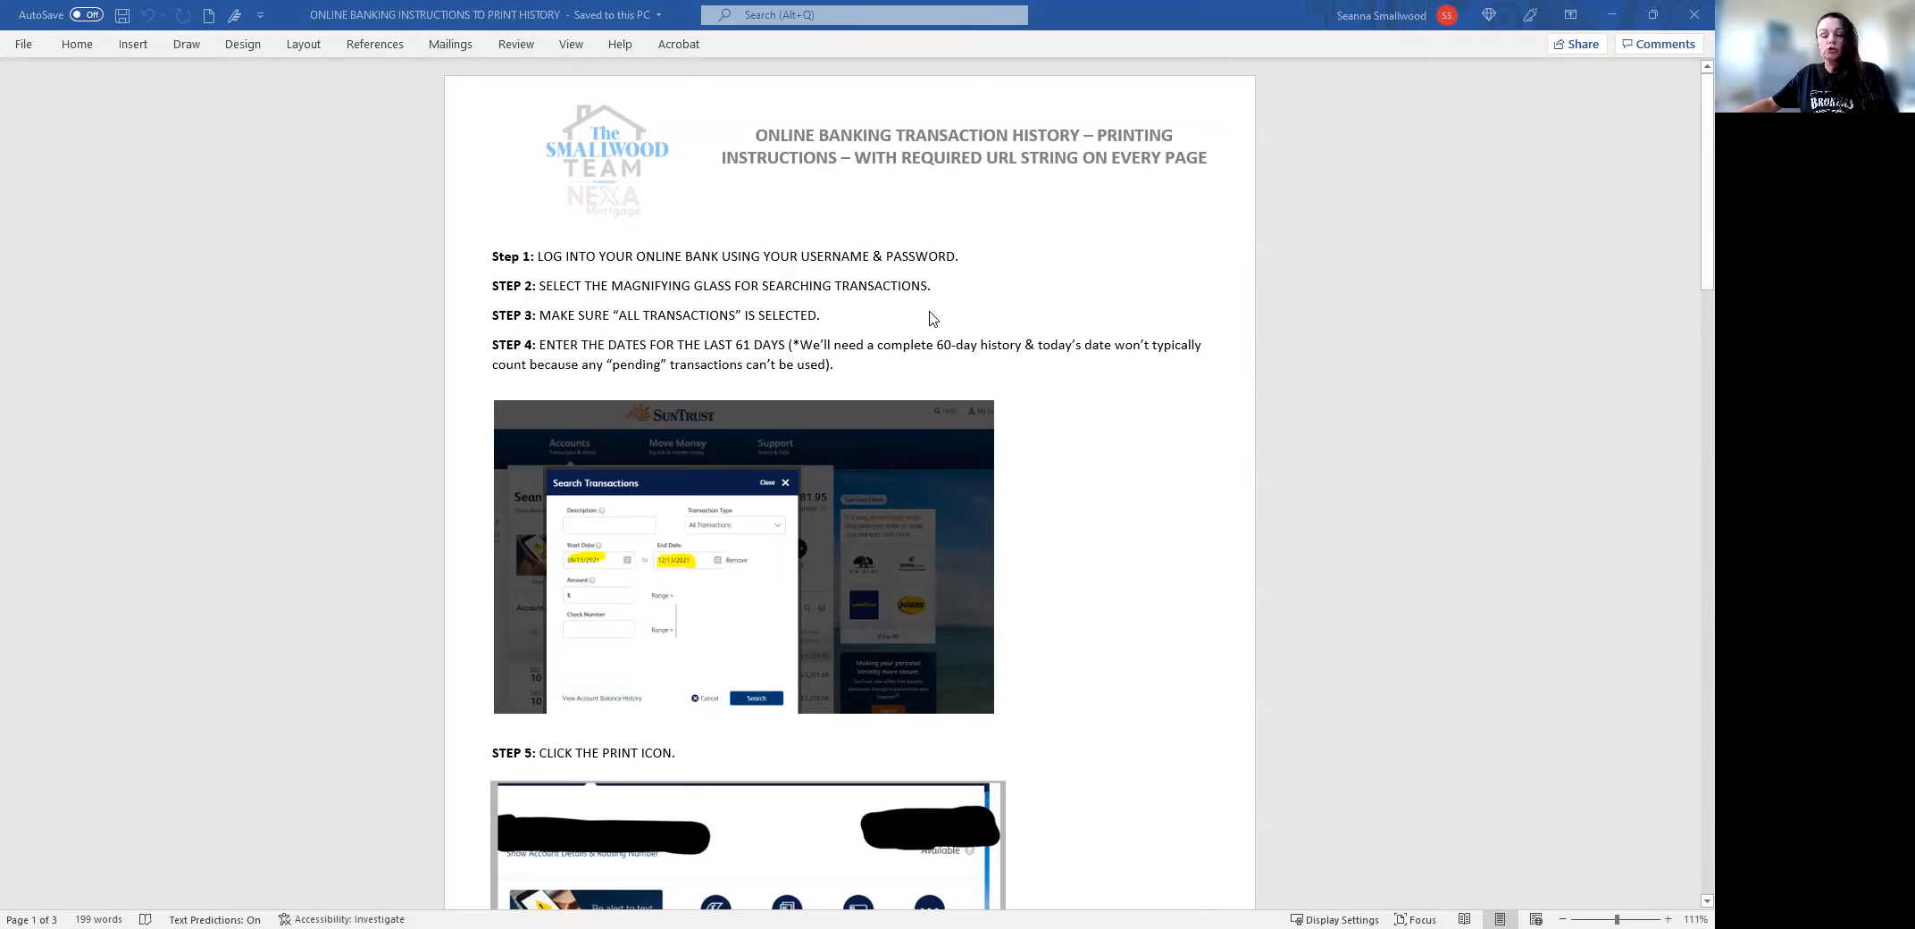
{"action": "mouse_move", "coordinate": [922, 334]}
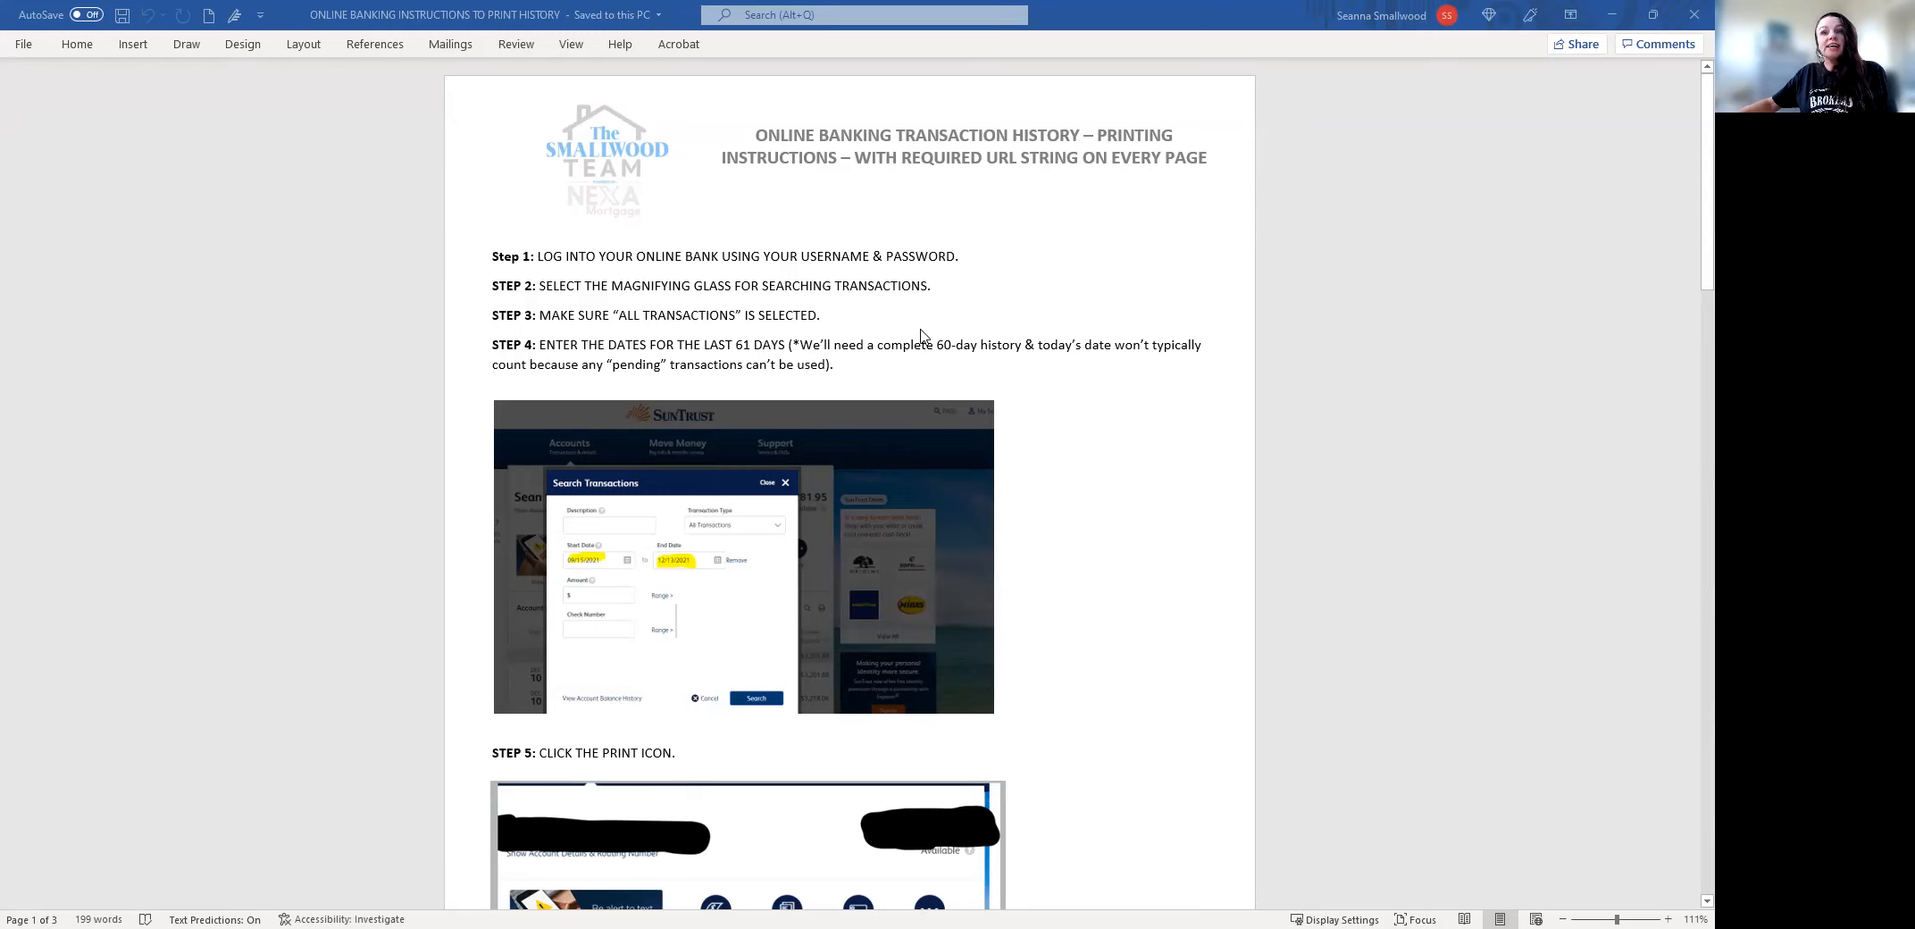
{"action": "mouse_move", "coordinate": [918, 356]}
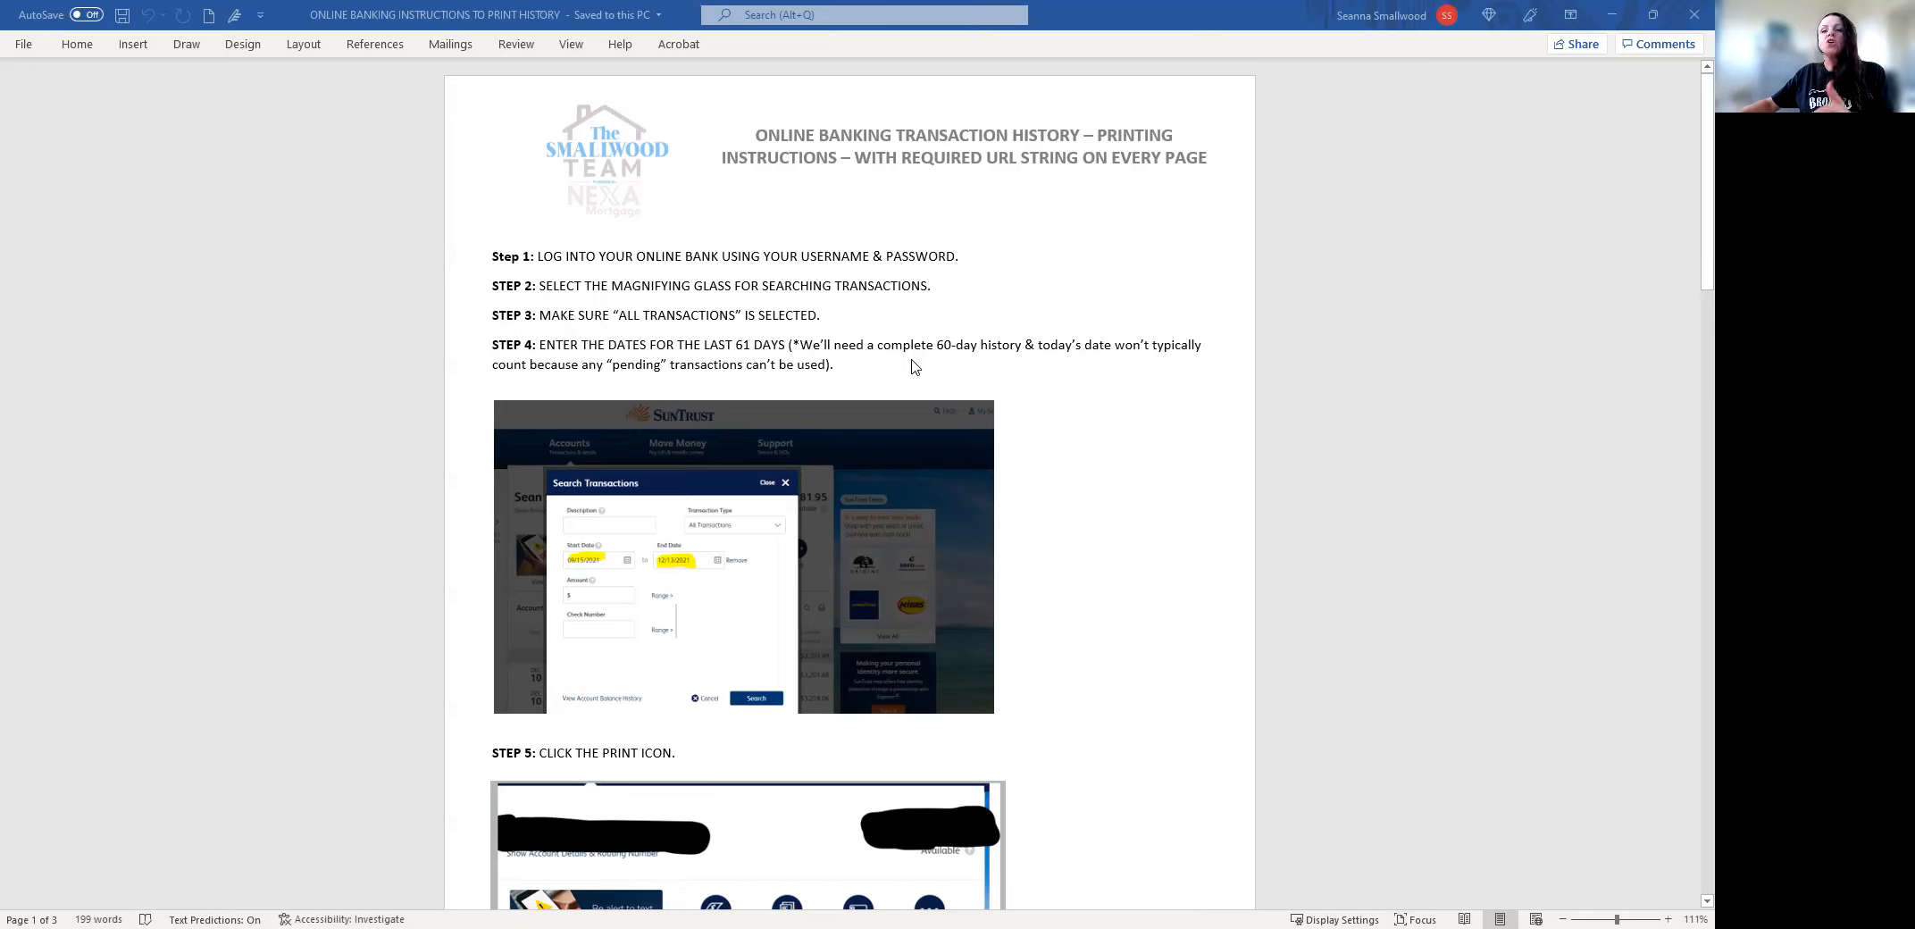
{"action": "mouse_move", "coordinate": [906, 374]}
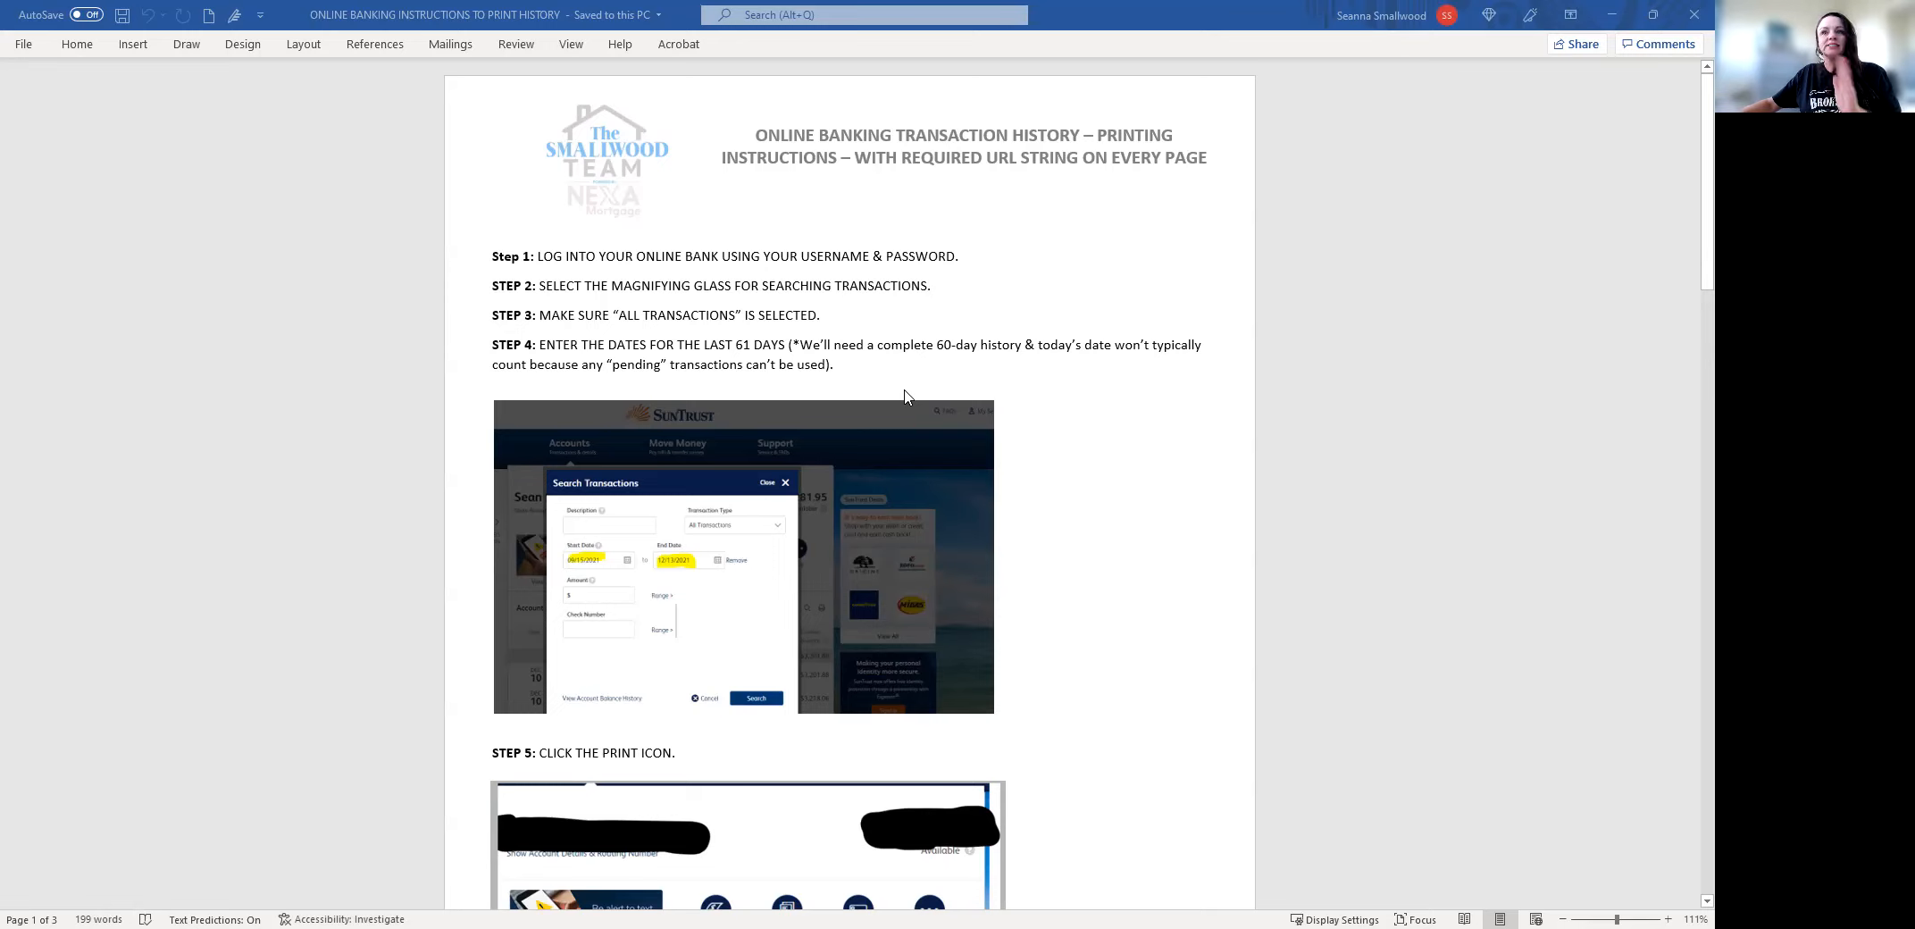
{"action": "mouse_move", "coordinate": [917, 406]}
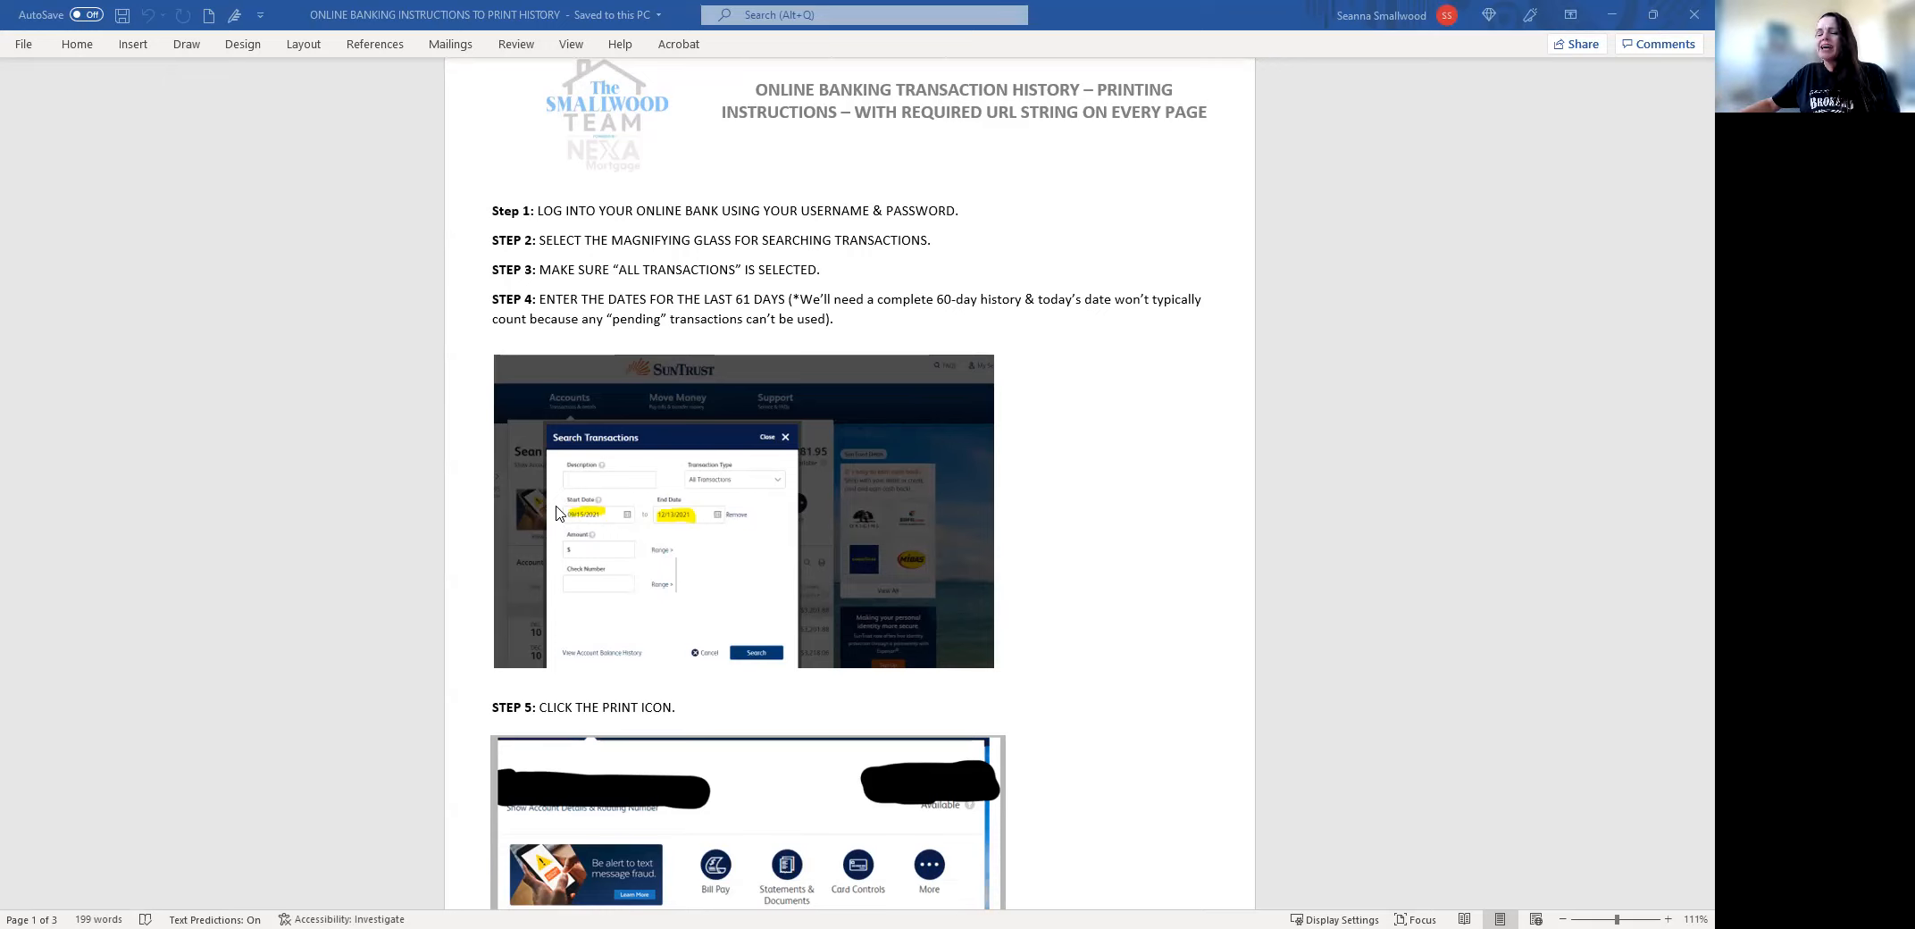
{"action": "mouse_move", "coordinate": [606, 506]}
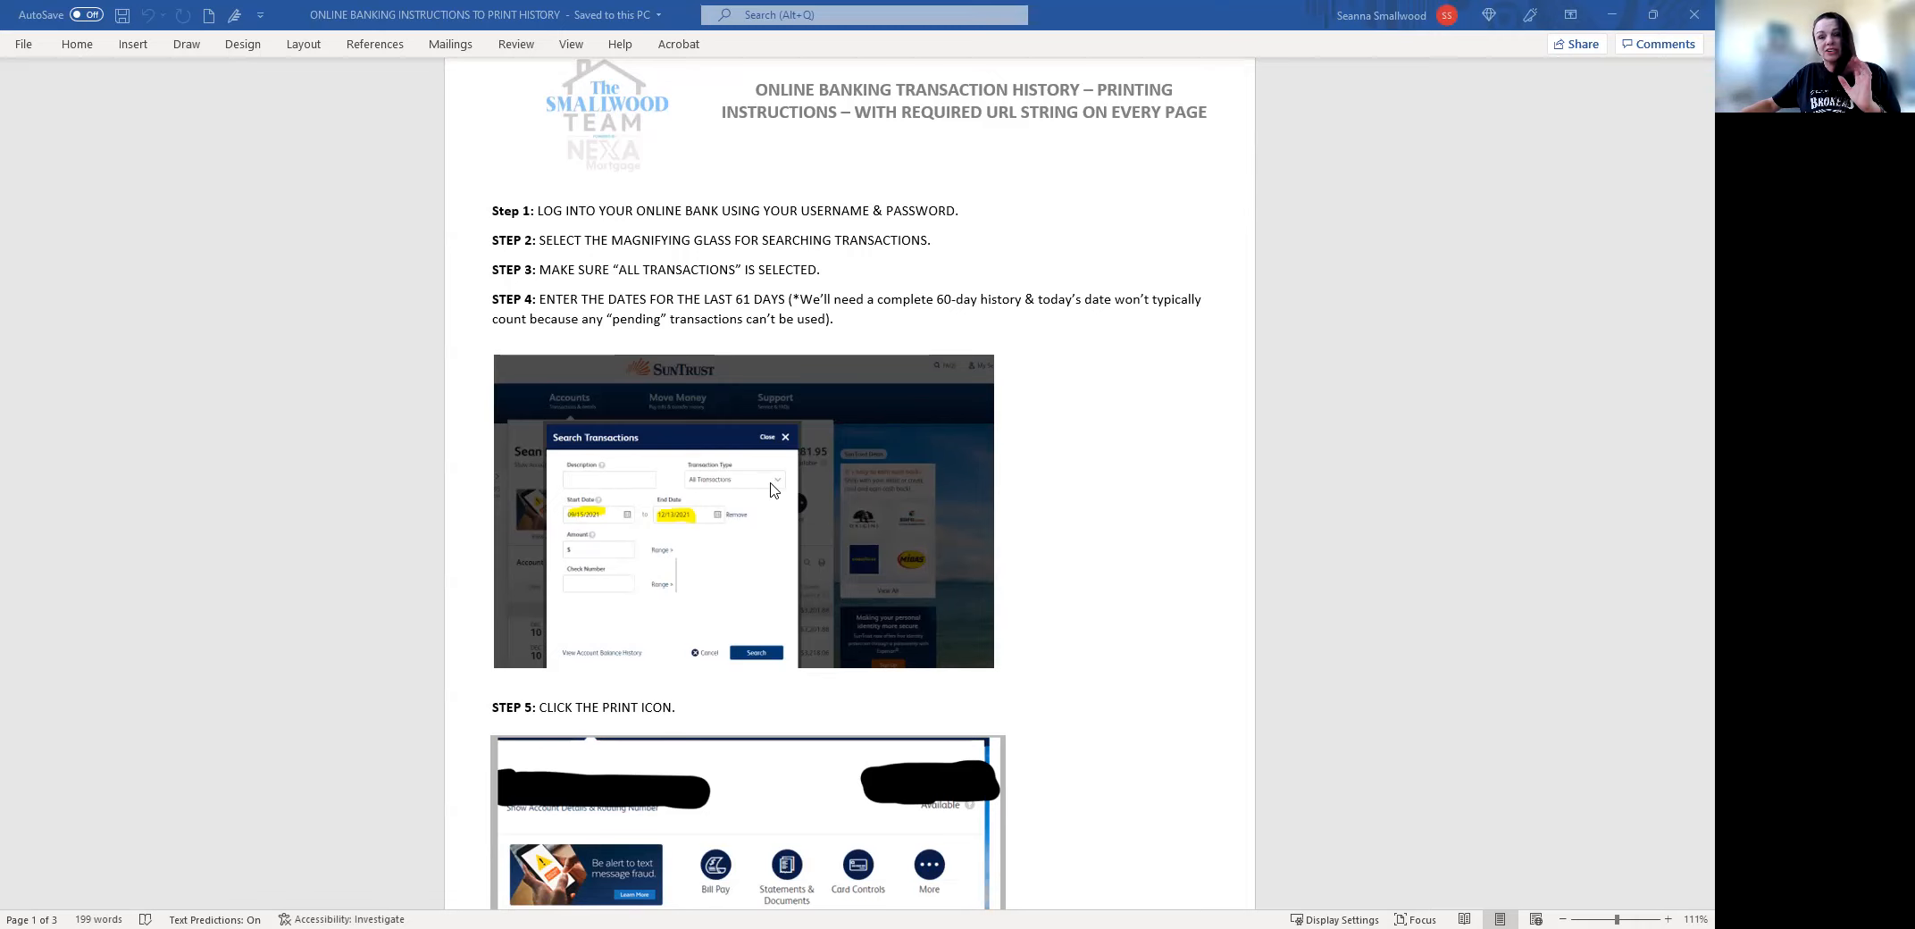
{"action": "scroll", "scroll_direction": "down", "scroll_amount": 3}
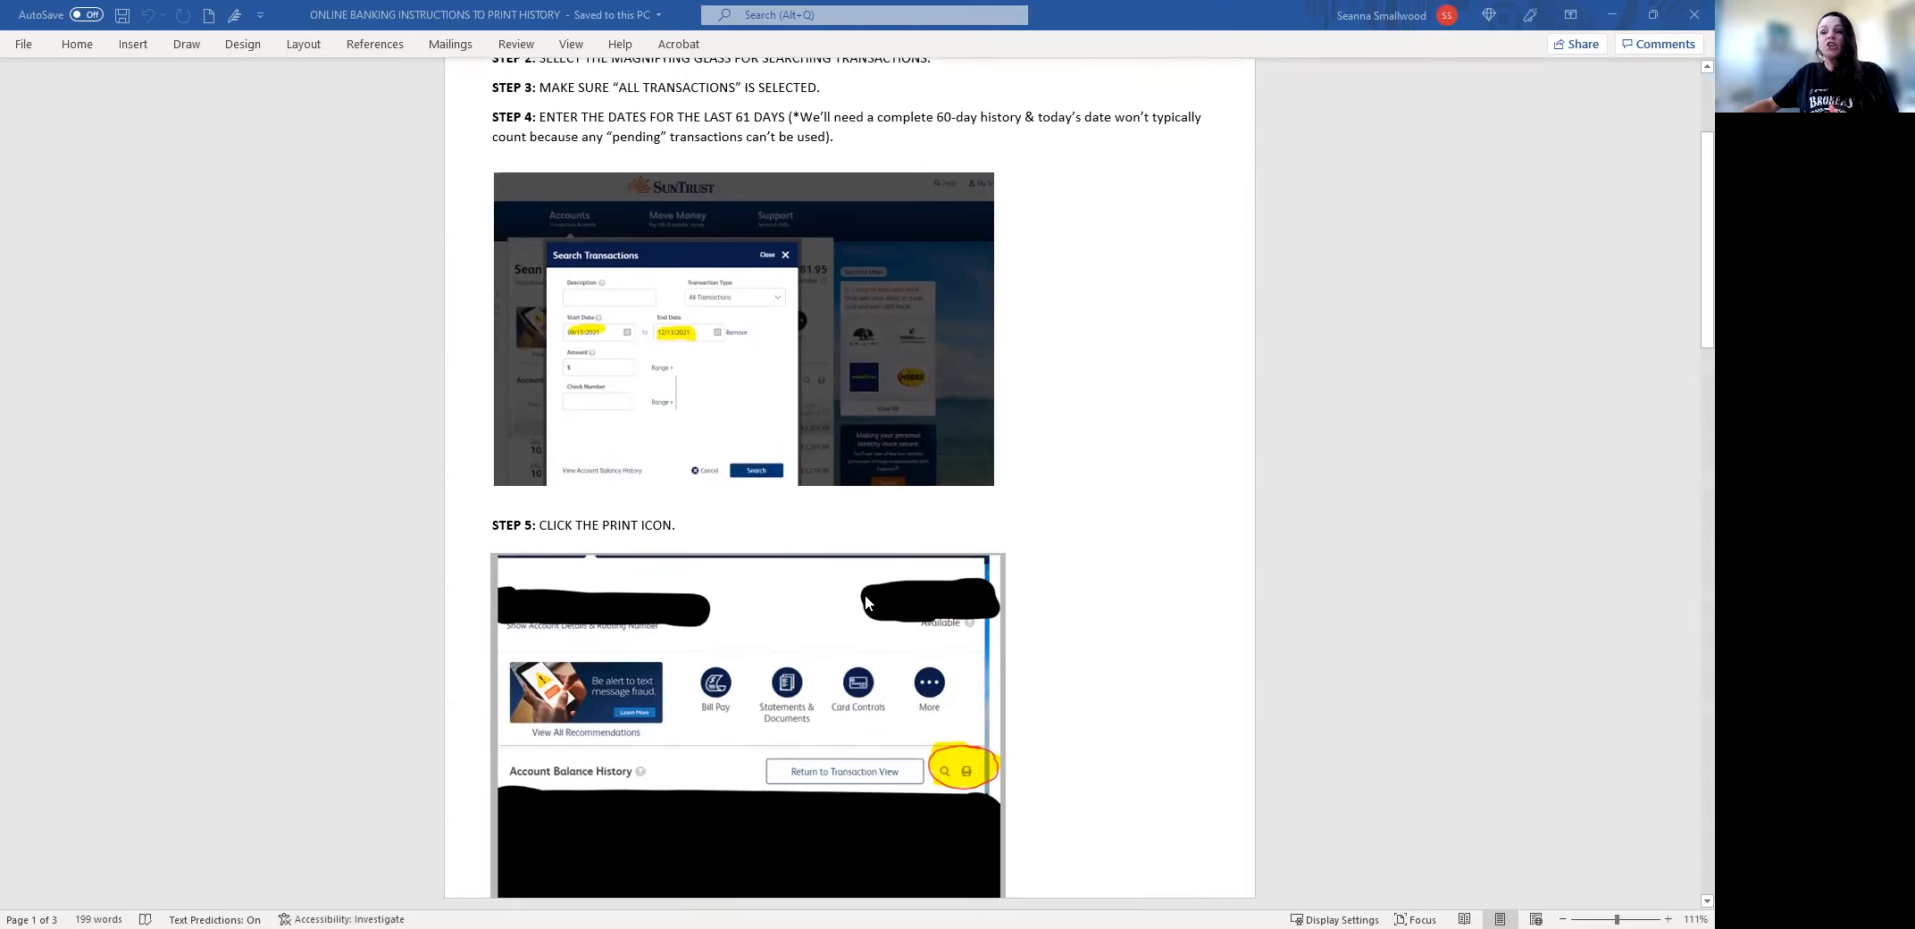
{"action": "scroll", "scroll_direction": "down", "scroll_amount": 3}
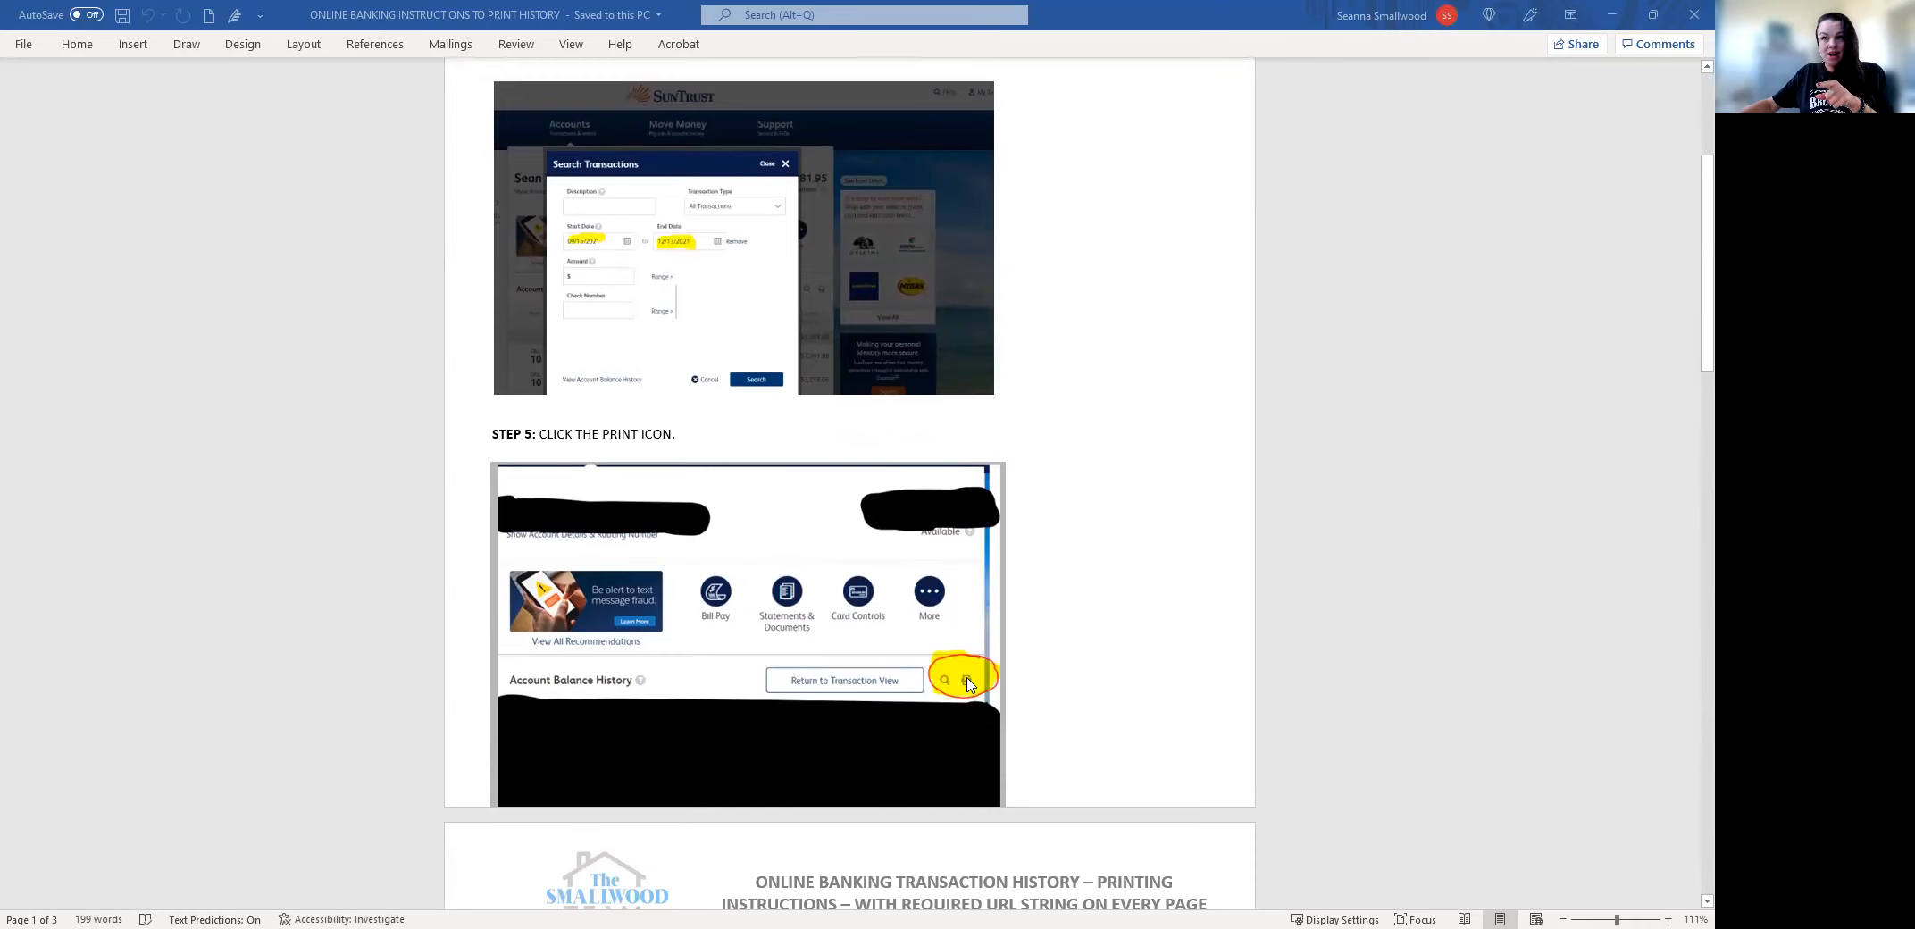
{"action": "scroll", "scroll_direction": "down", "scroll_amount": 3}
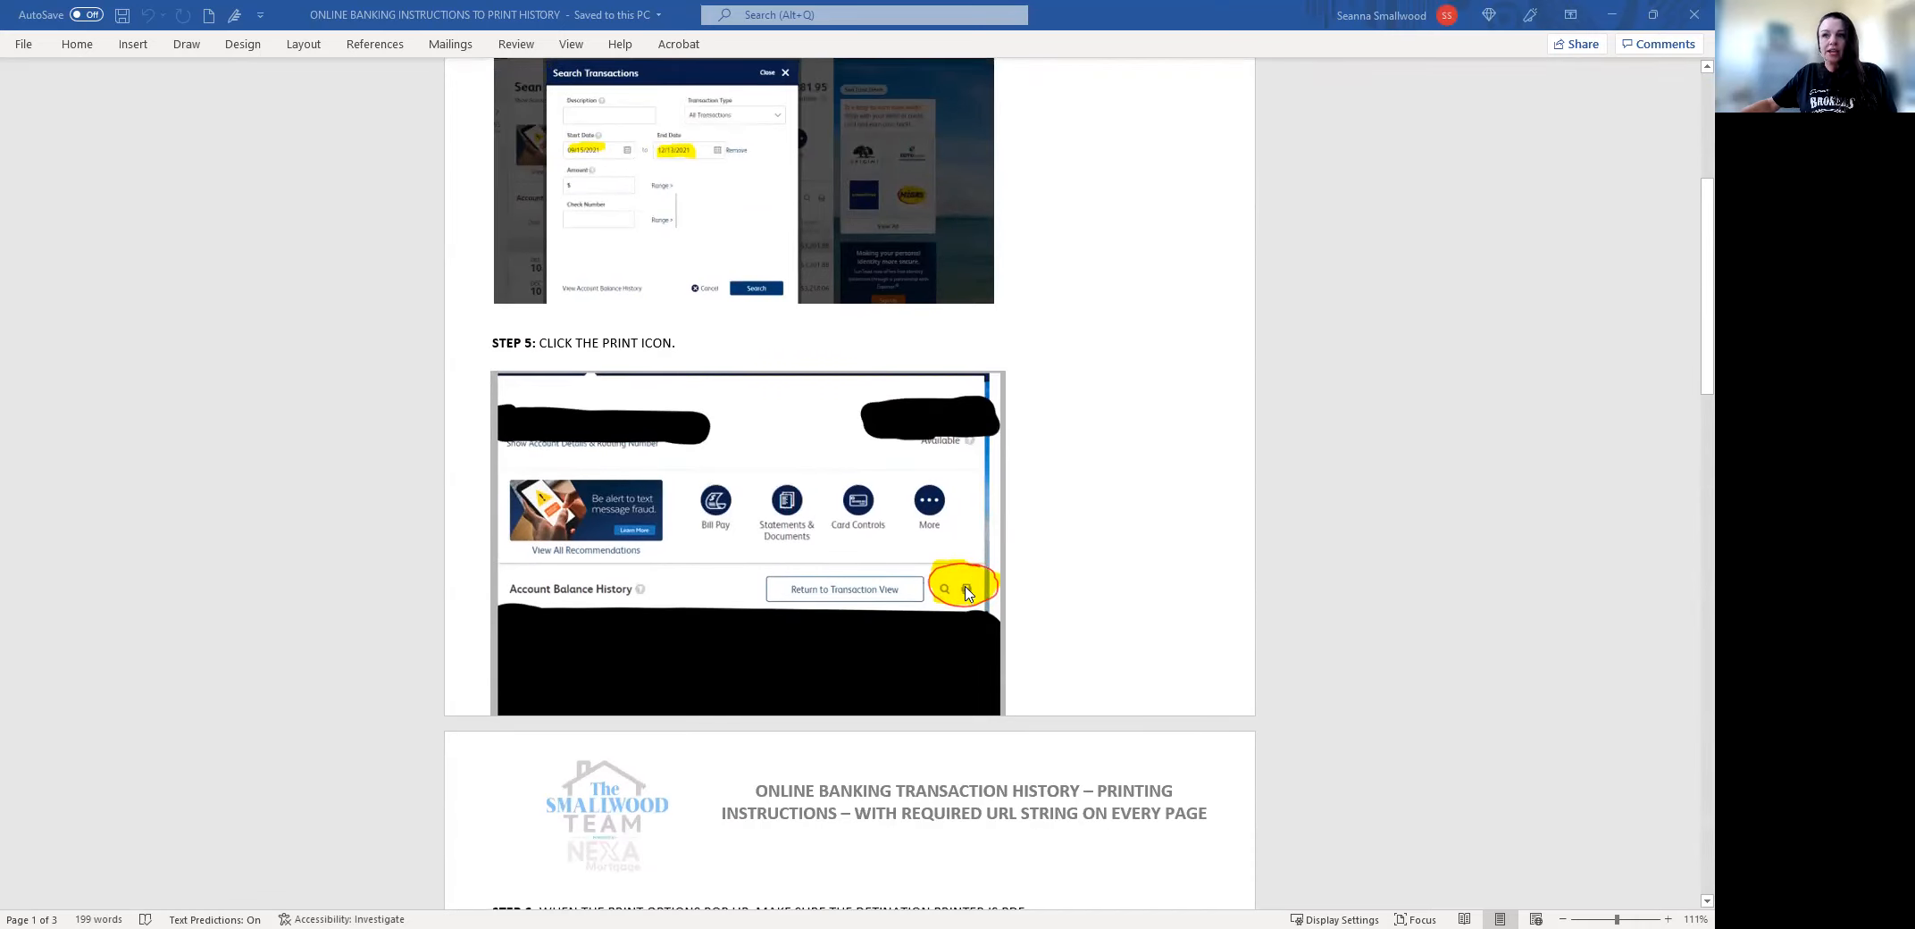
{"action": "scroll", "scroll_direction": "down", "scroll_amount": 3}
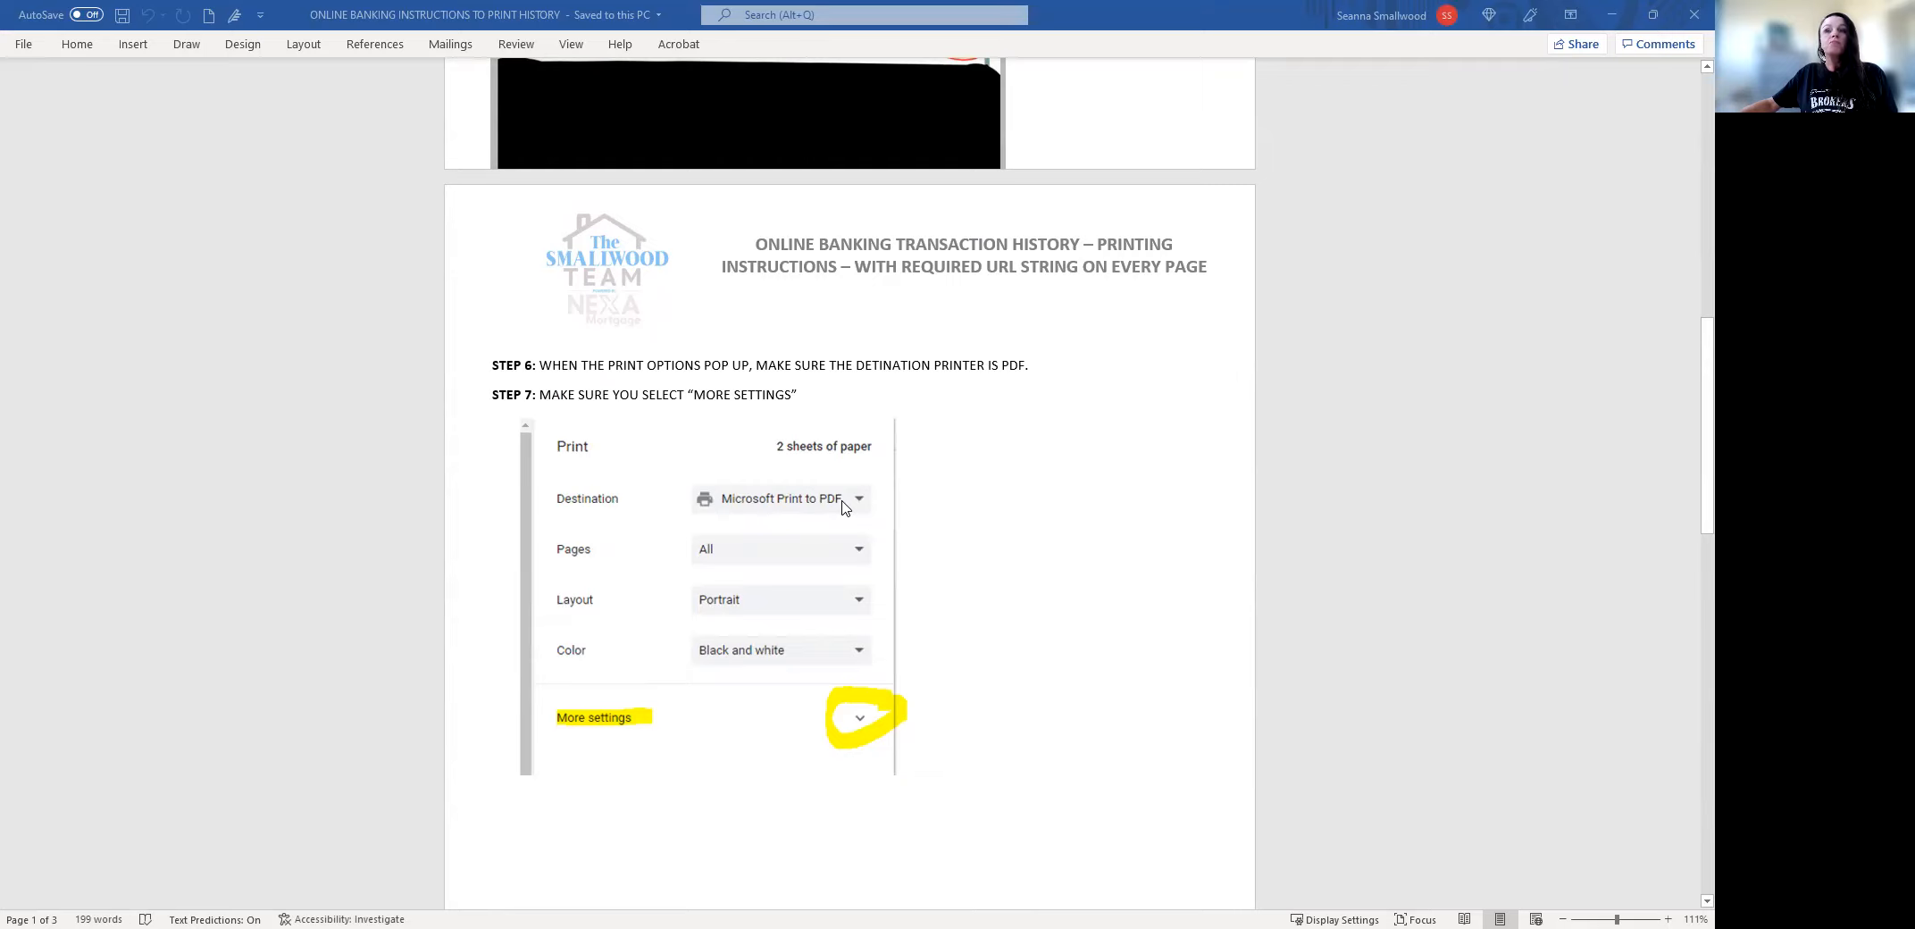
{"action": "scroll", "scroll_direction": "down", "scroll_amount": 3}
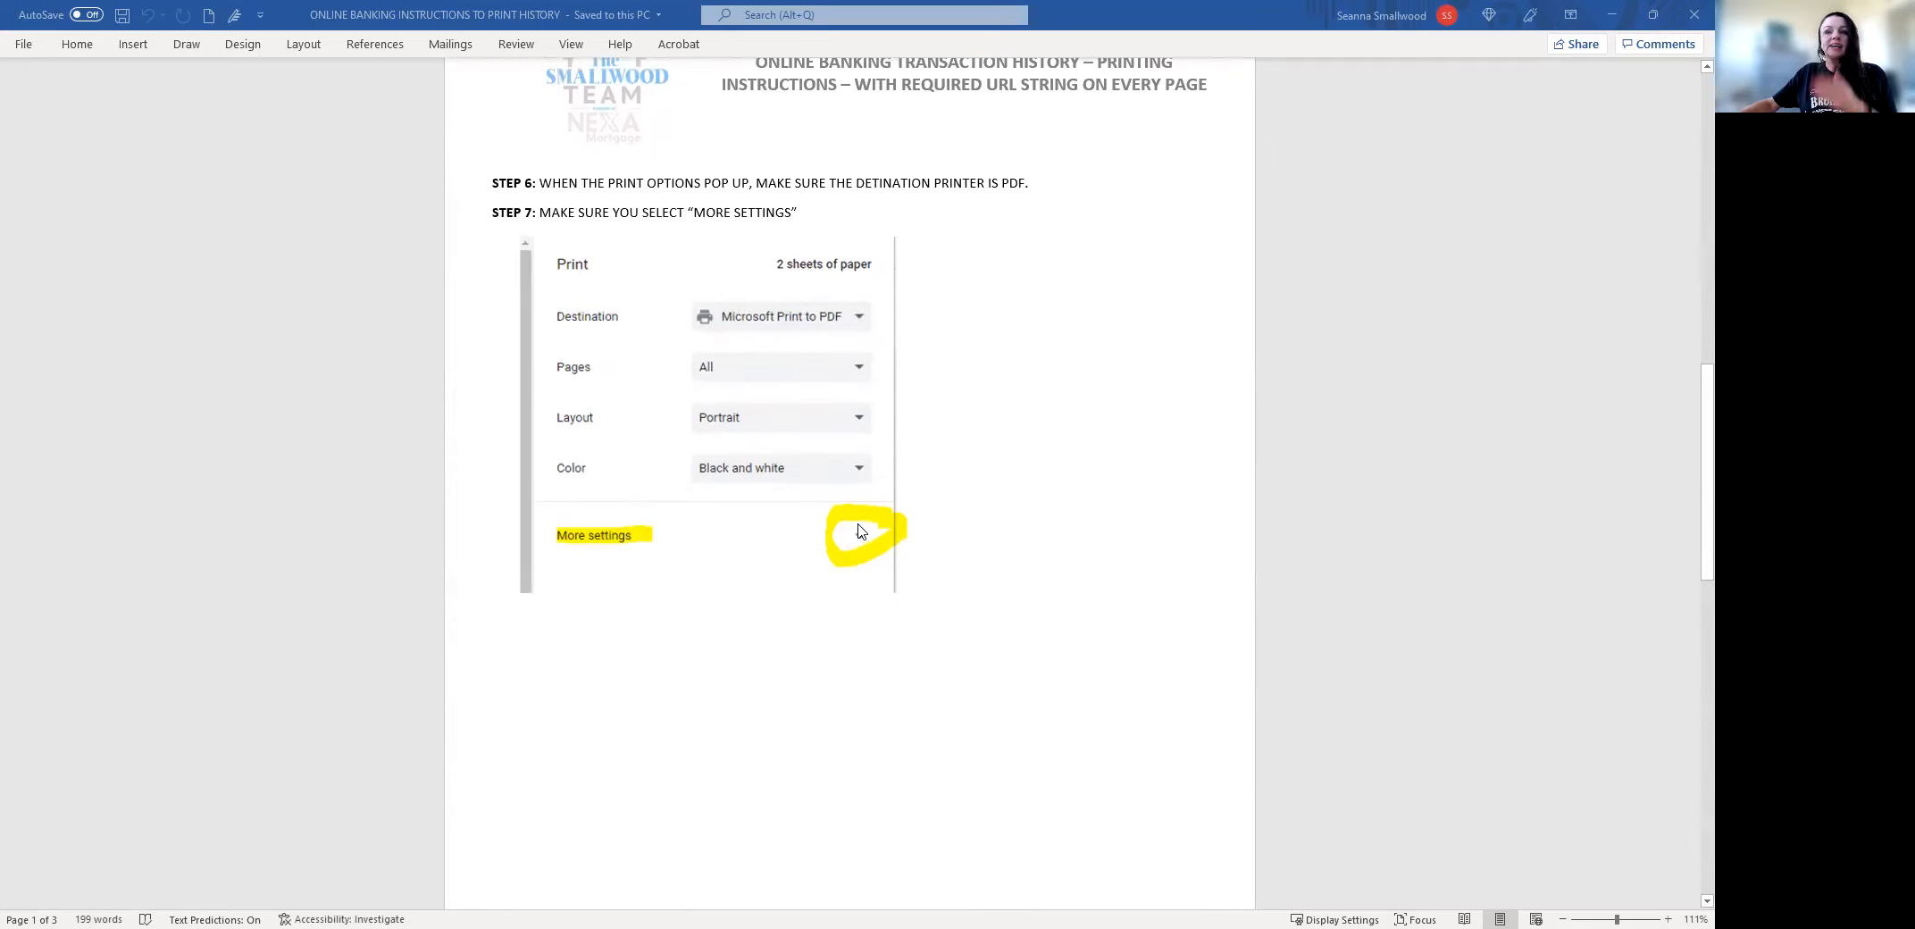
{"action": "scroll", "scroll_direction": "down", "scroll_amount": 3}
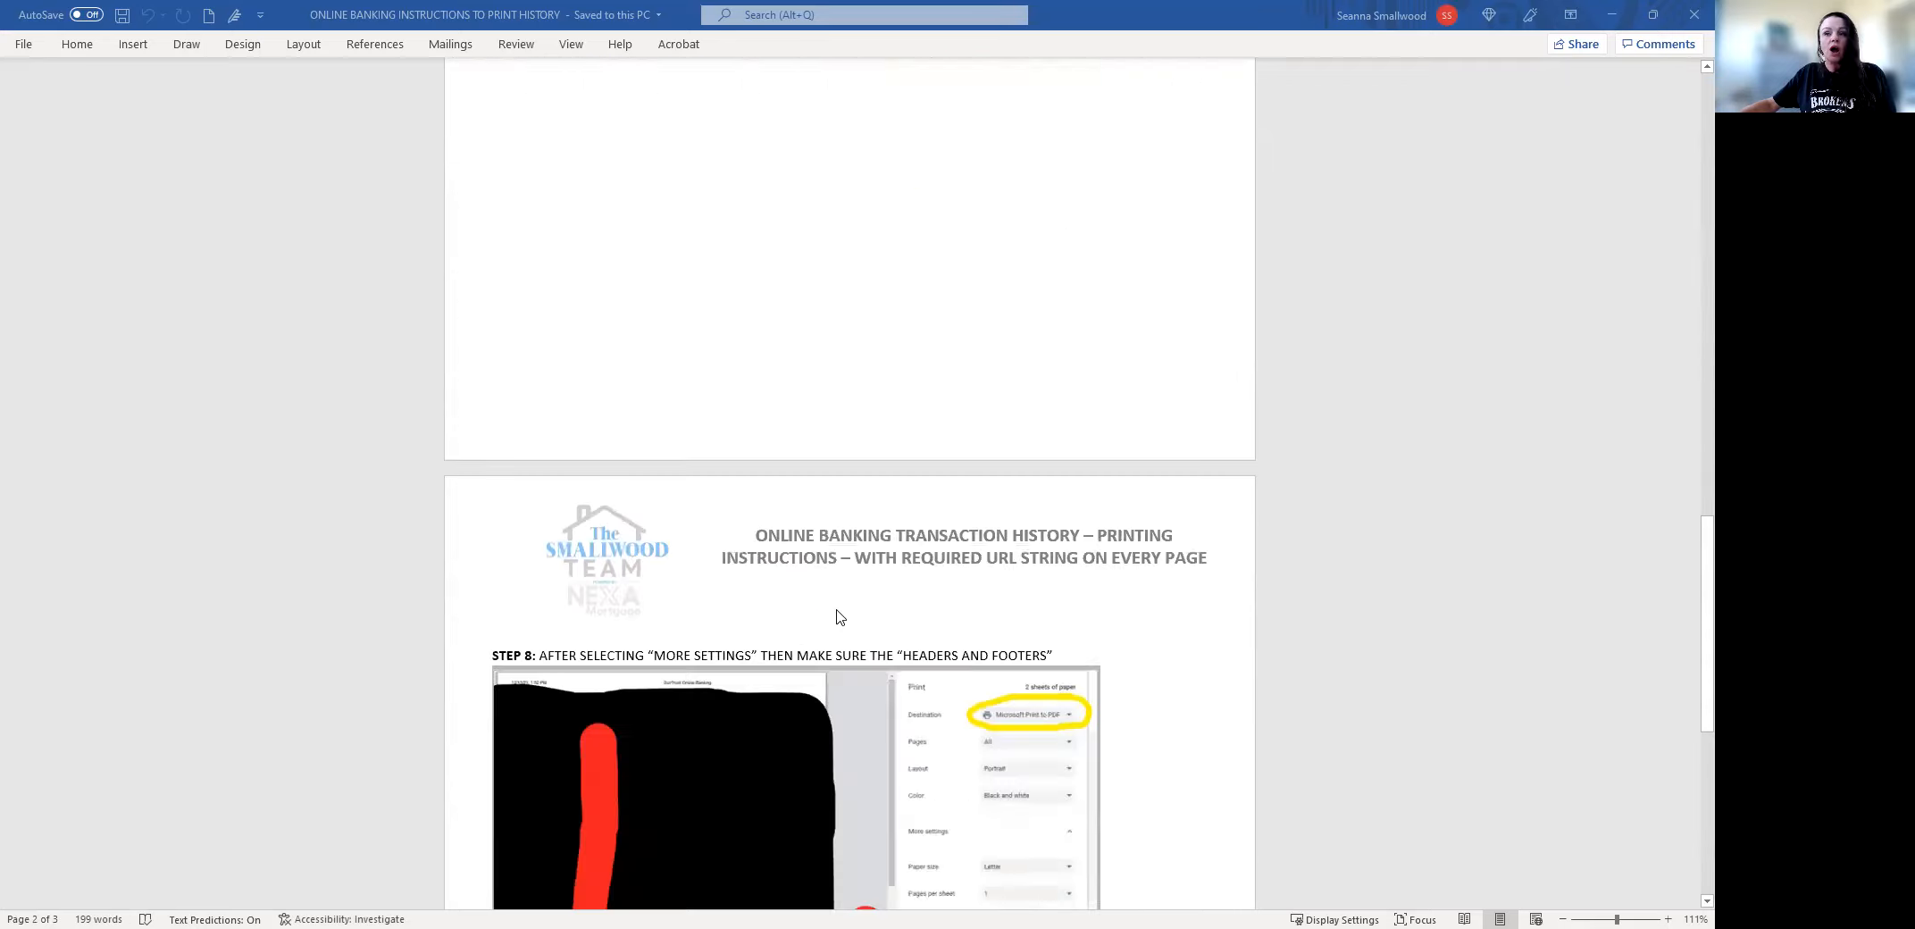
{"action": "scroll", "scroll_direction": "down", "scroll_amount": 3}
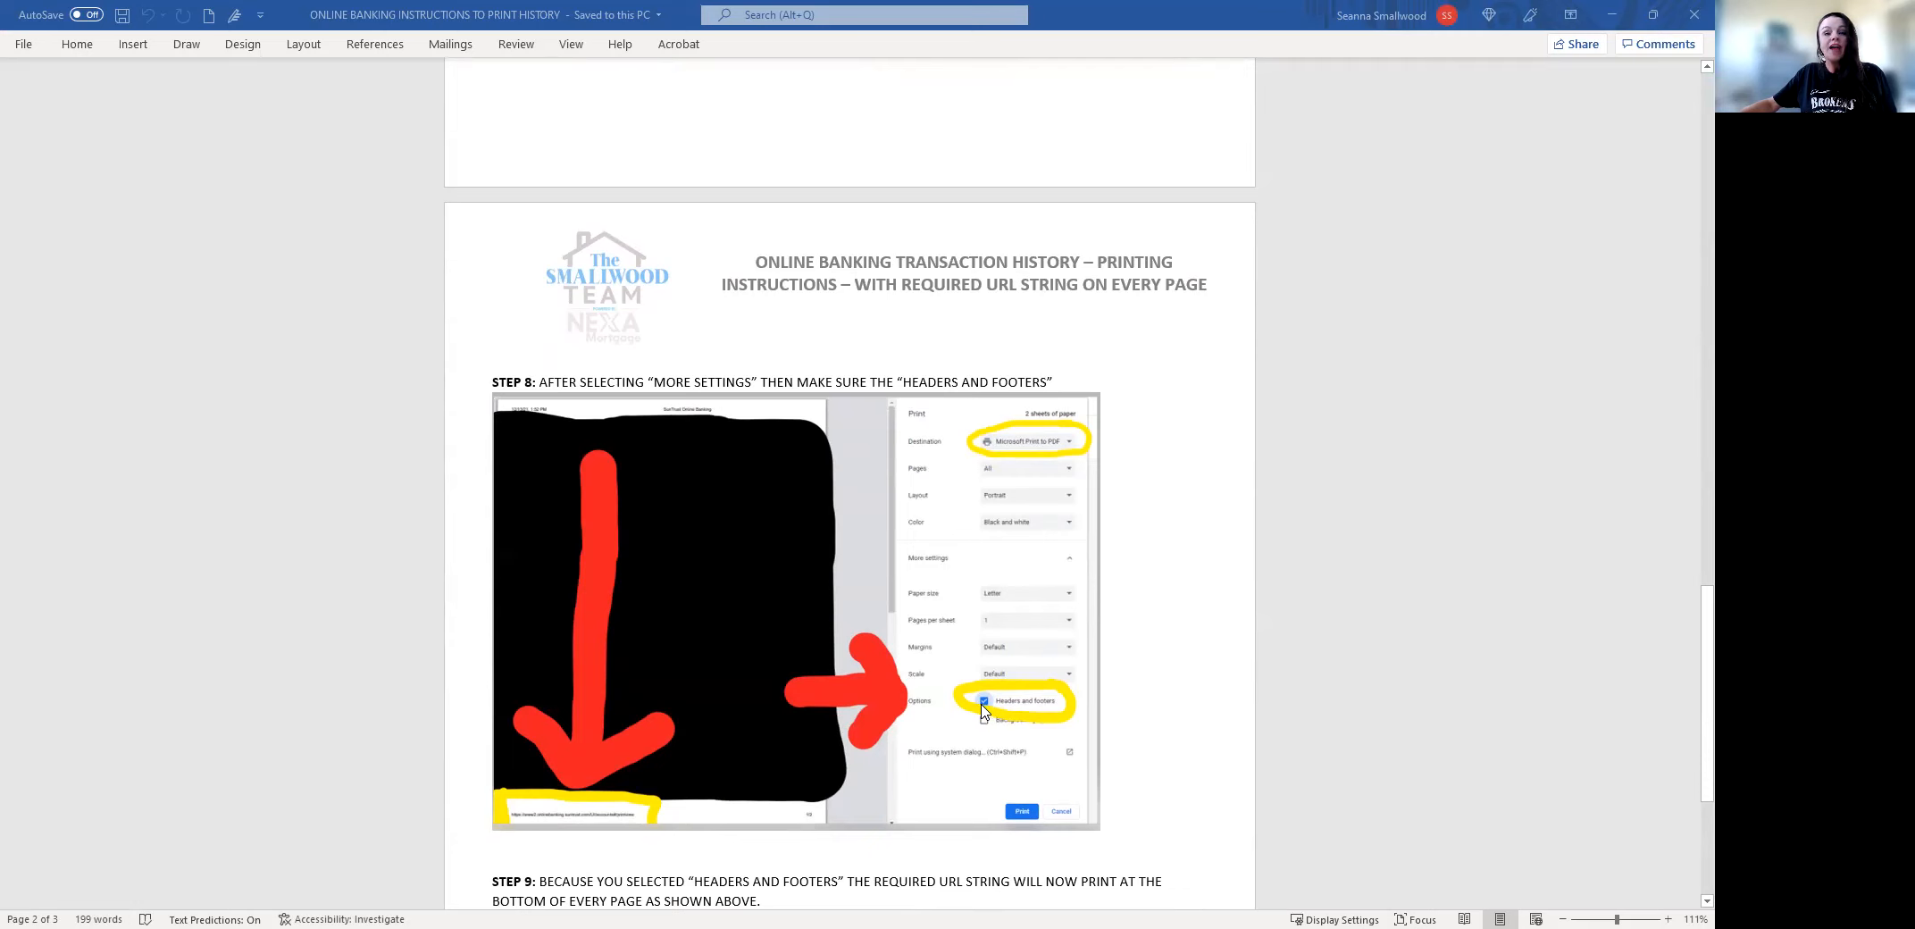
{"action": "scroll", "scroll_direction": "down", "scroll_amount": 3}
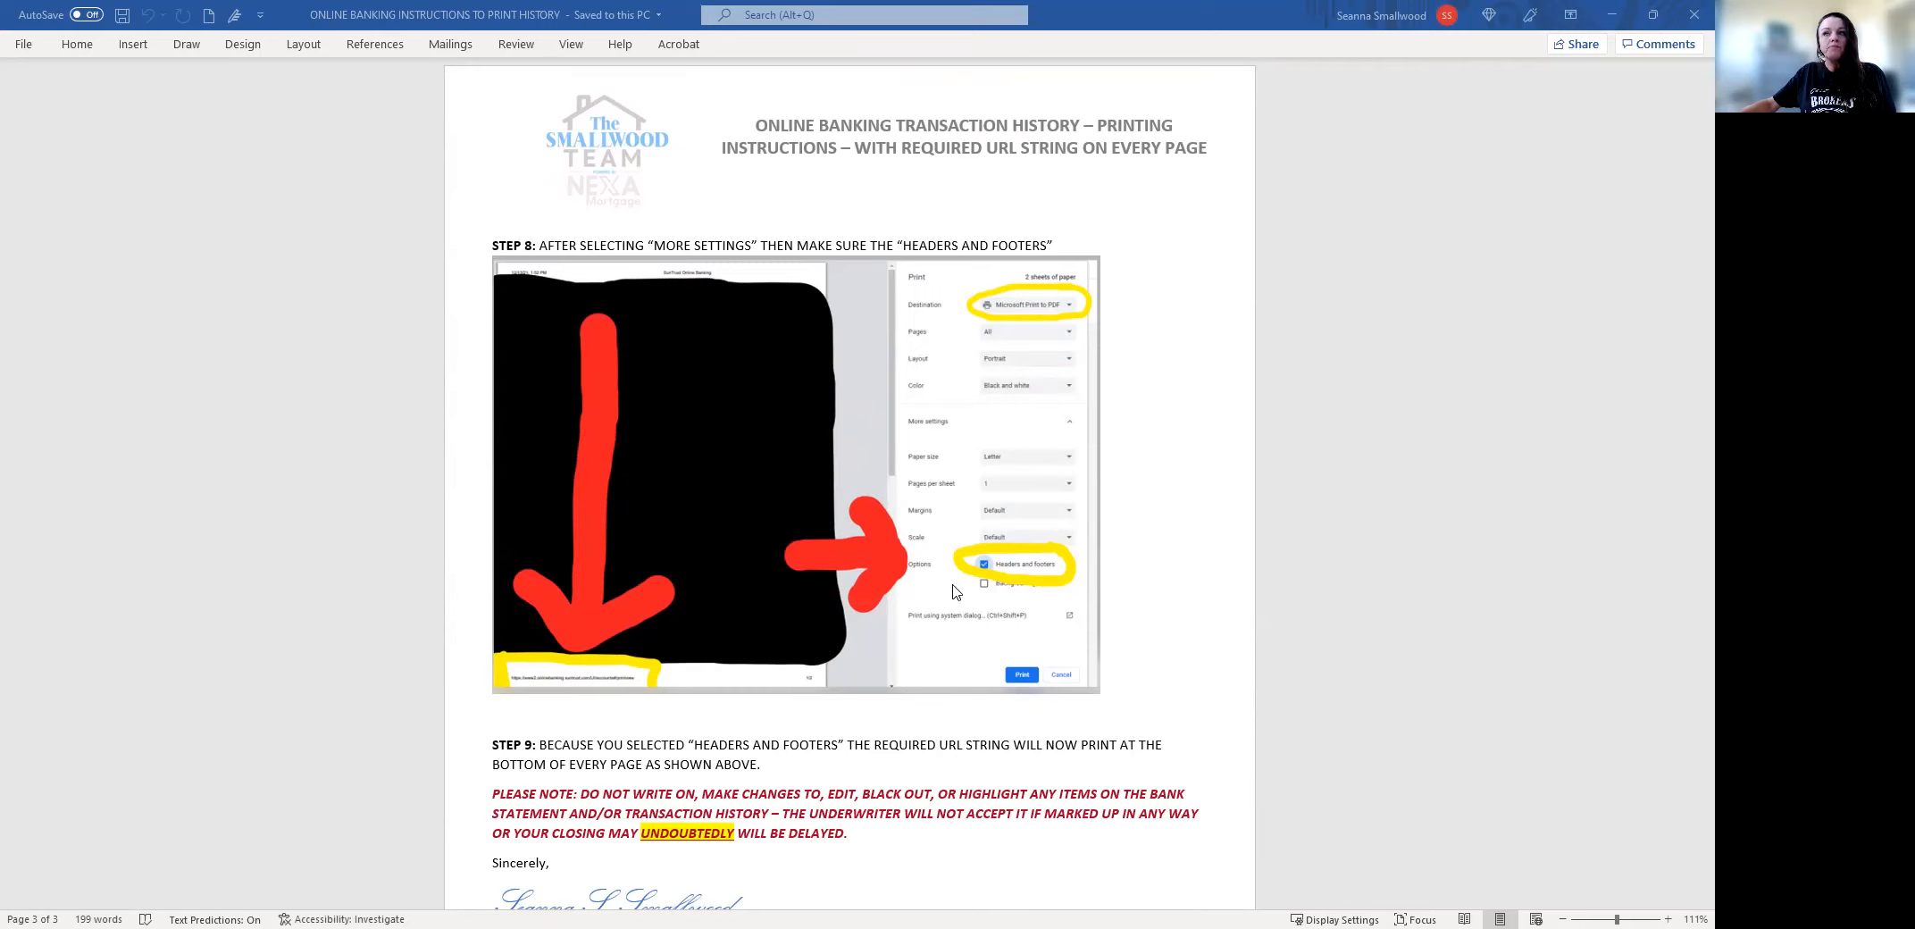
{"action": "mouse_move", "coordinate": [1017, 581]}
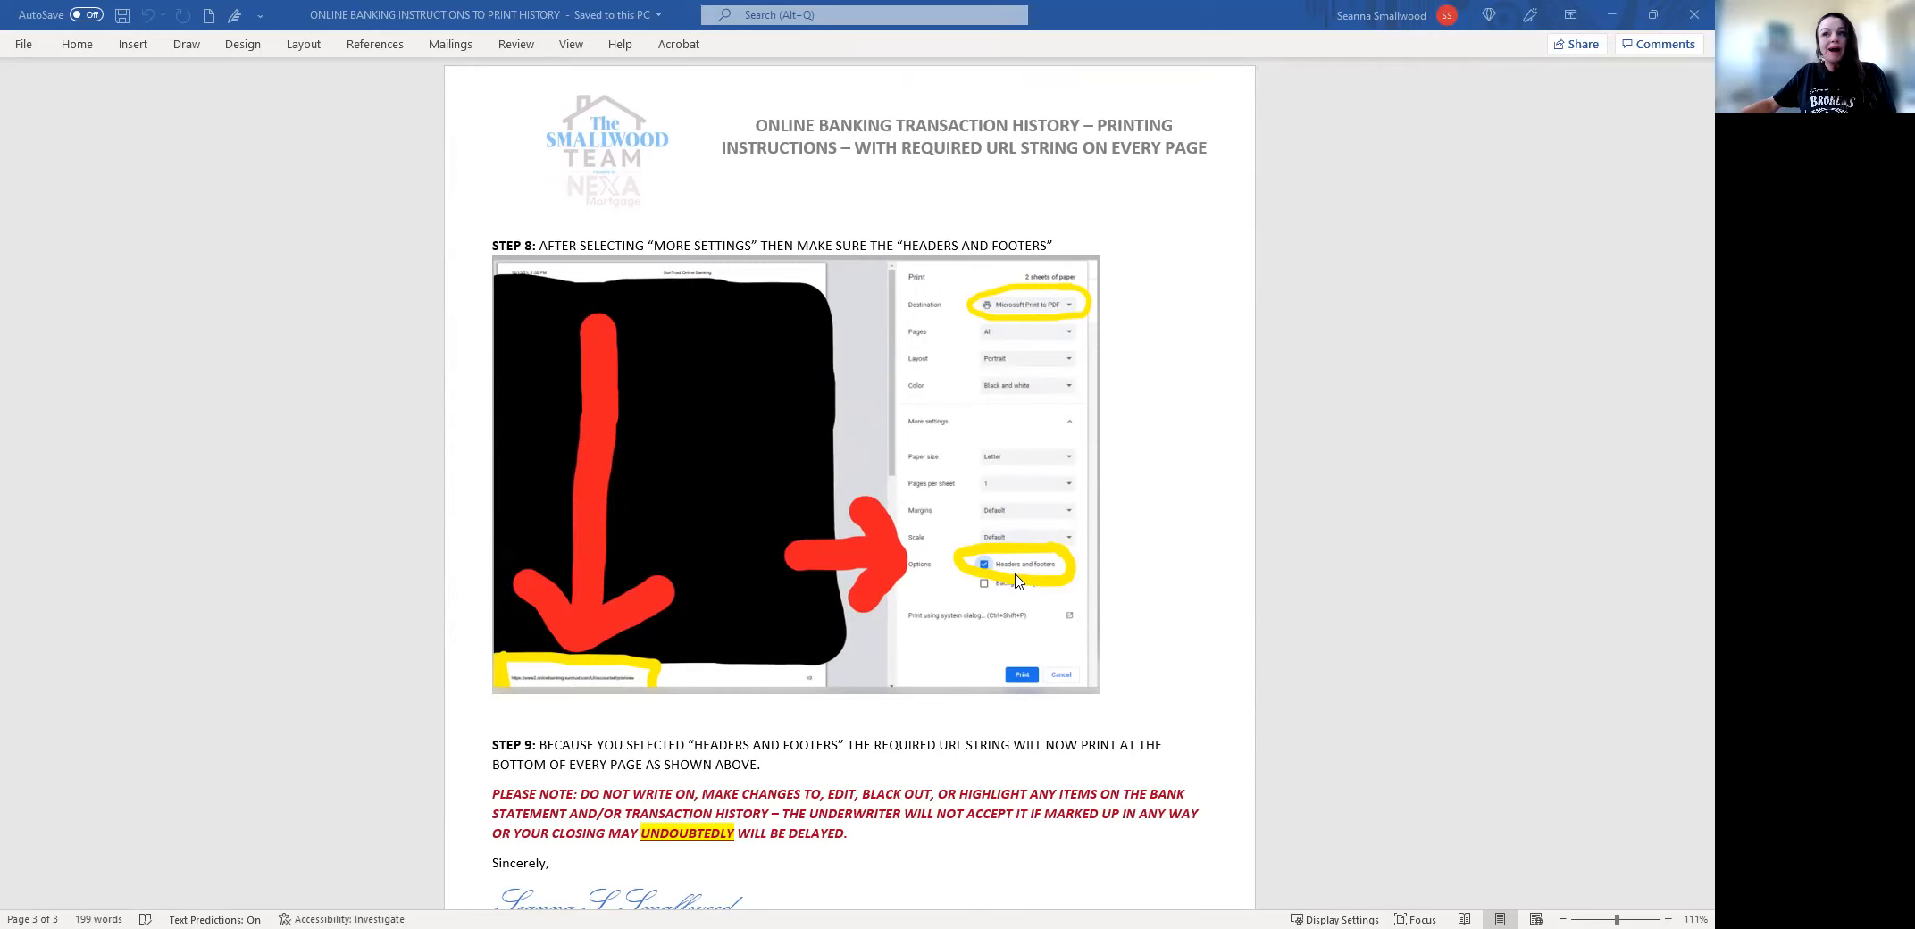
{"action": "mouse_move", "coordinate": [530, 693]}
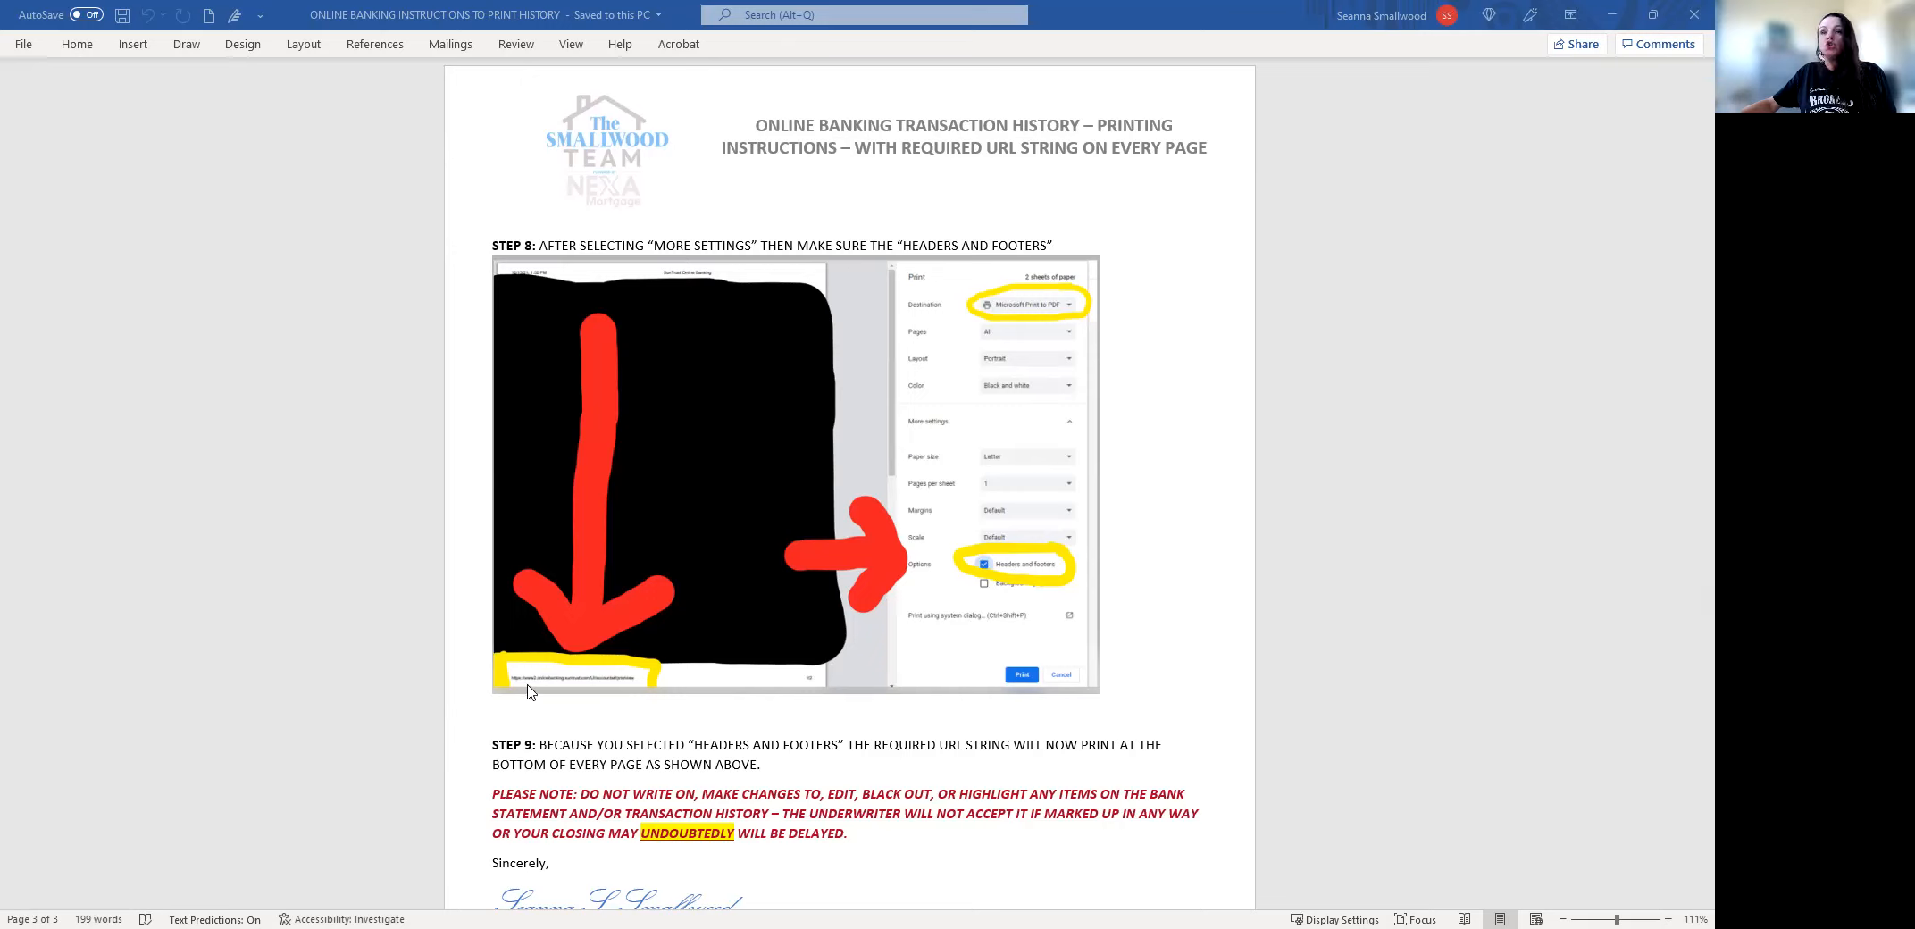
{"action": "mouse_move", "coordinate": [683, 693]}
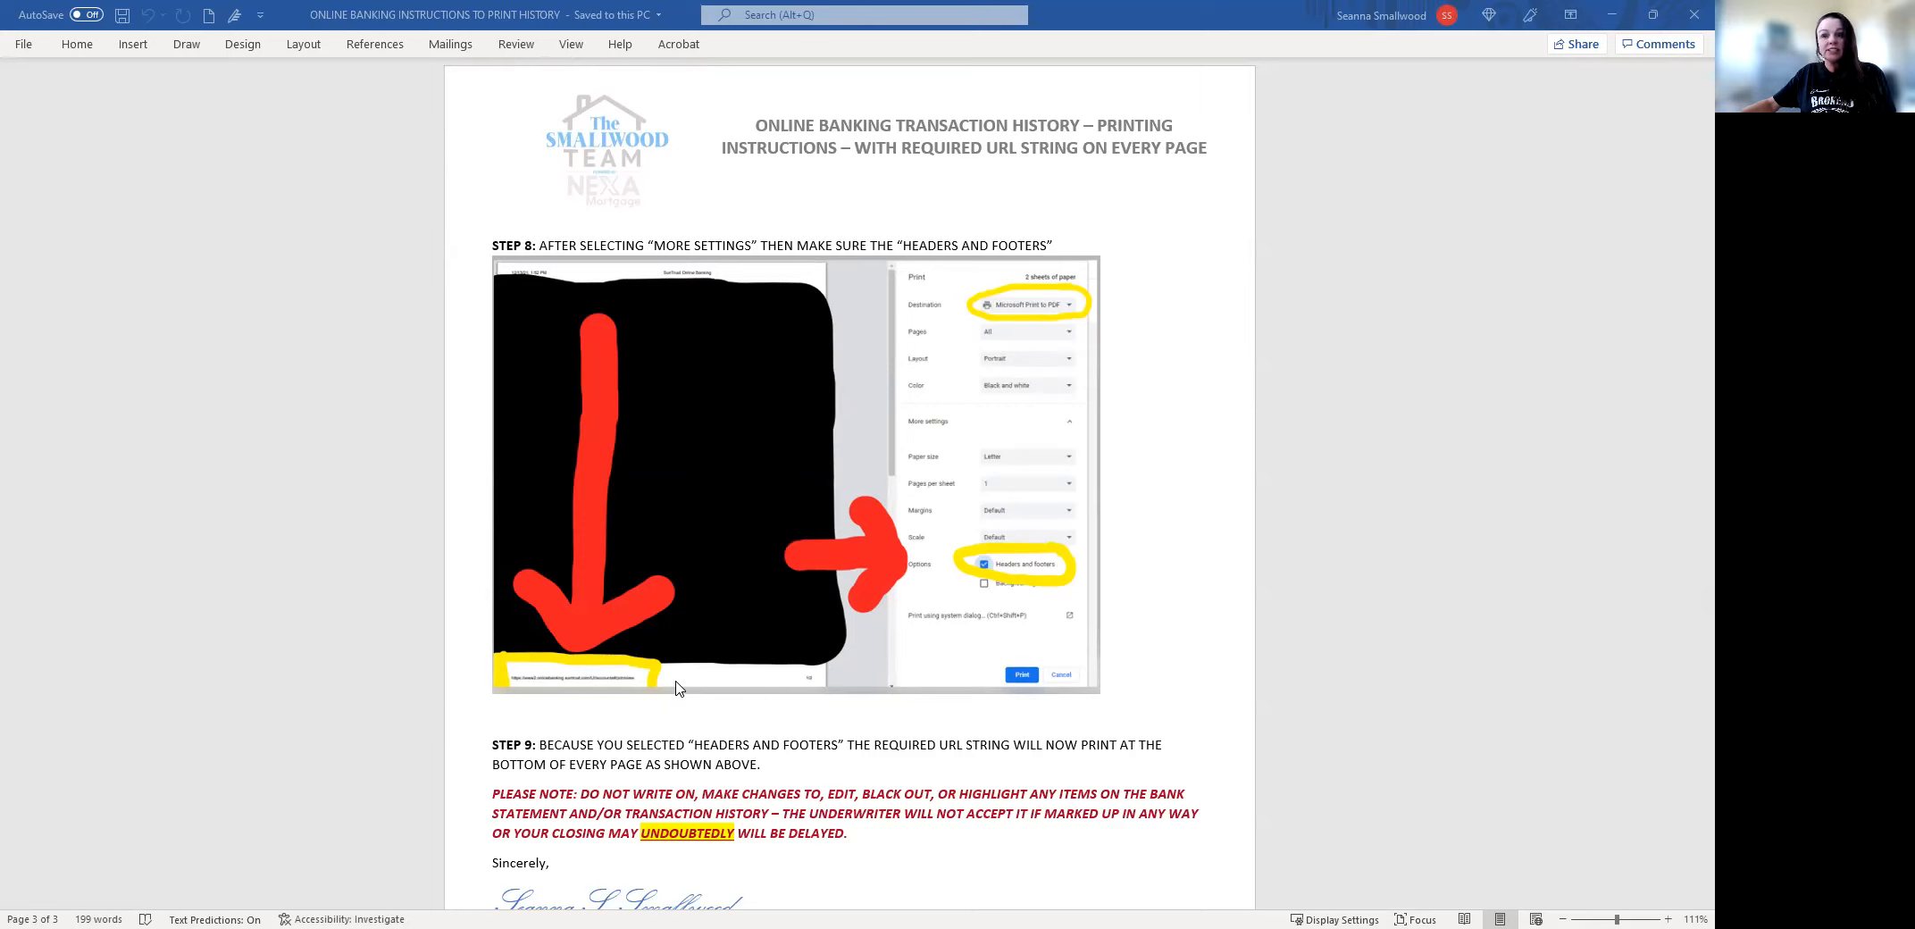
{"action": "mouse_move", "coordinate": [667, 690]}
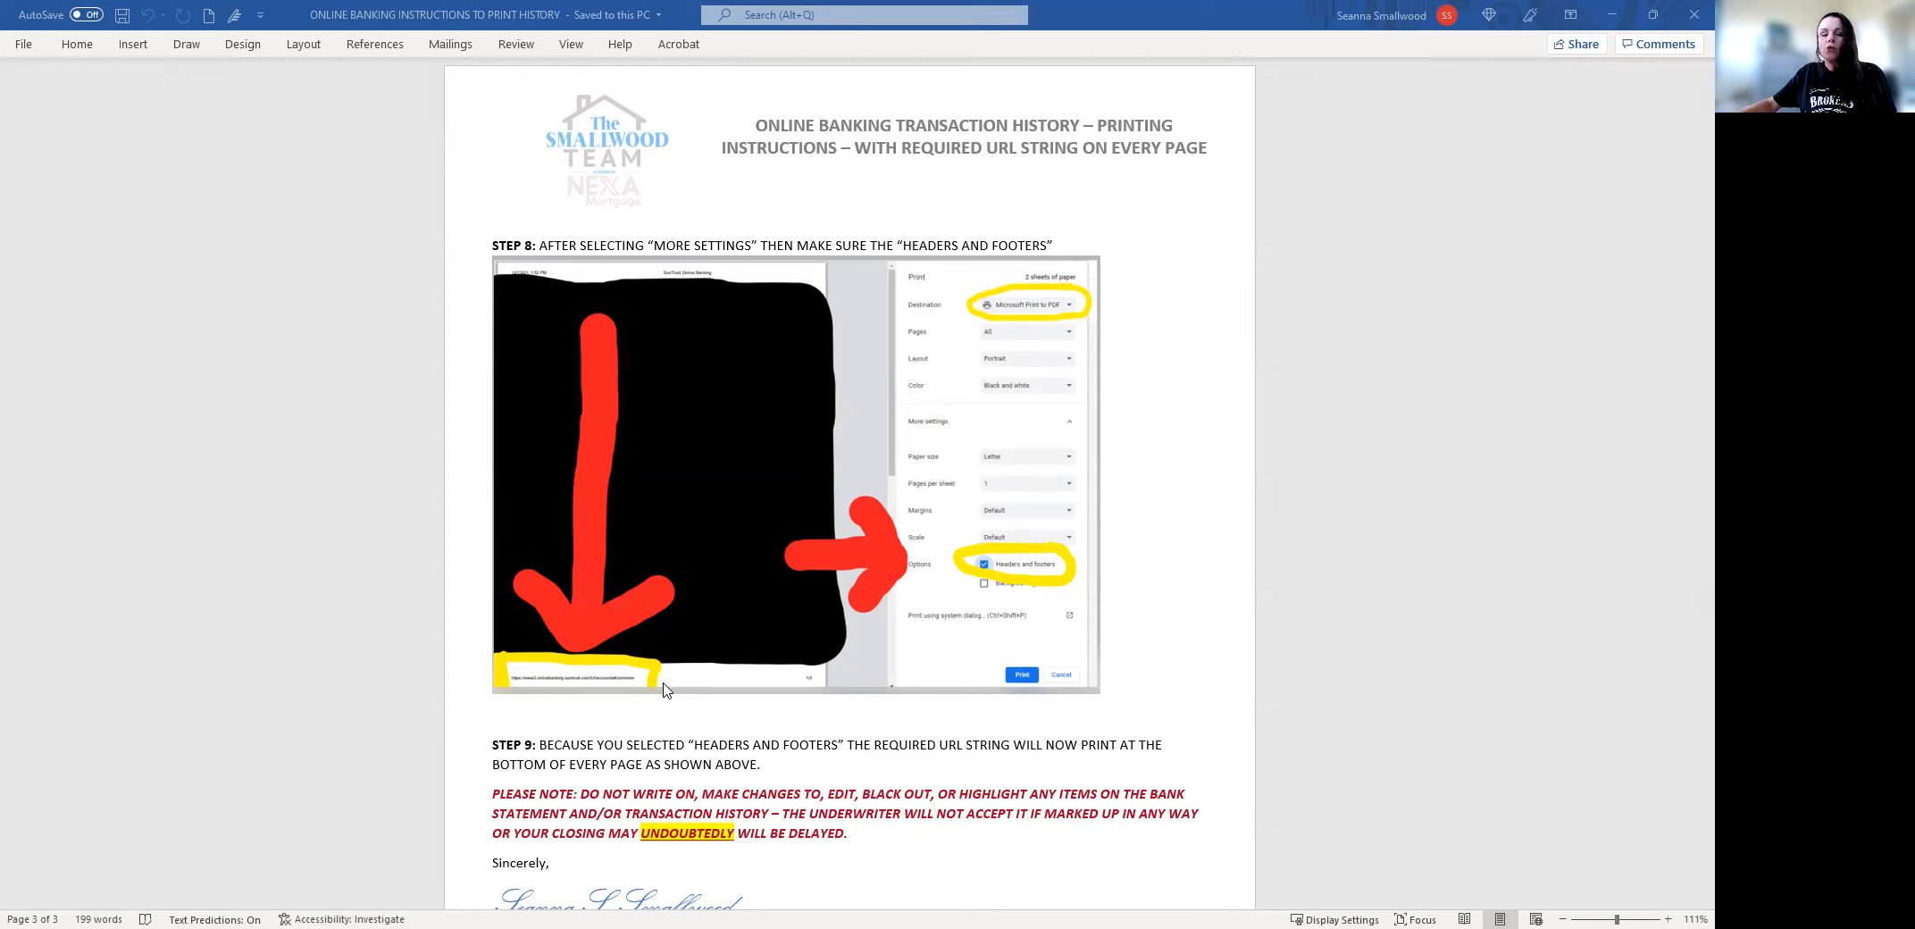
{"action": "mouse_move", "coordinate": [766, 660]}
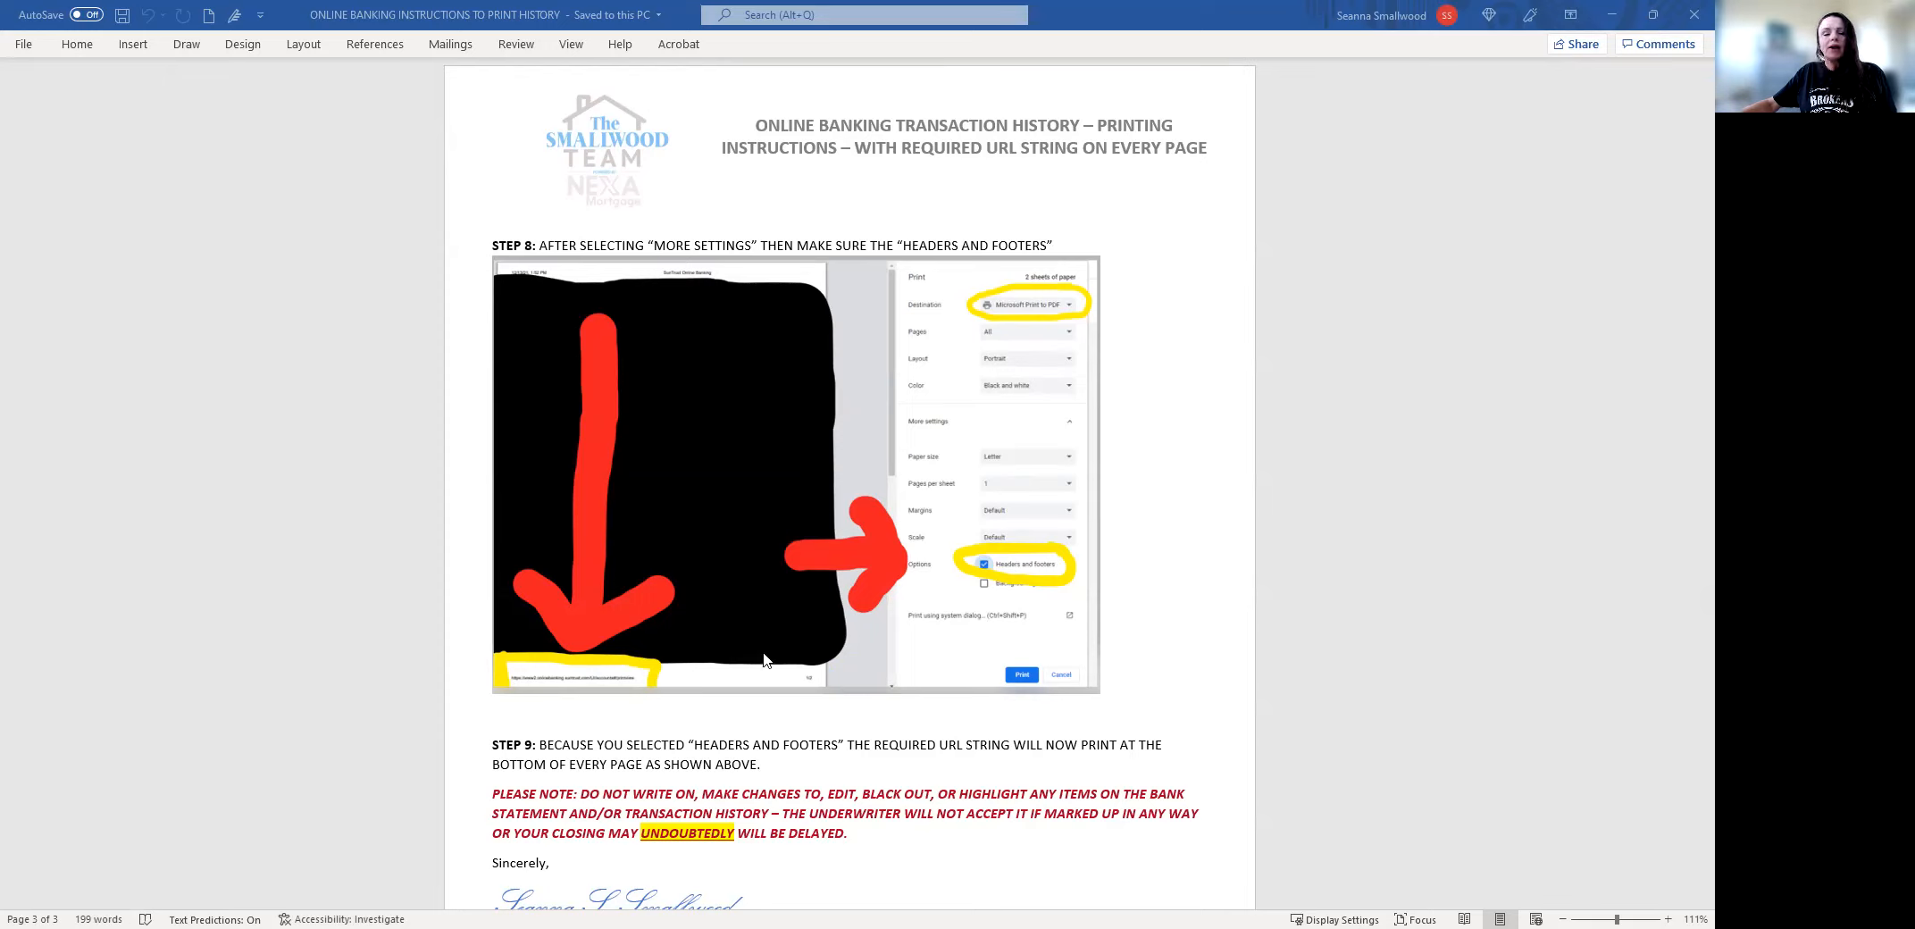
{"action": "mouse_move", "coordinate": [757, 660]}
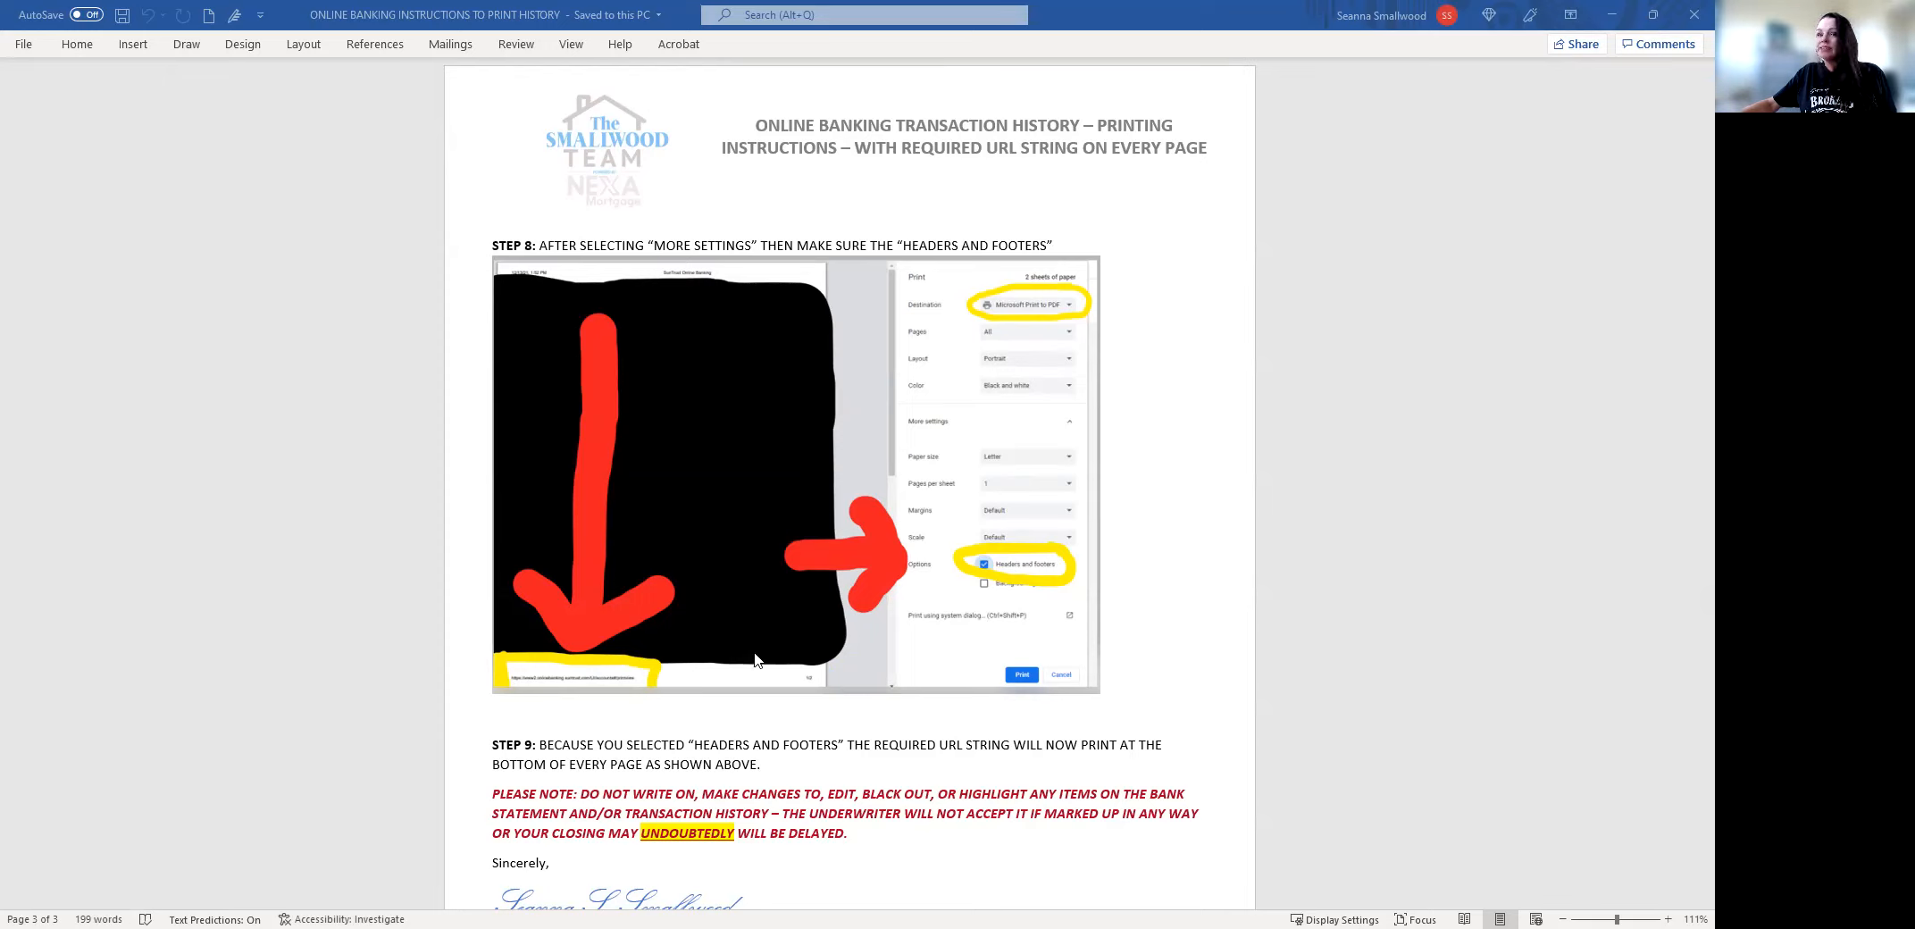
{"action": "mouse_move", "coordinate": [639, 722]}
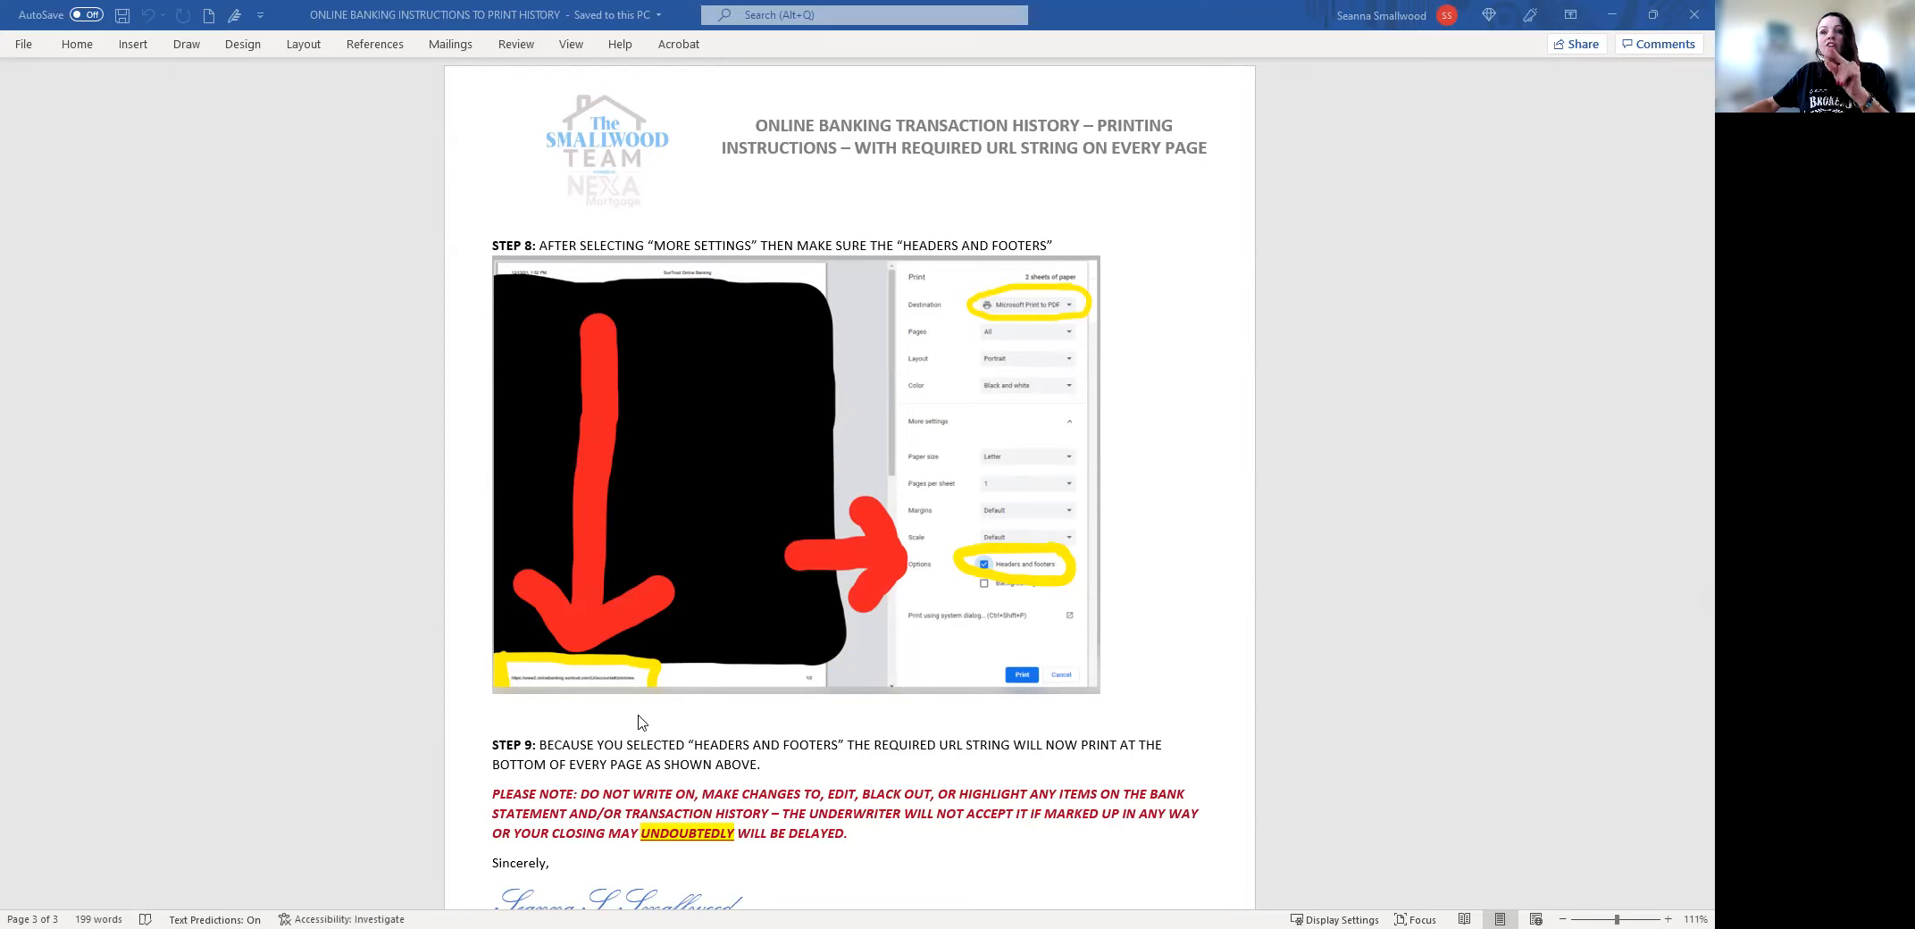
{"action": "mouse_move", "coordinate": [671, 683]}
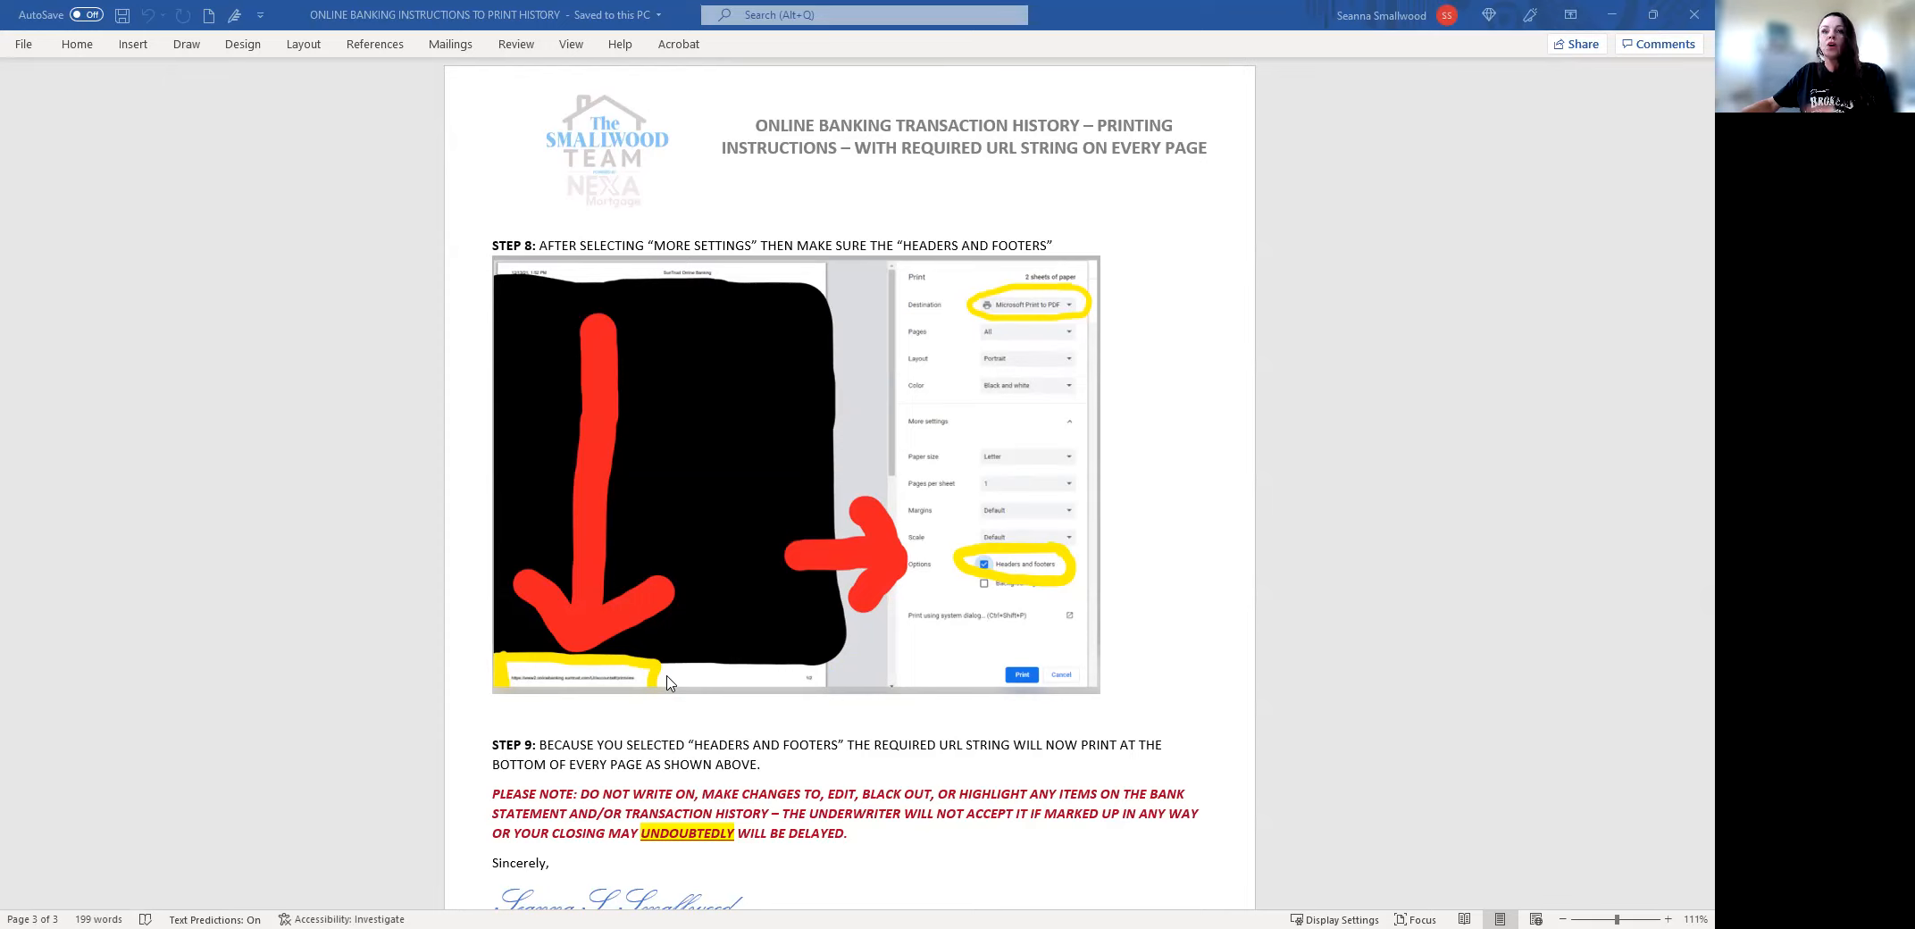
{"action": "mouse_move", "coordinate": [585, 696]}
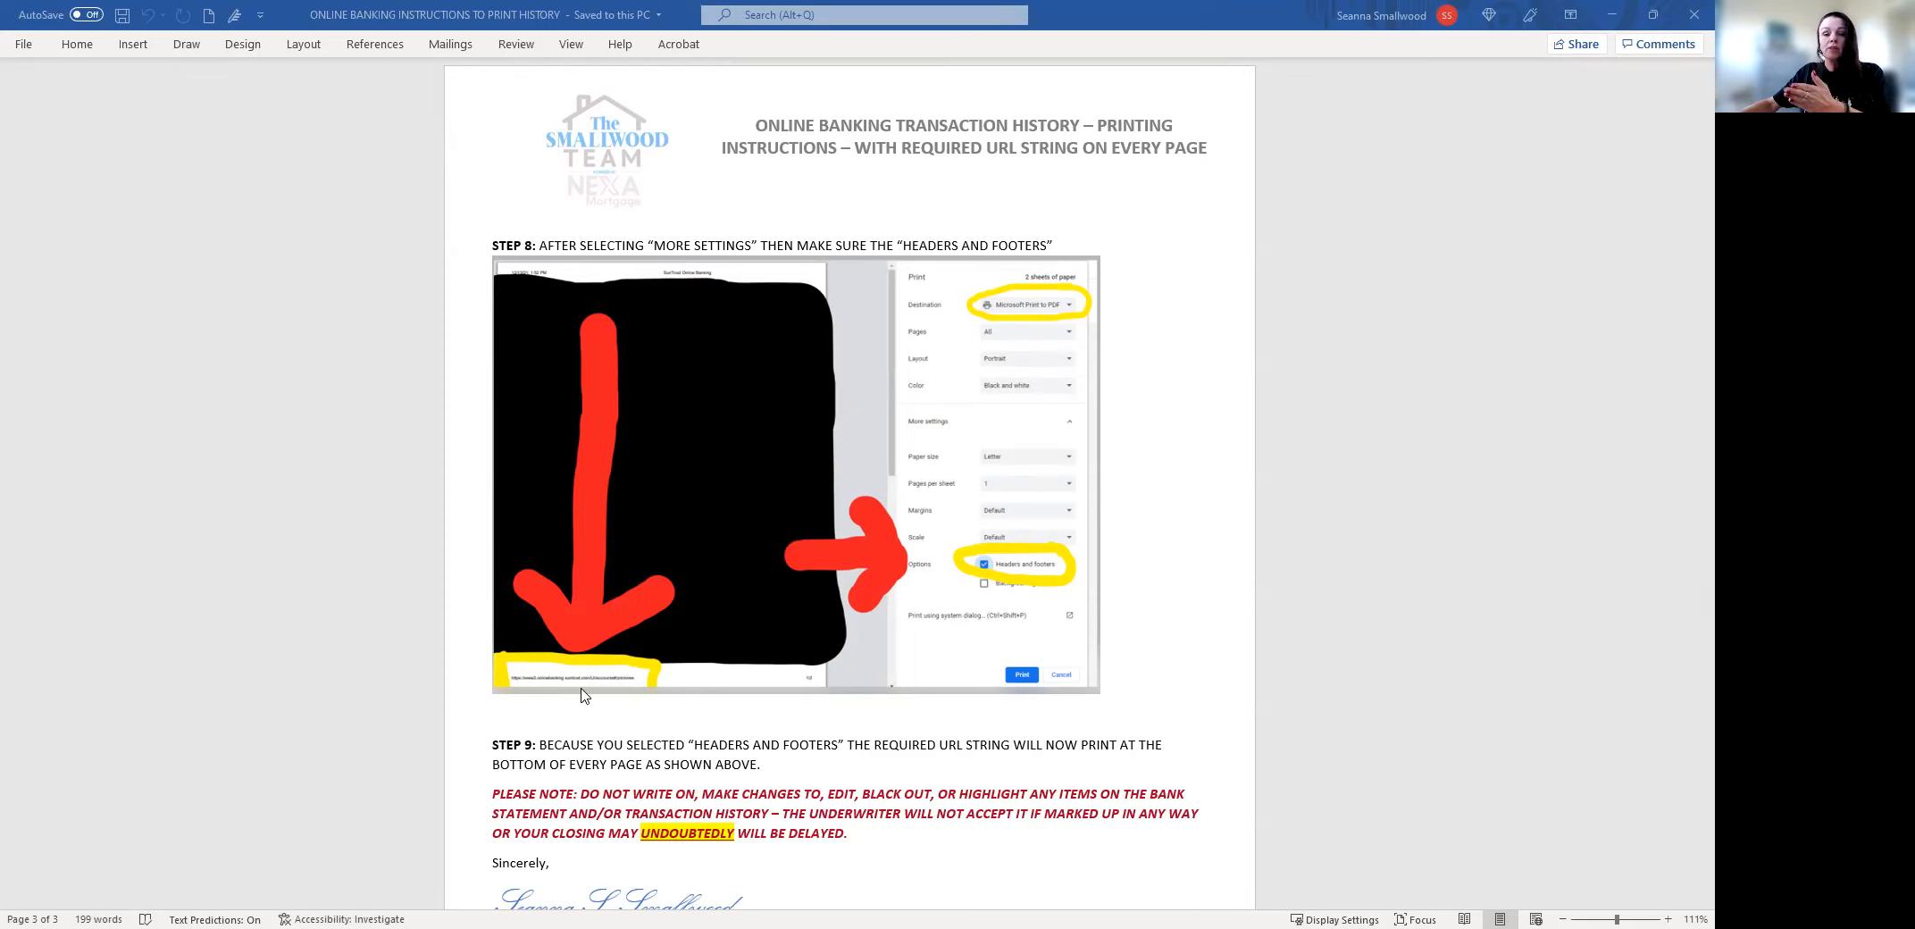
{"action": "scroll", "scroll_direction": "down", "scroll_amount": 3}
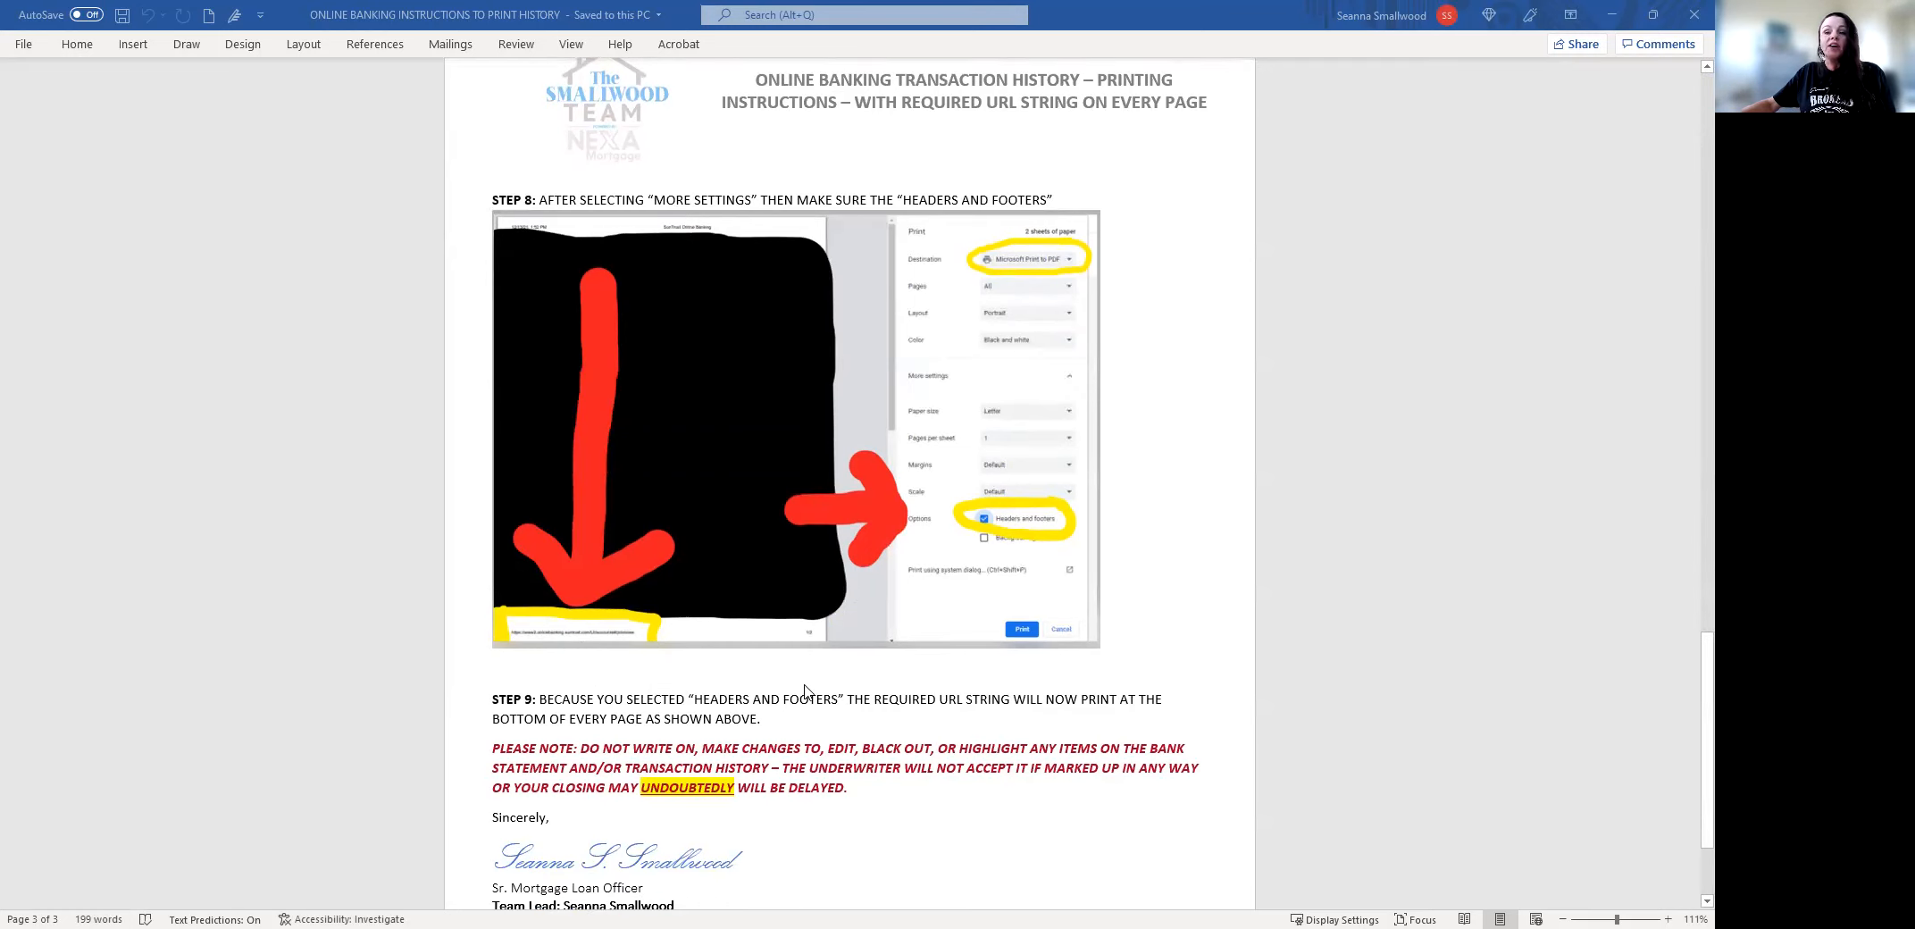
{"action": "scroll", "scroll_direction": "down", "scroll_amount": 3}
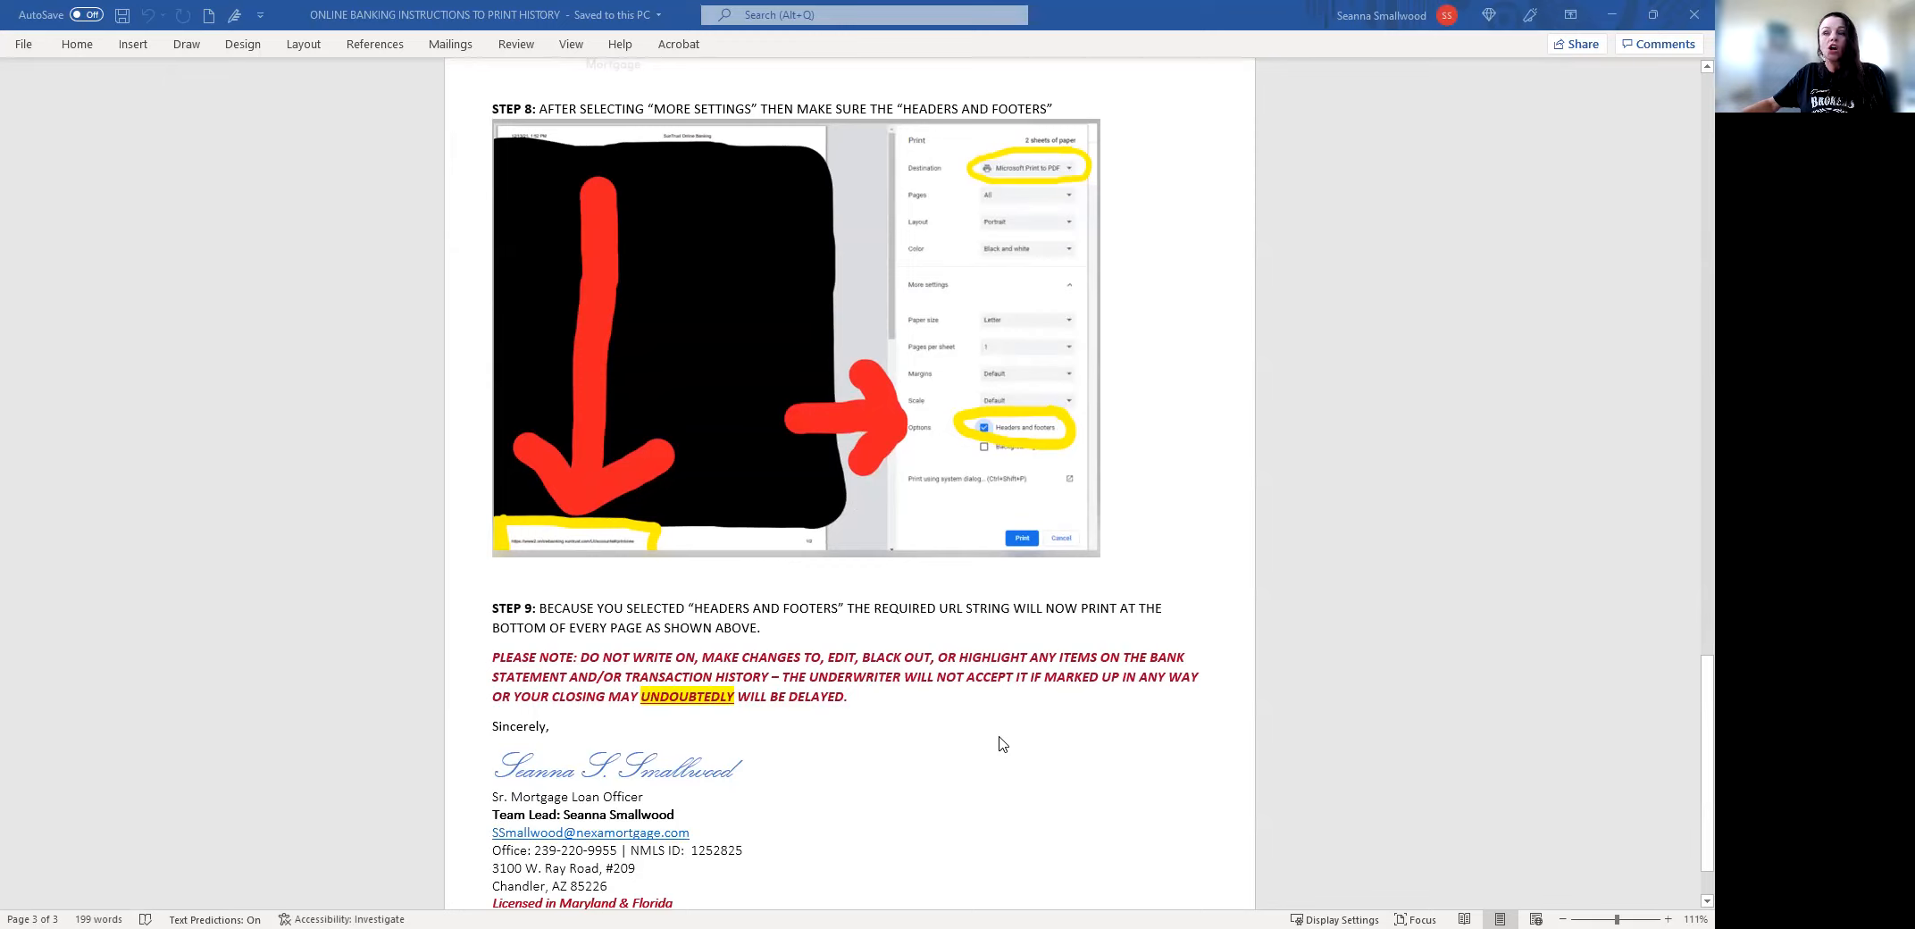
{"action": "mouse_move", "coordinate": [980, 741]}
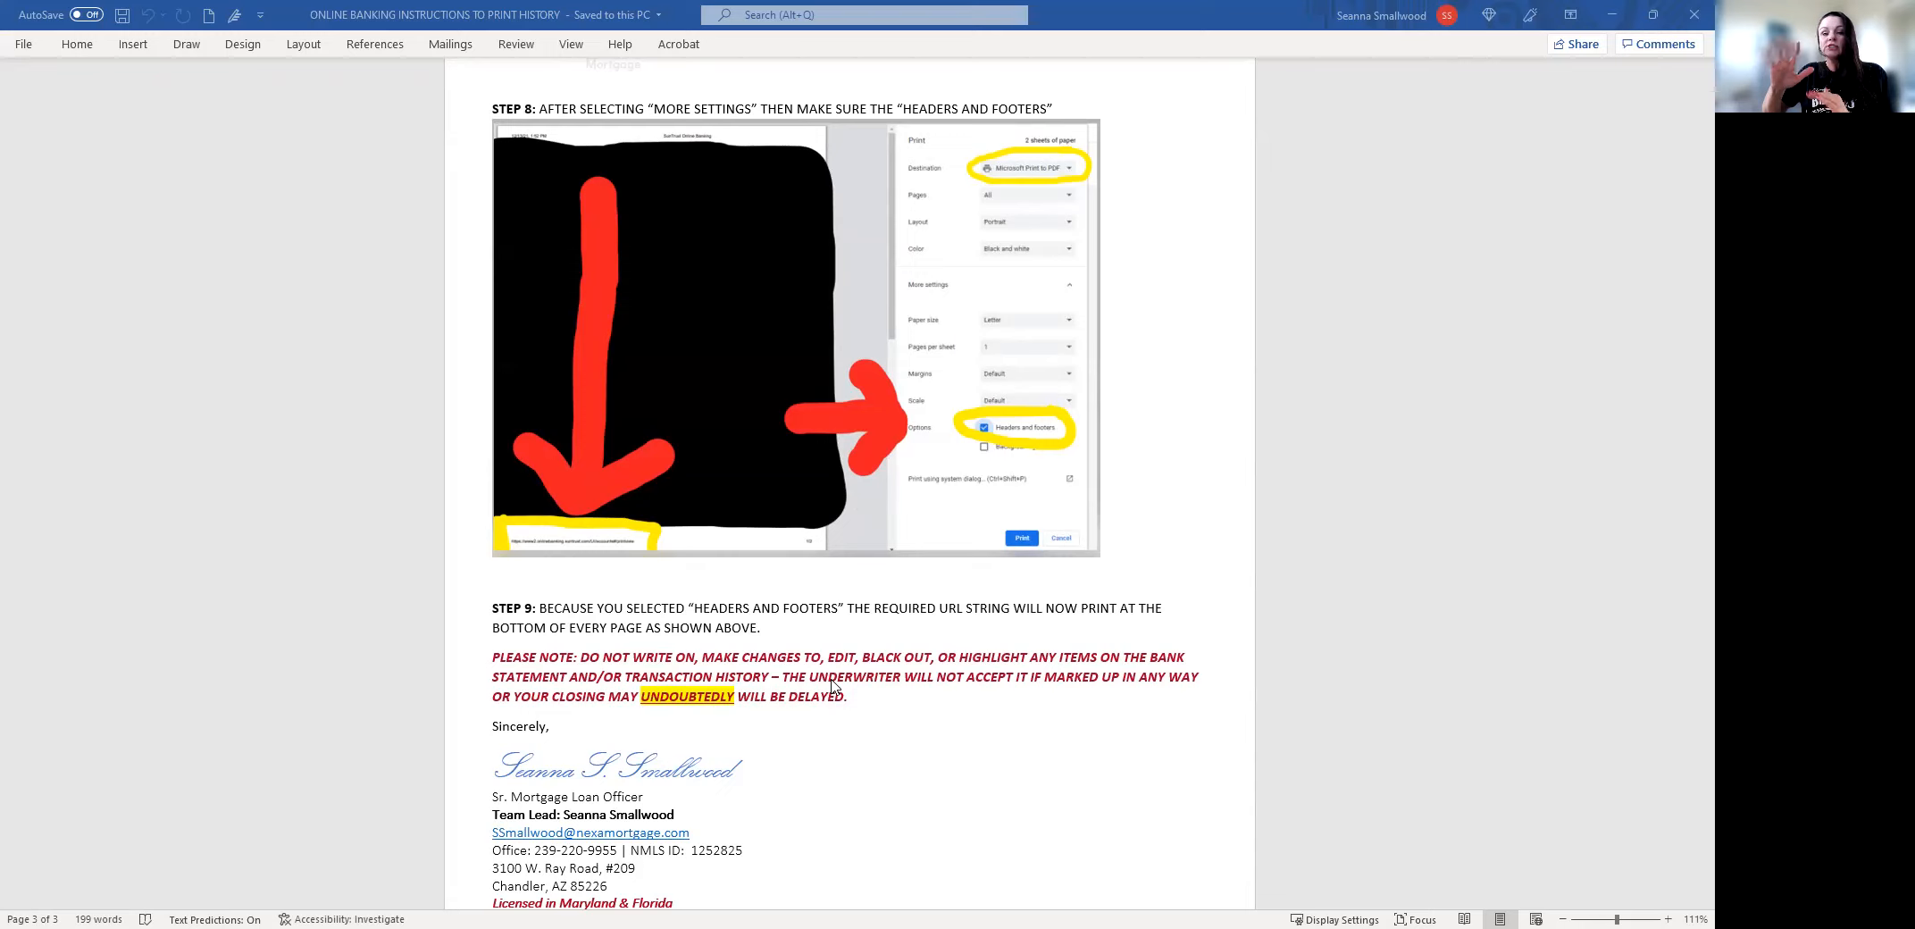
{"action": "mouse_move", "coordinate": [1010, 678]}
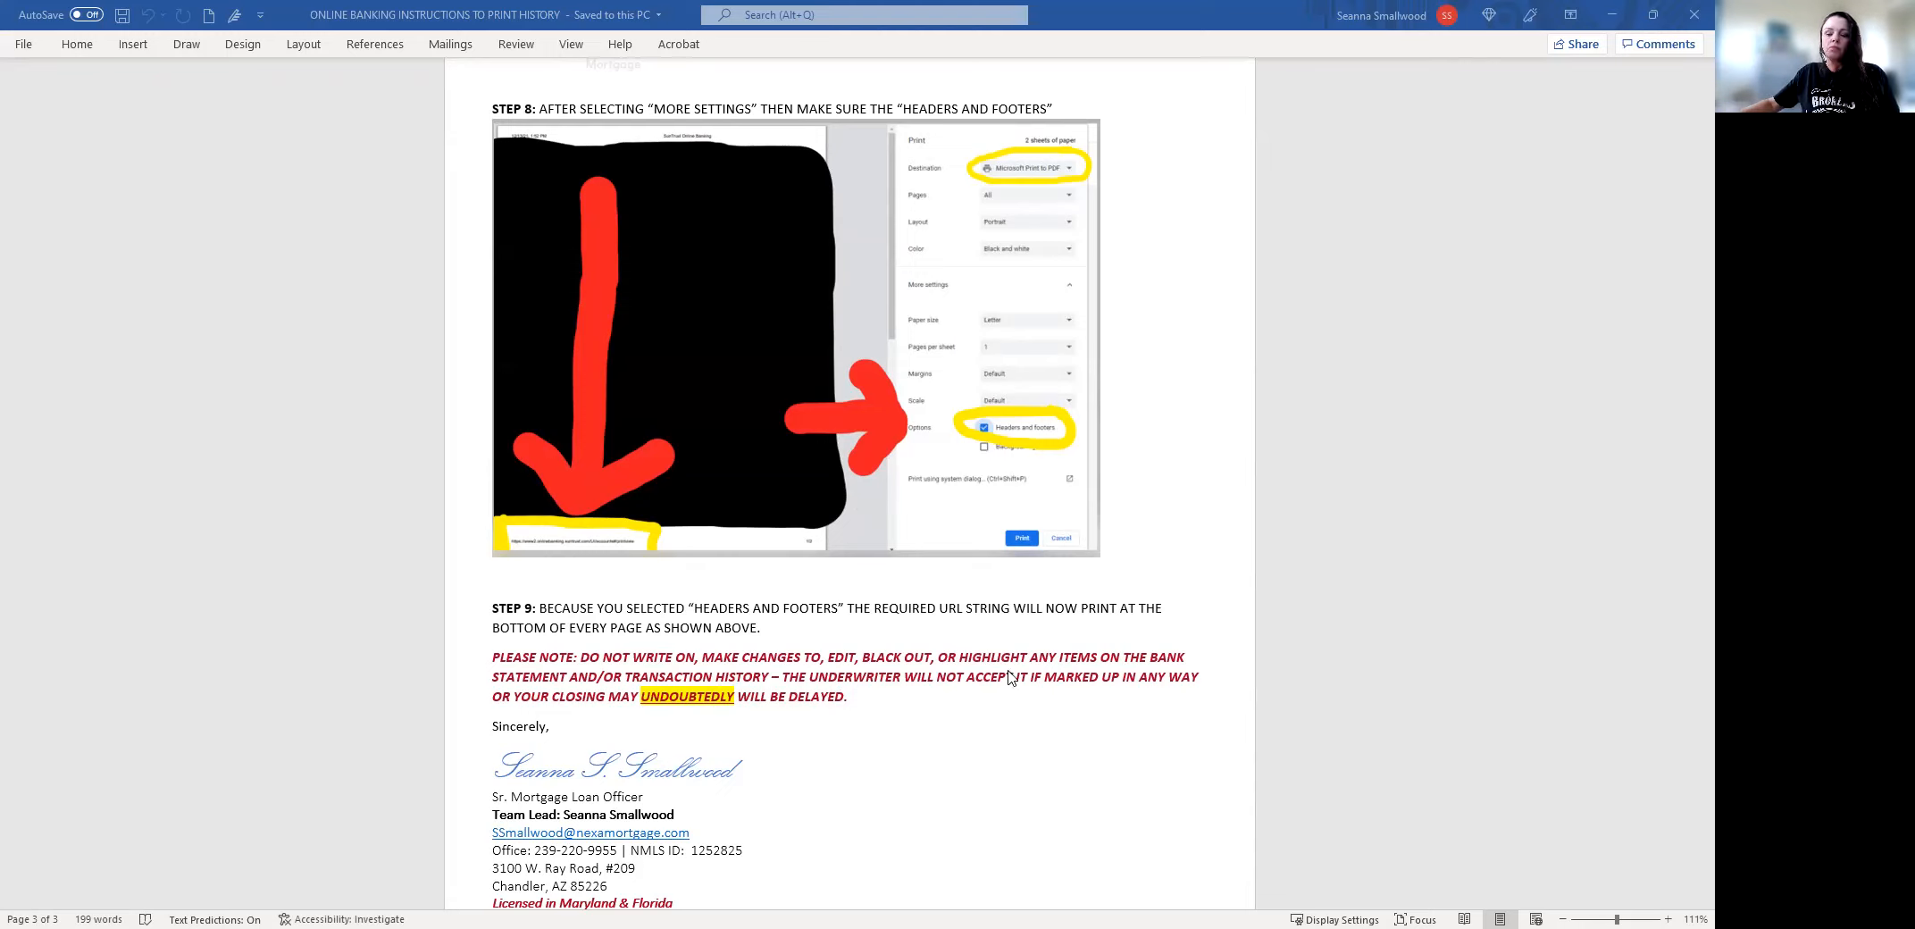
{"action": "mouse_move", "coordinate": [978, 782]}
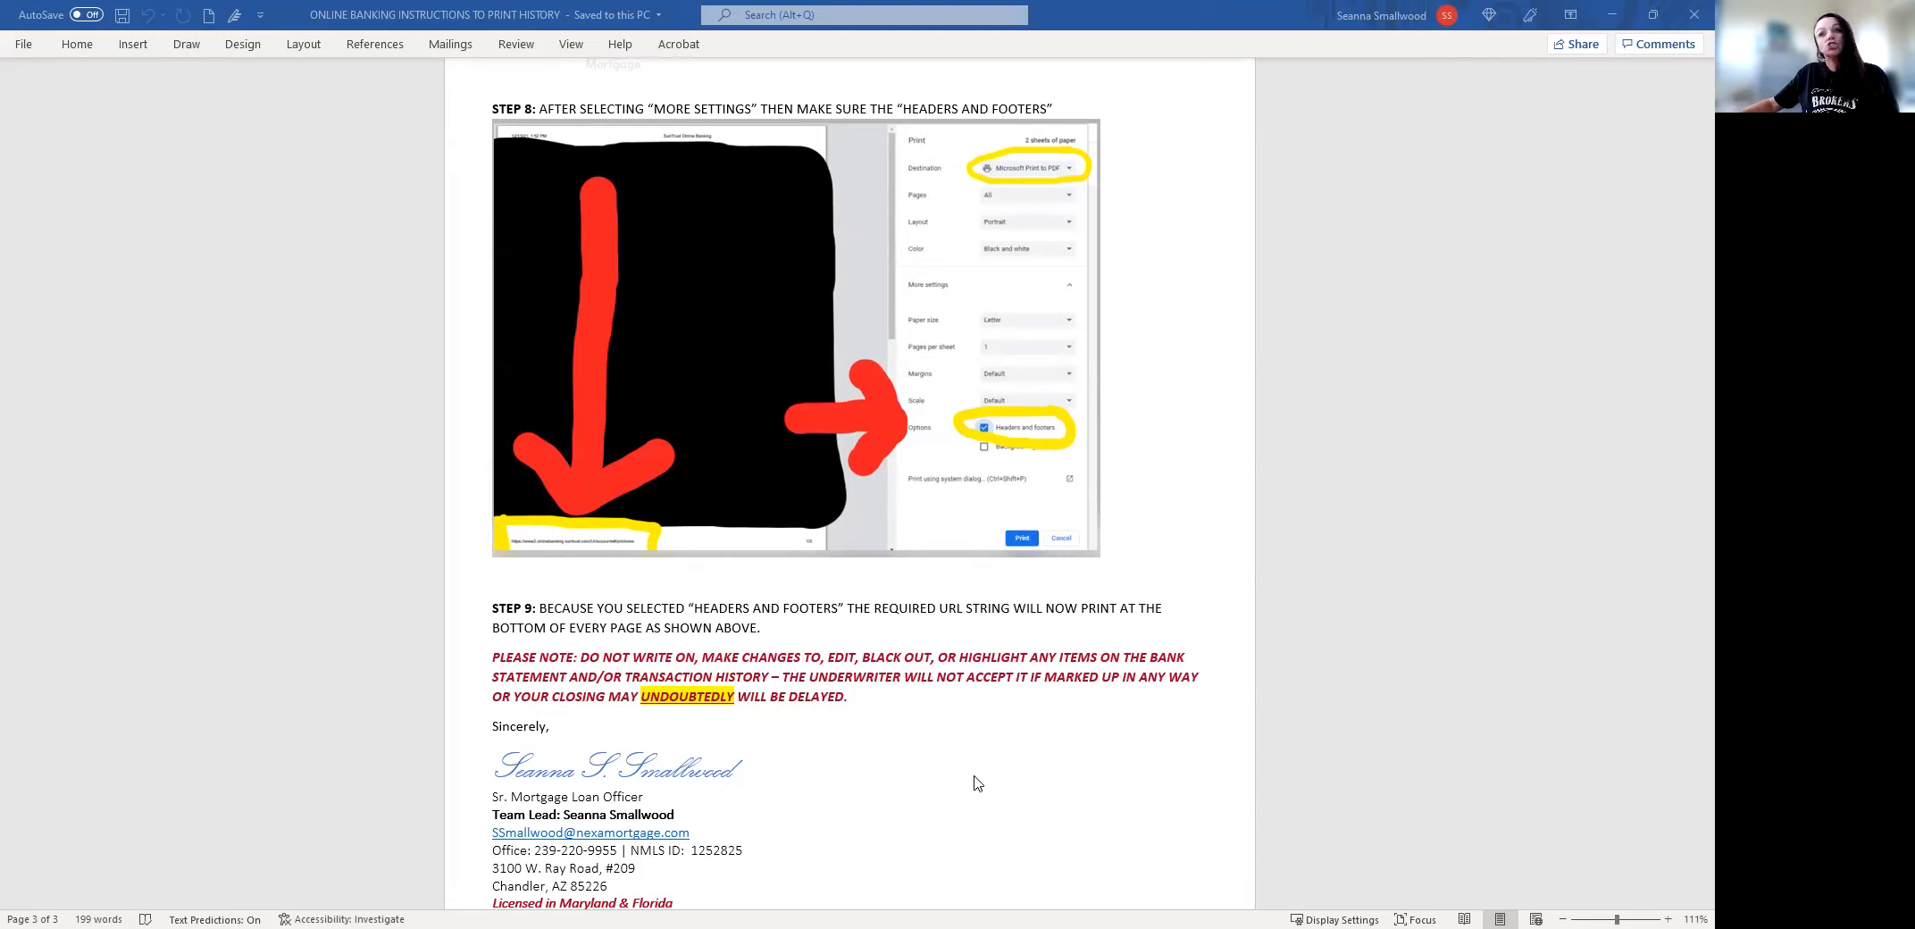
{"action": "mouse_move", "coordinate": [1017, 695]}
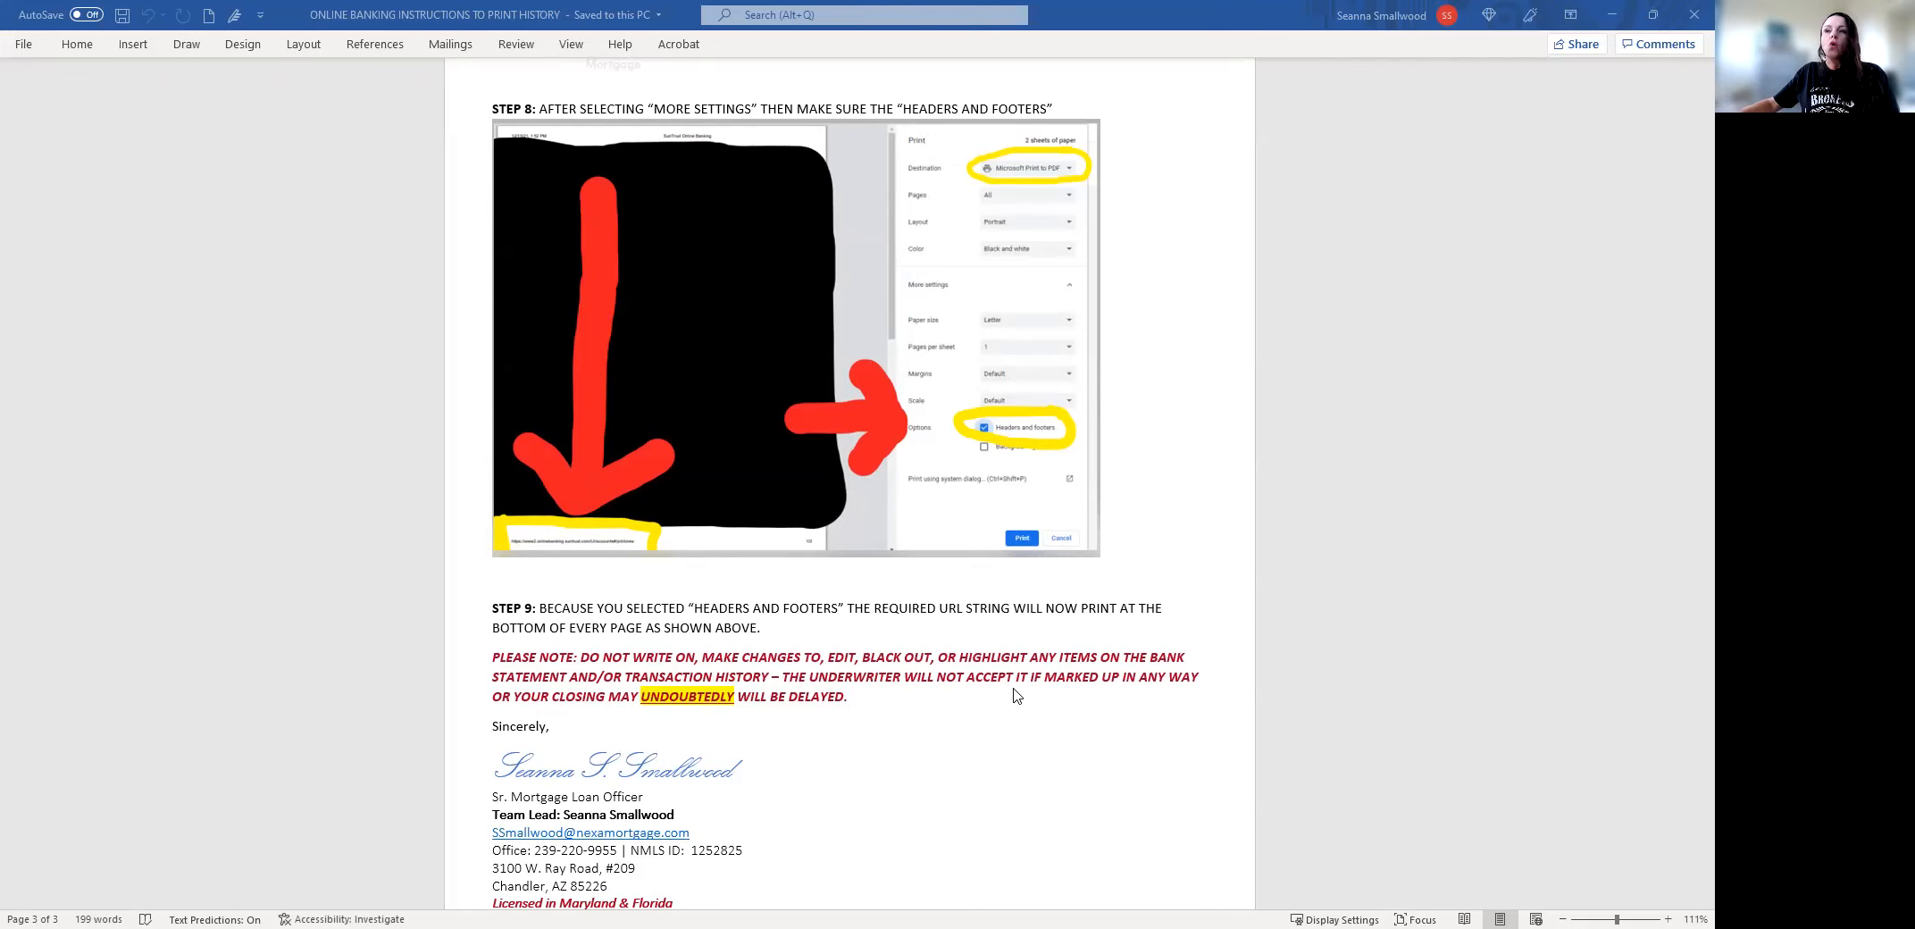
{"action": "mouse_move", "coordinate": [1068, 441]}
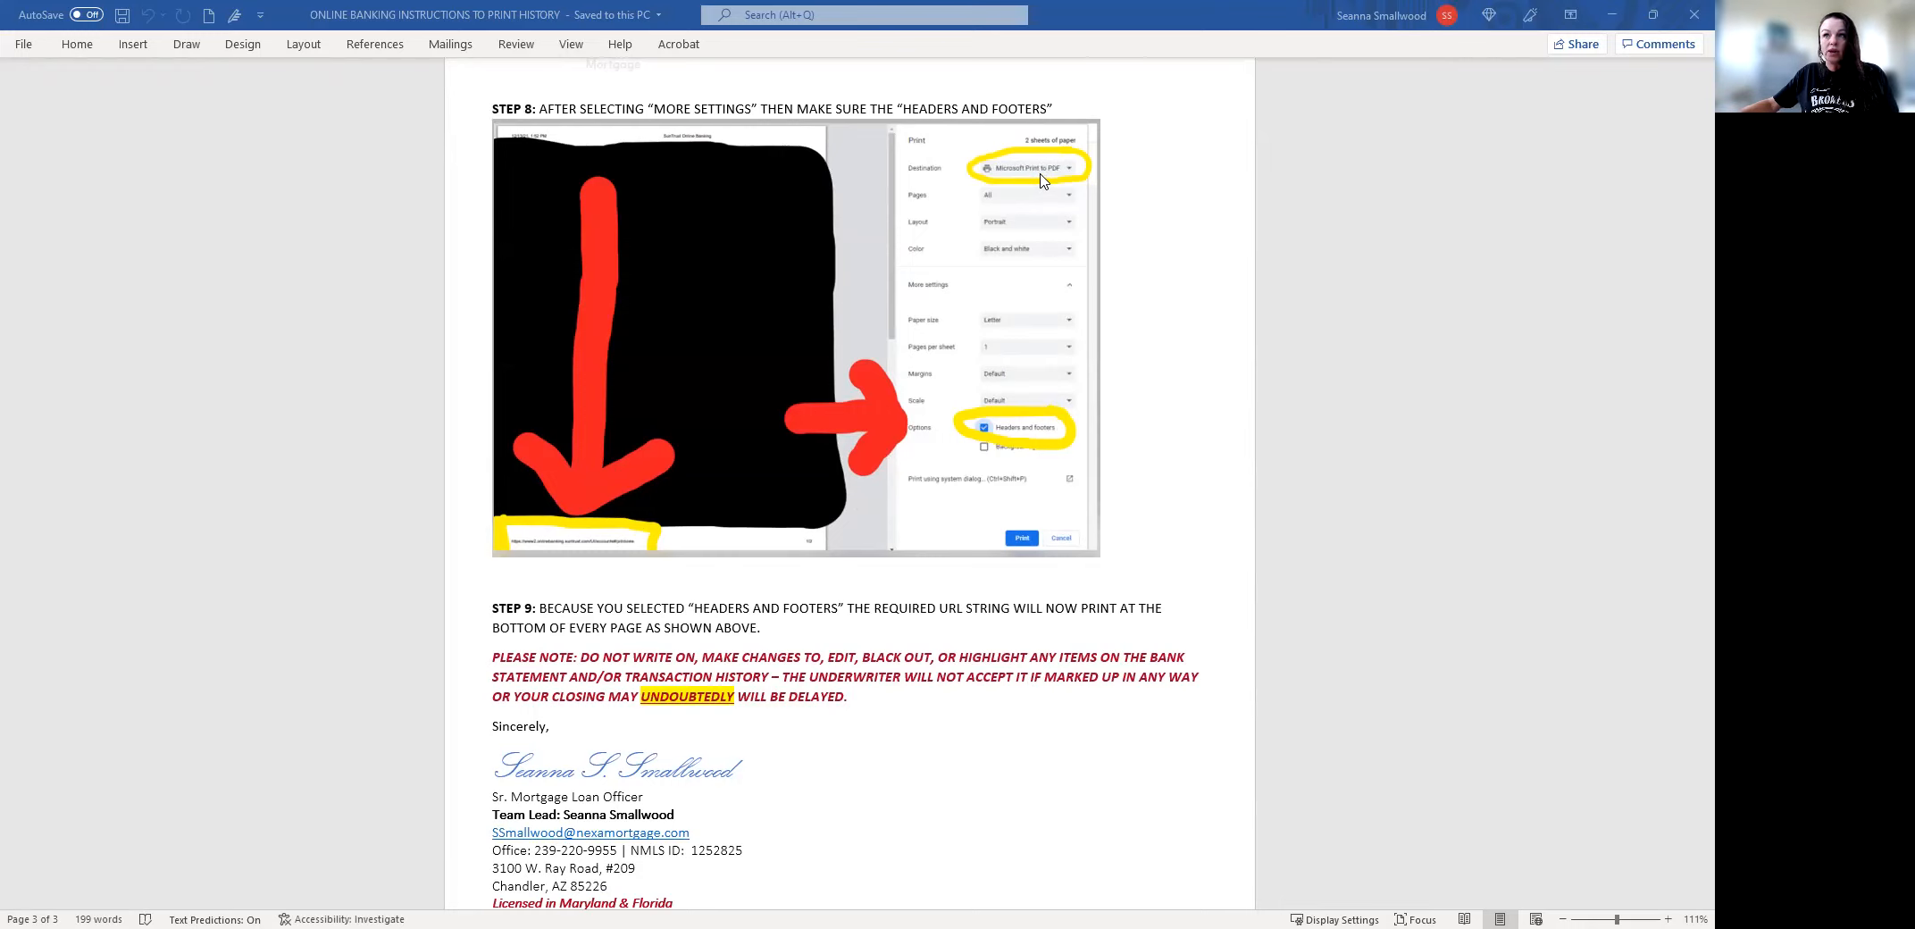
{"action": "mouse_move", "coordinate": [852, 663]}
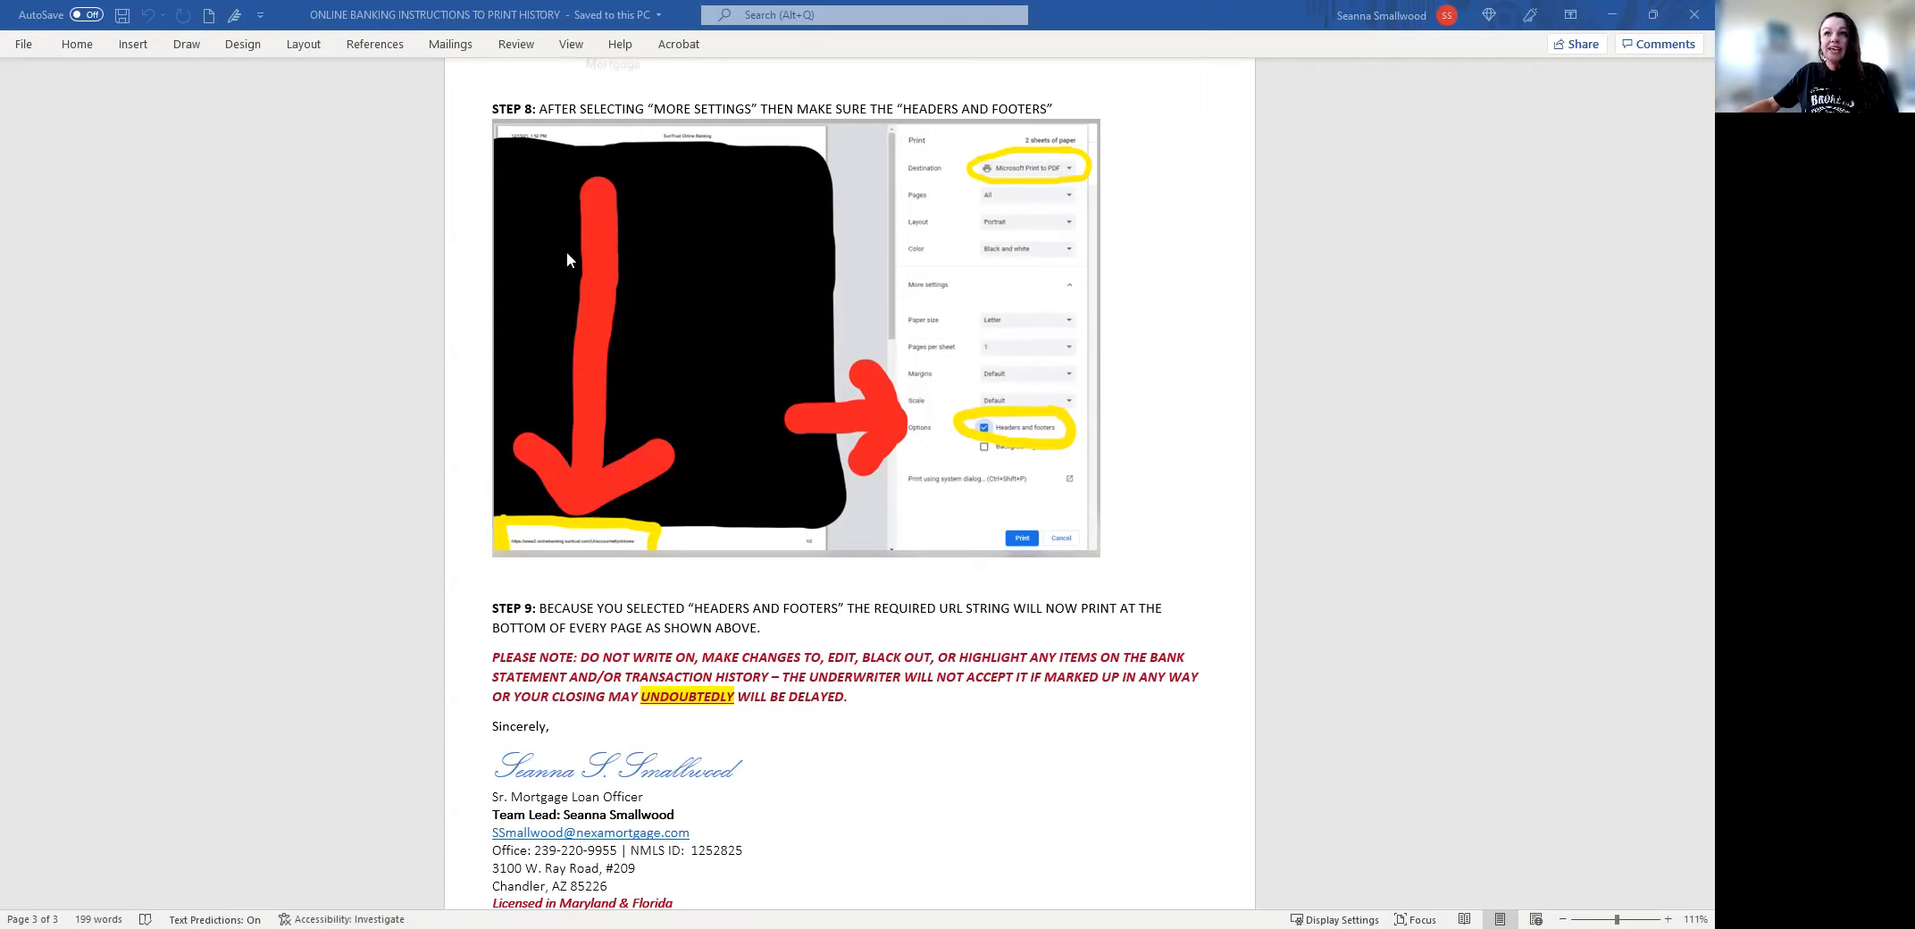
{"action": "mouse_move", "coordinate": [516, 554]}
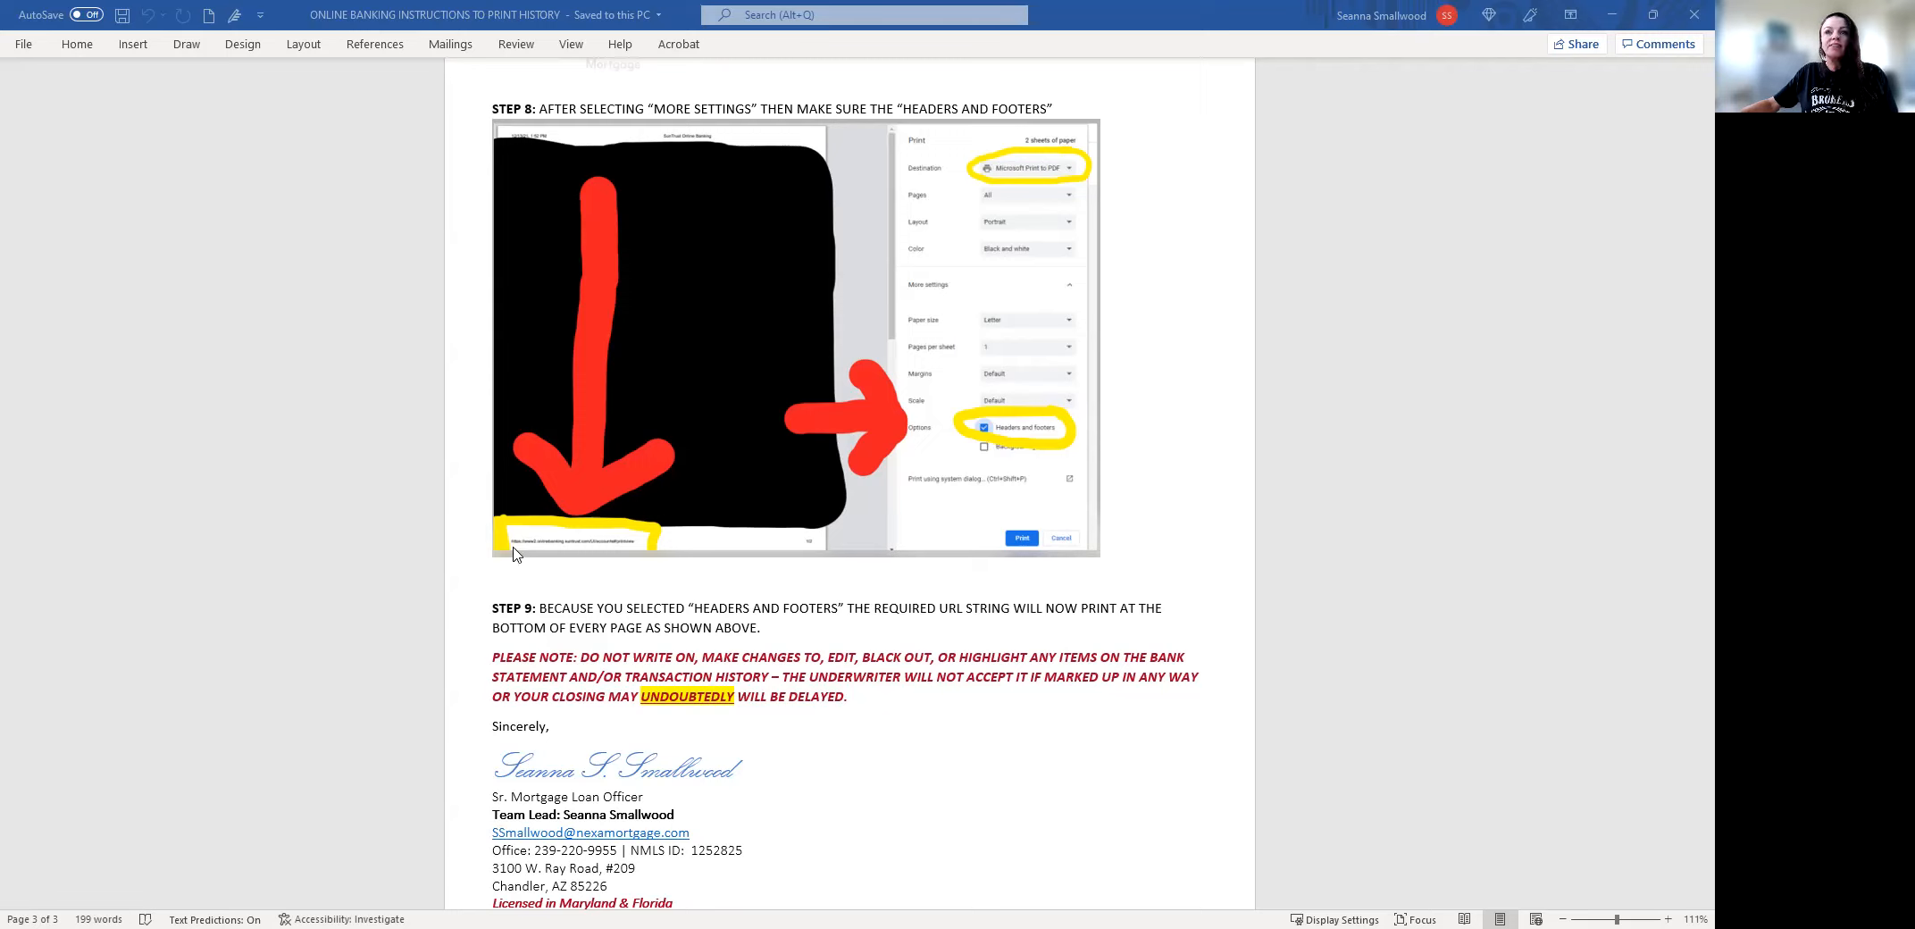
{"action": "mouse_move", "coordinate": [637, 561]}
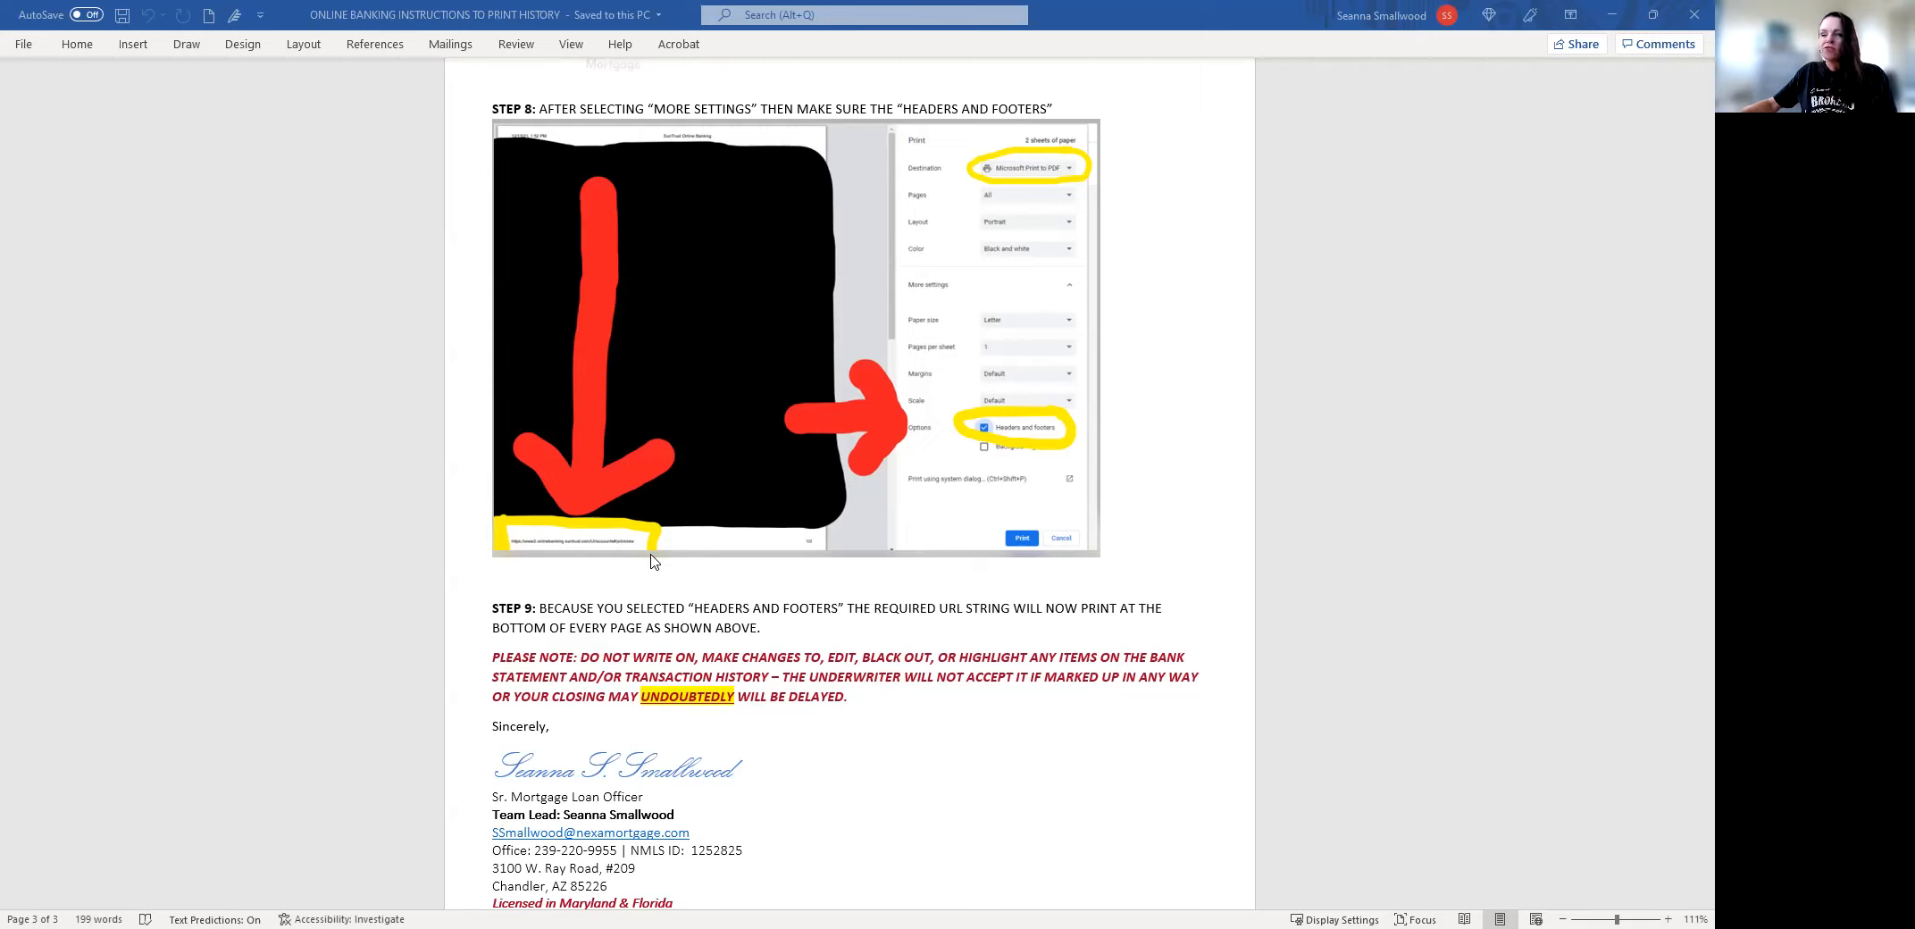
{"action": "mouse_move", "coordinate": [671, 560]}
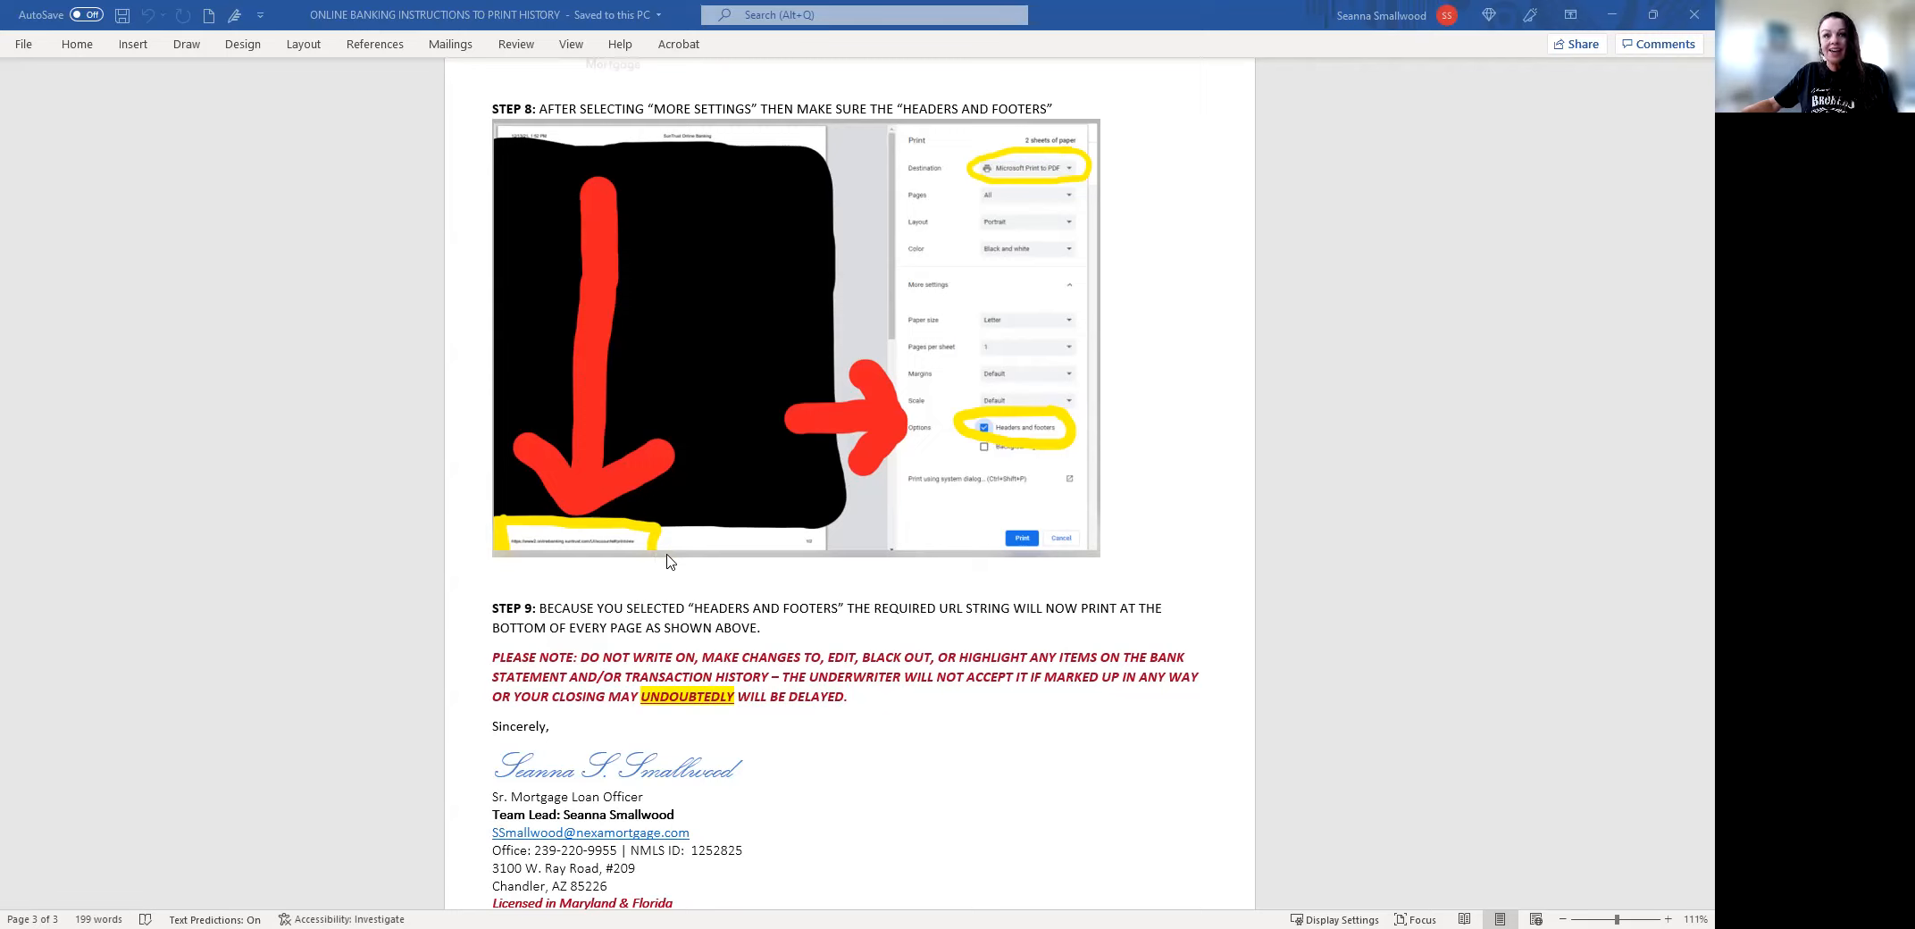
{"action": "mouse_move", "coordinate": [551, 559]}
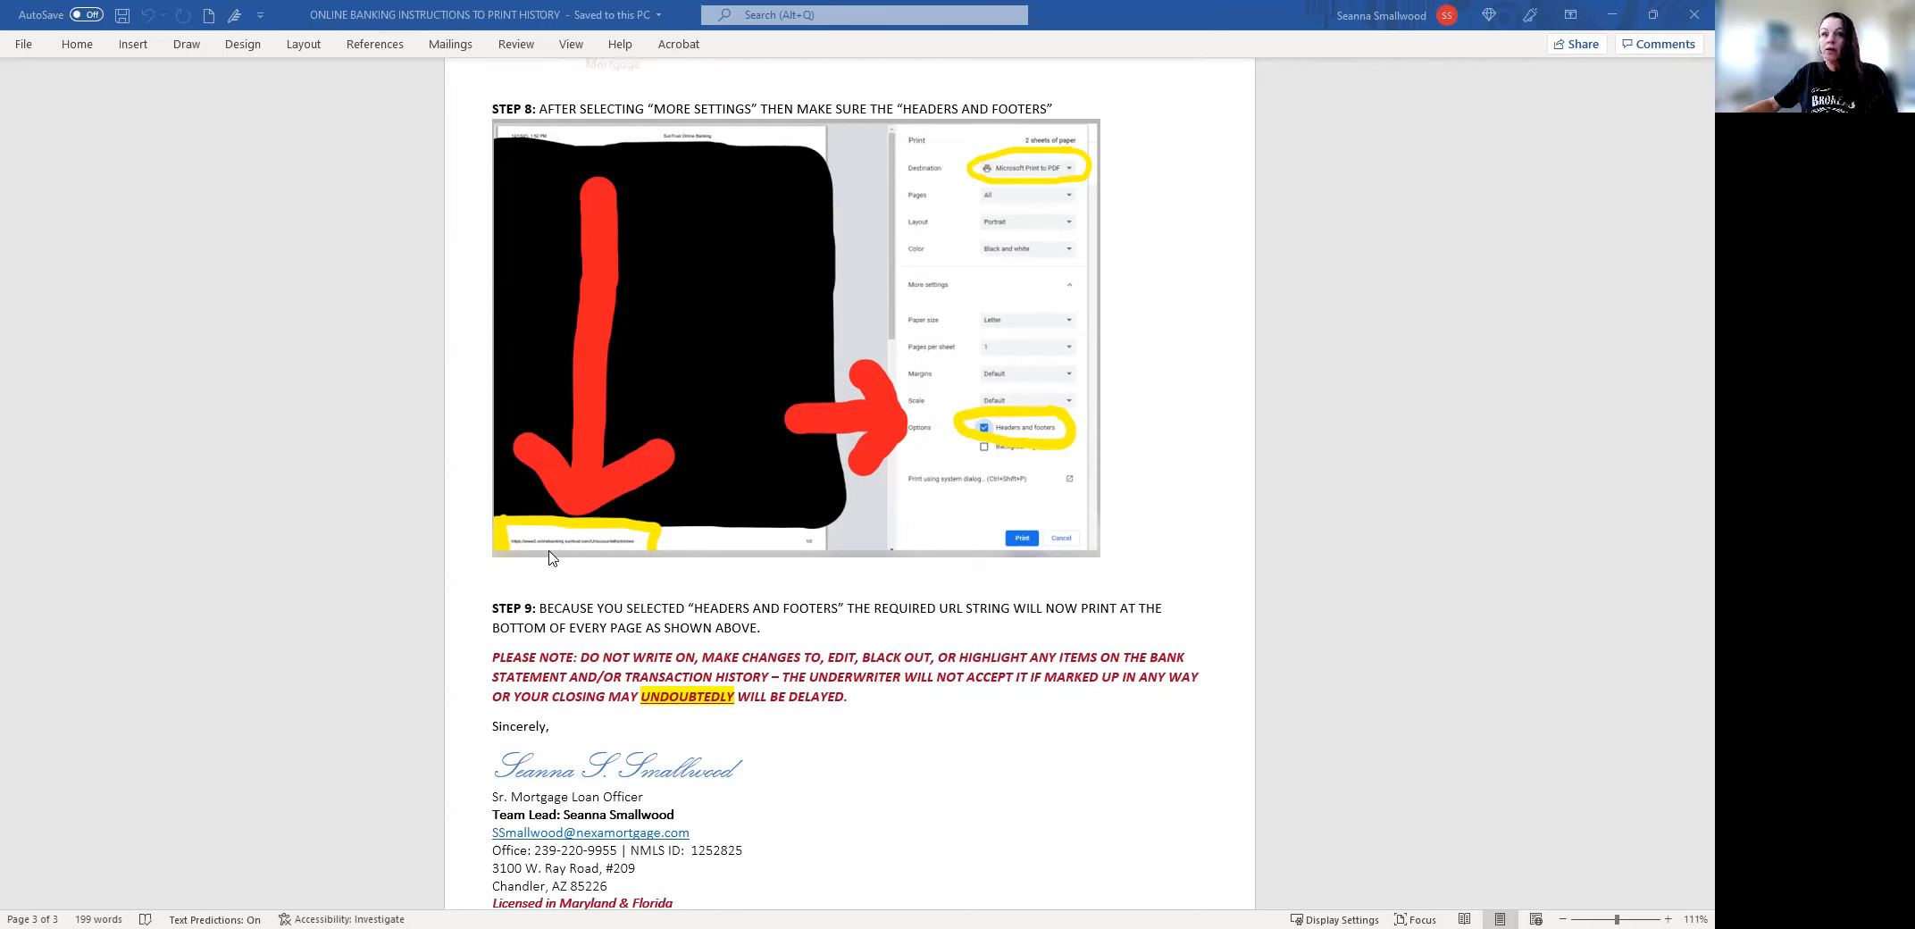
{"action": "mouse_move", "coordinate": [796, 550]}
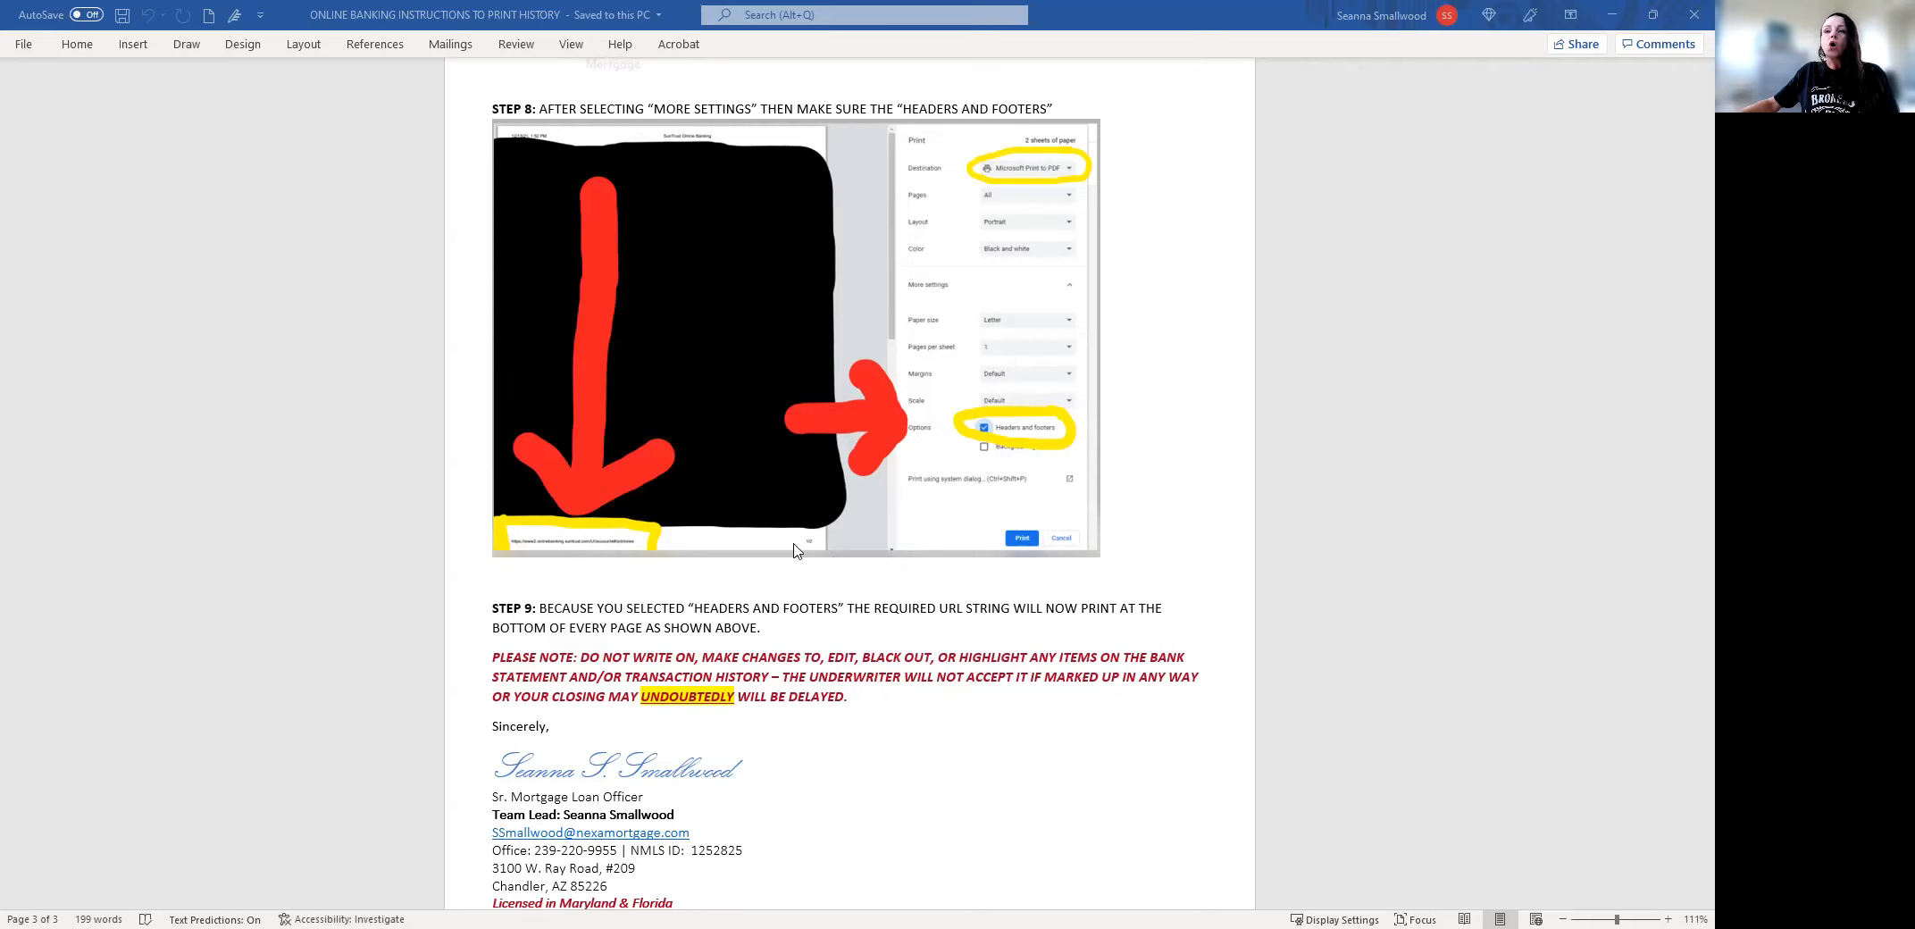
{"action": "mouse_move", "coordinate": [821, 552]}
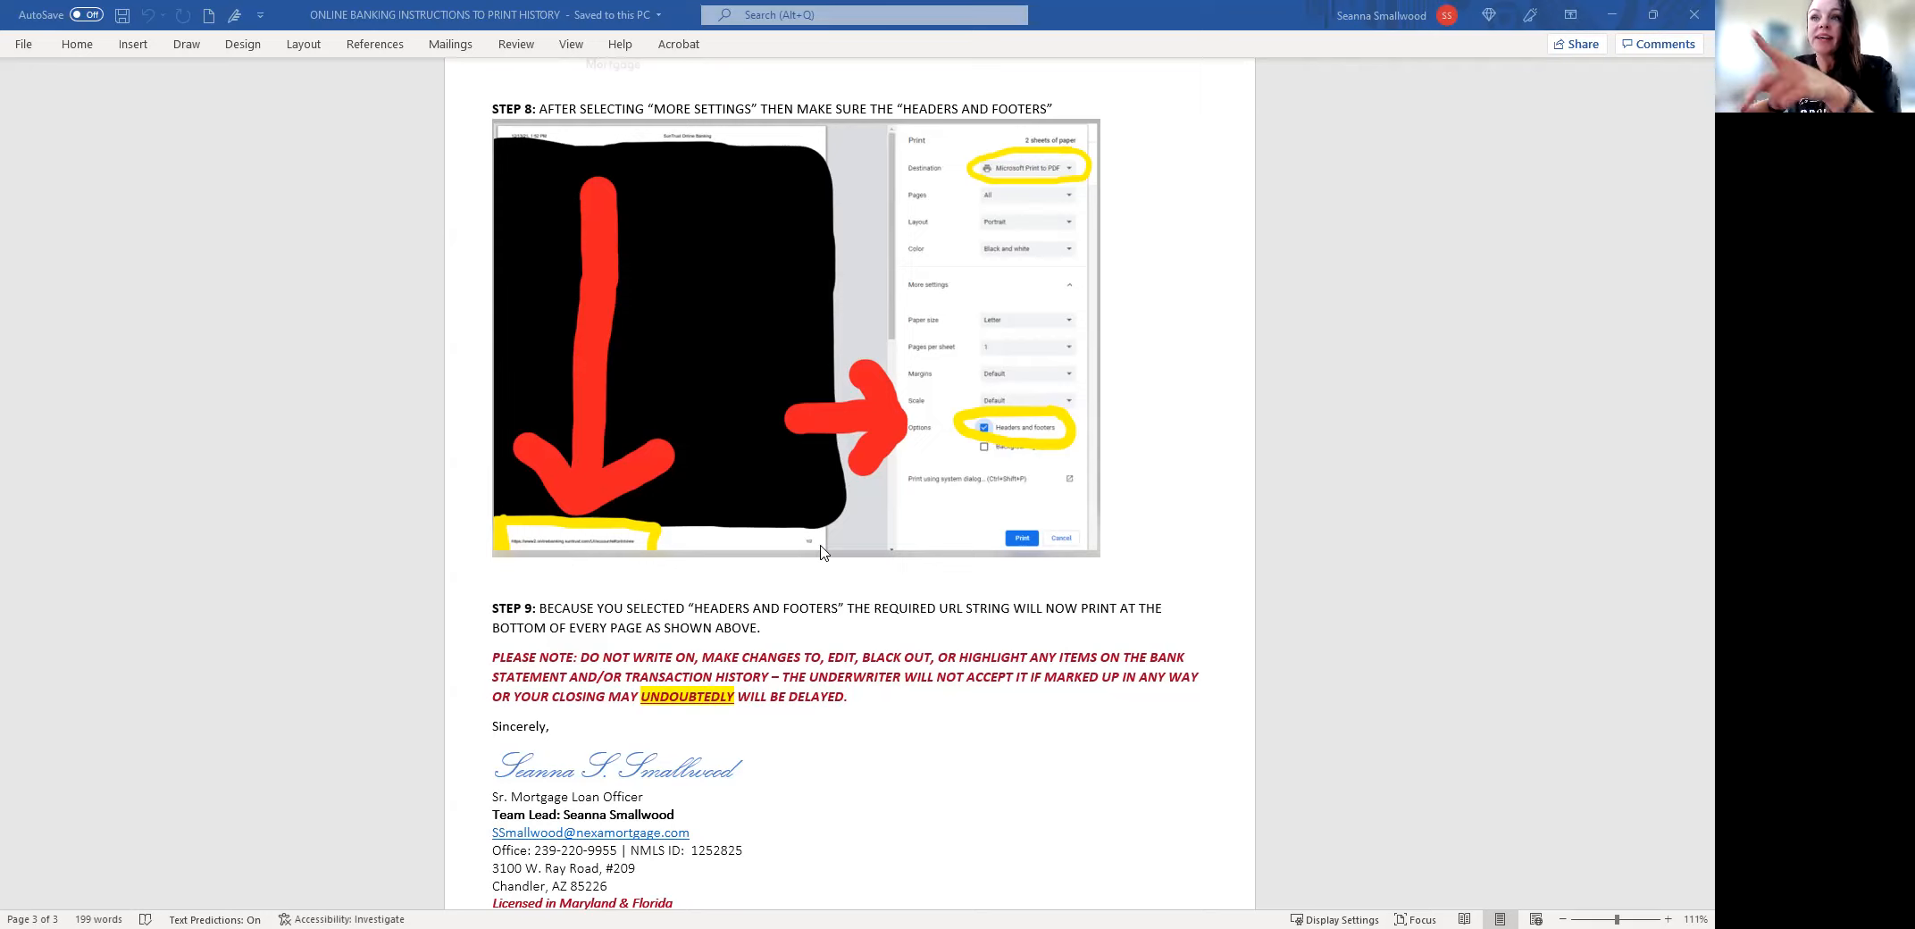
{"action": "mouse_move", "coordinate": [811, 567]}
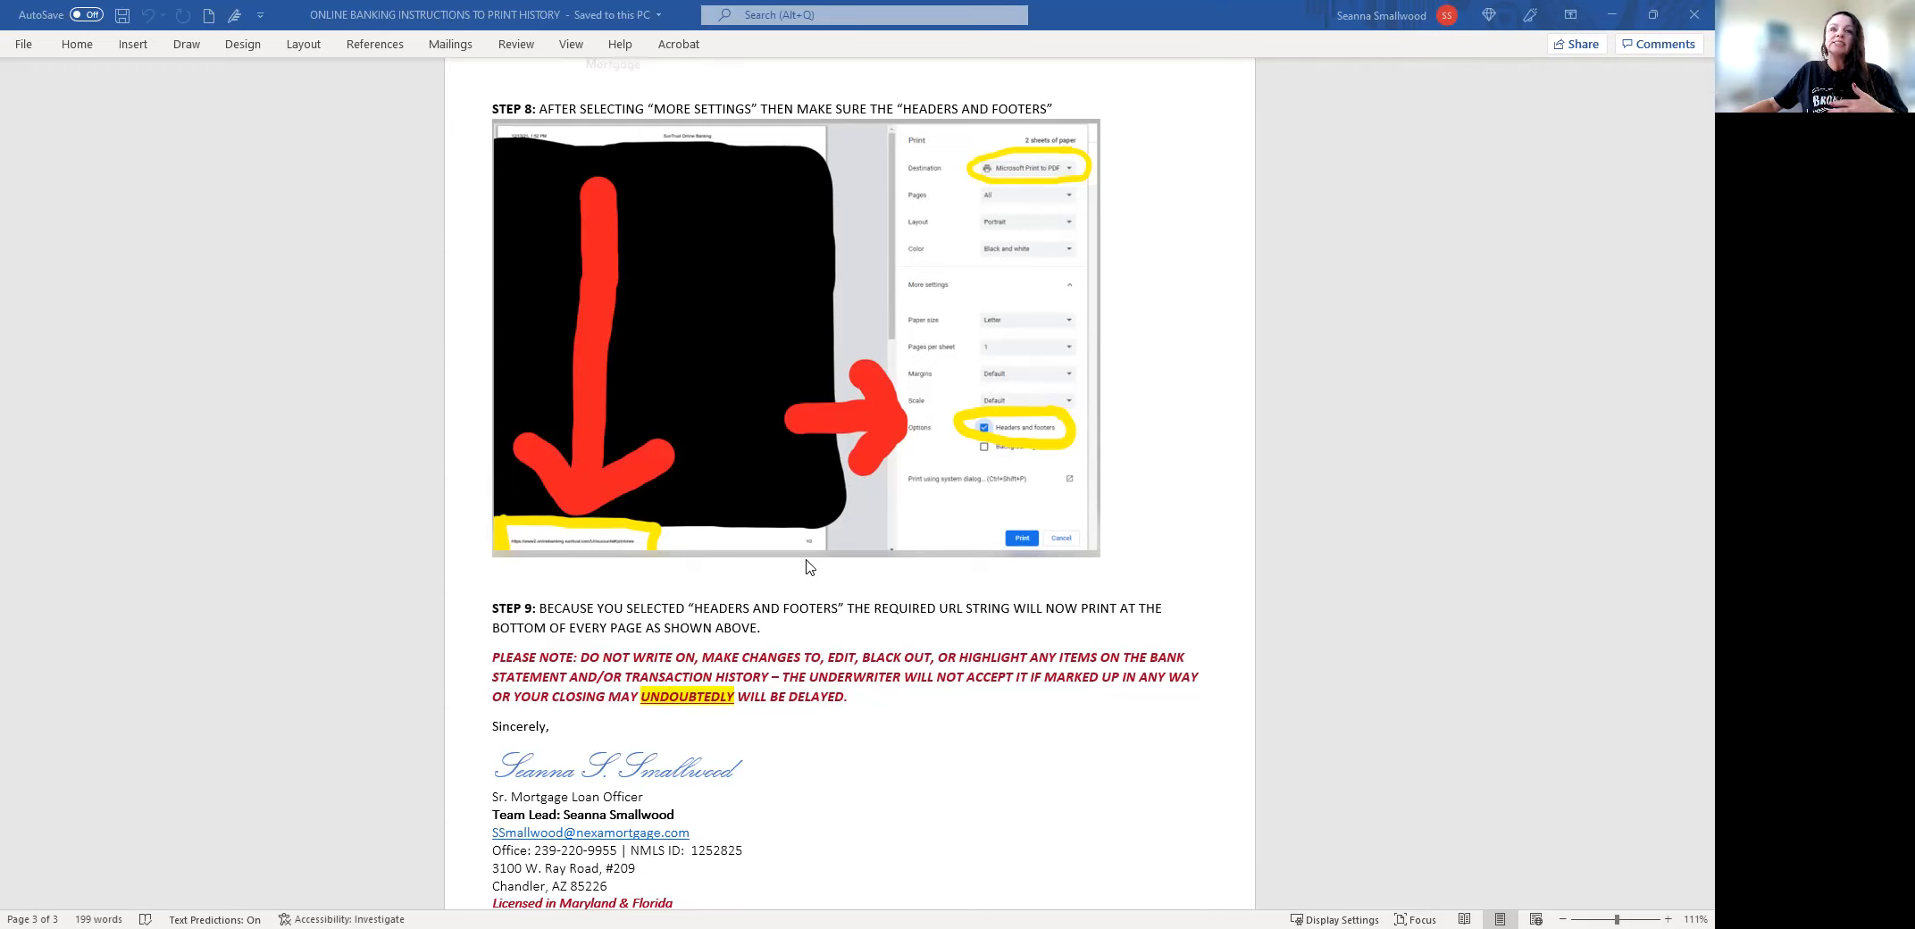
{"action": "mouse_move", "coordinate": [860, 579]}
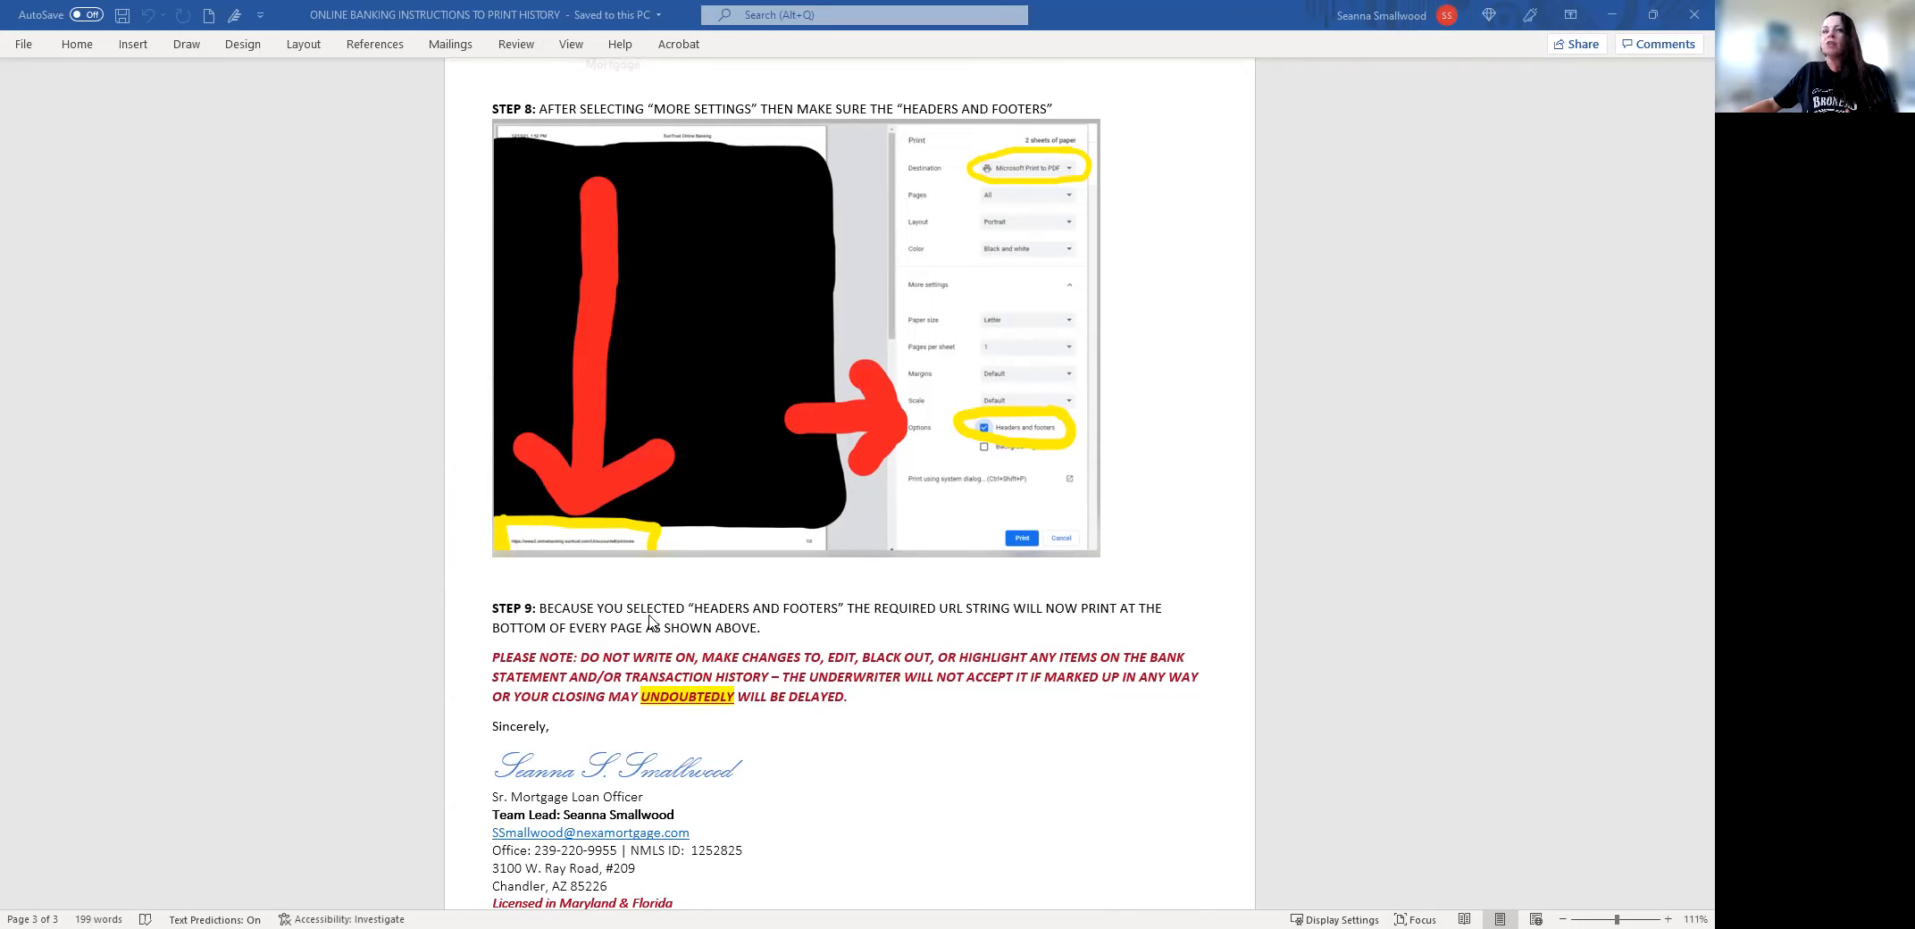
{"action": "mouse_move", "coordinate": [797, 592]}
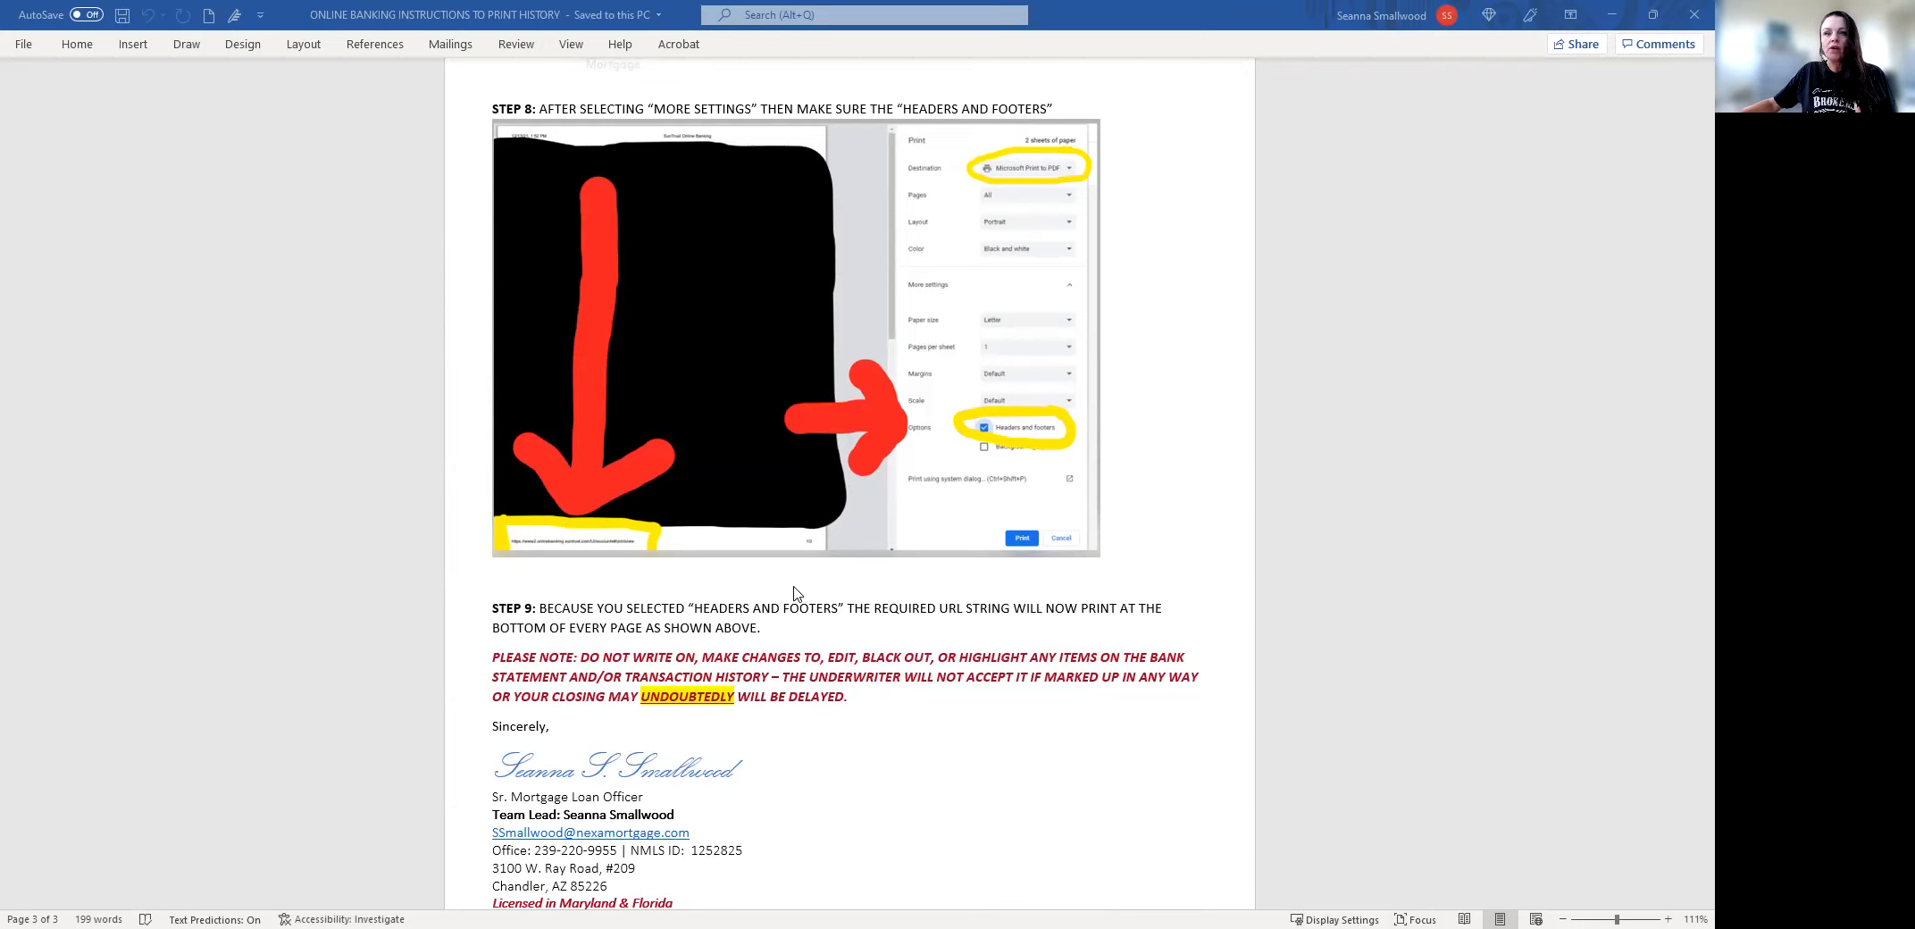
{"action": "mouse_move", "coordinate": [849, 620]}
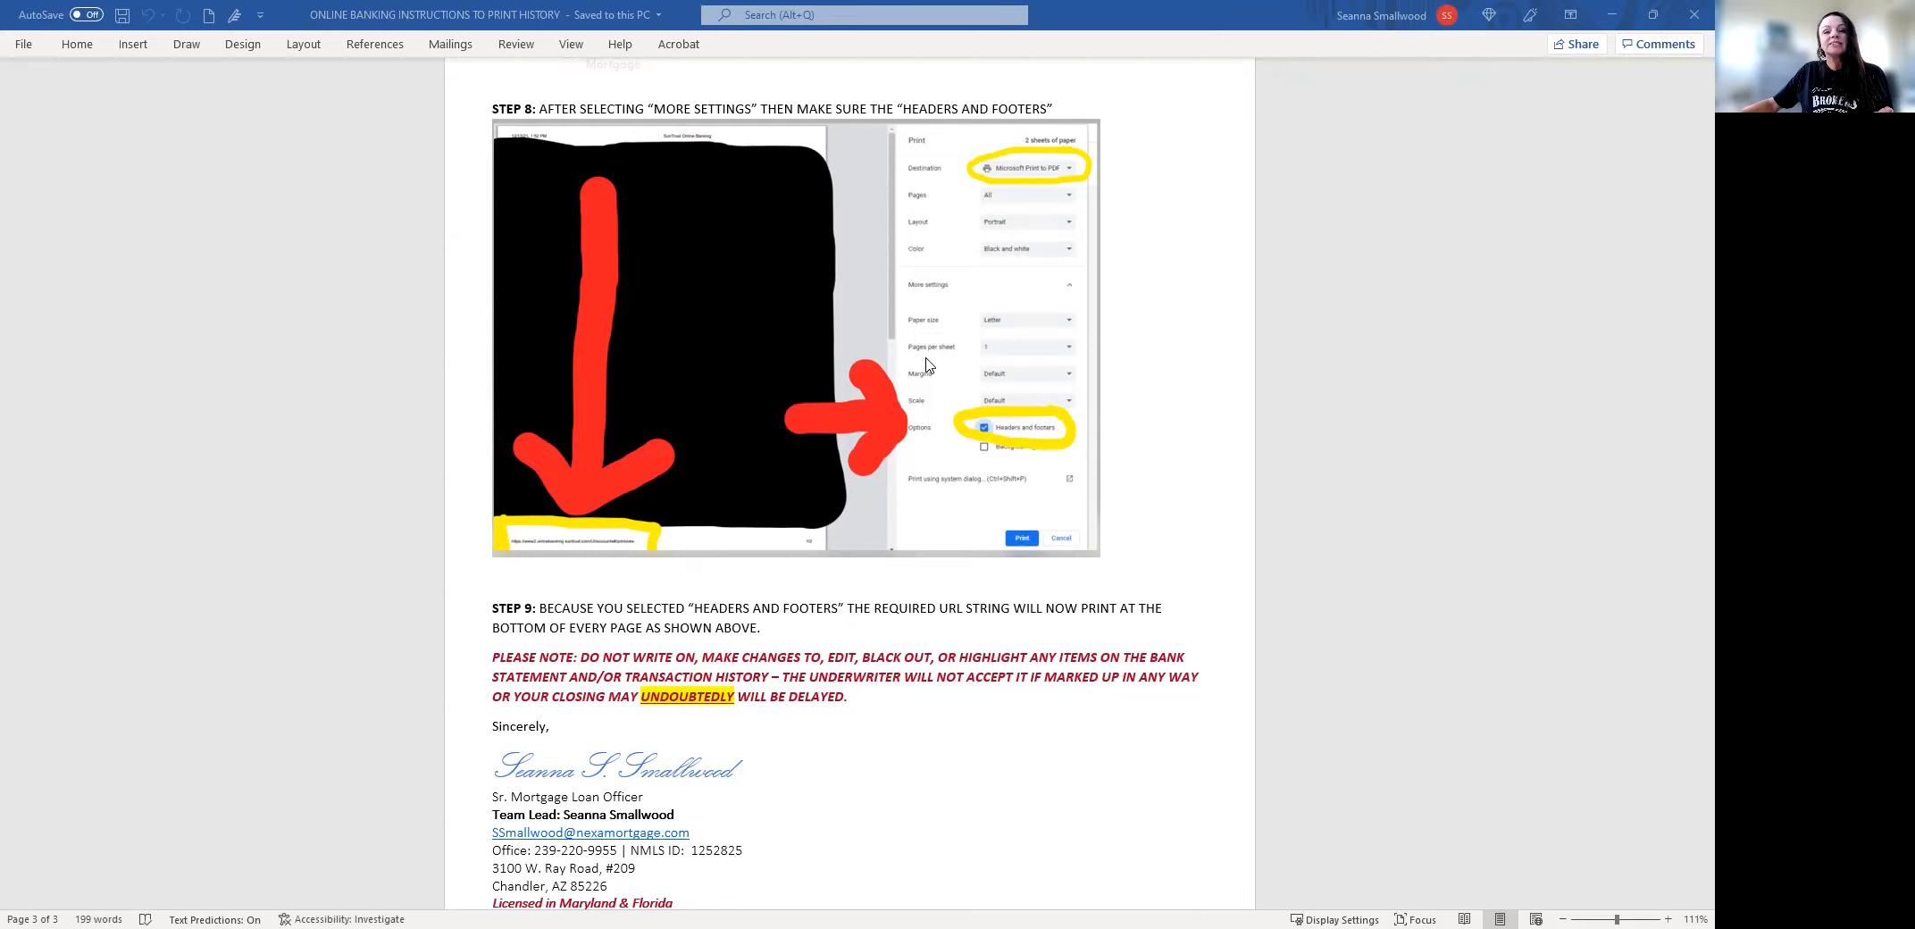
{"action": "mouse_move", "coordinate": [896, 453]}
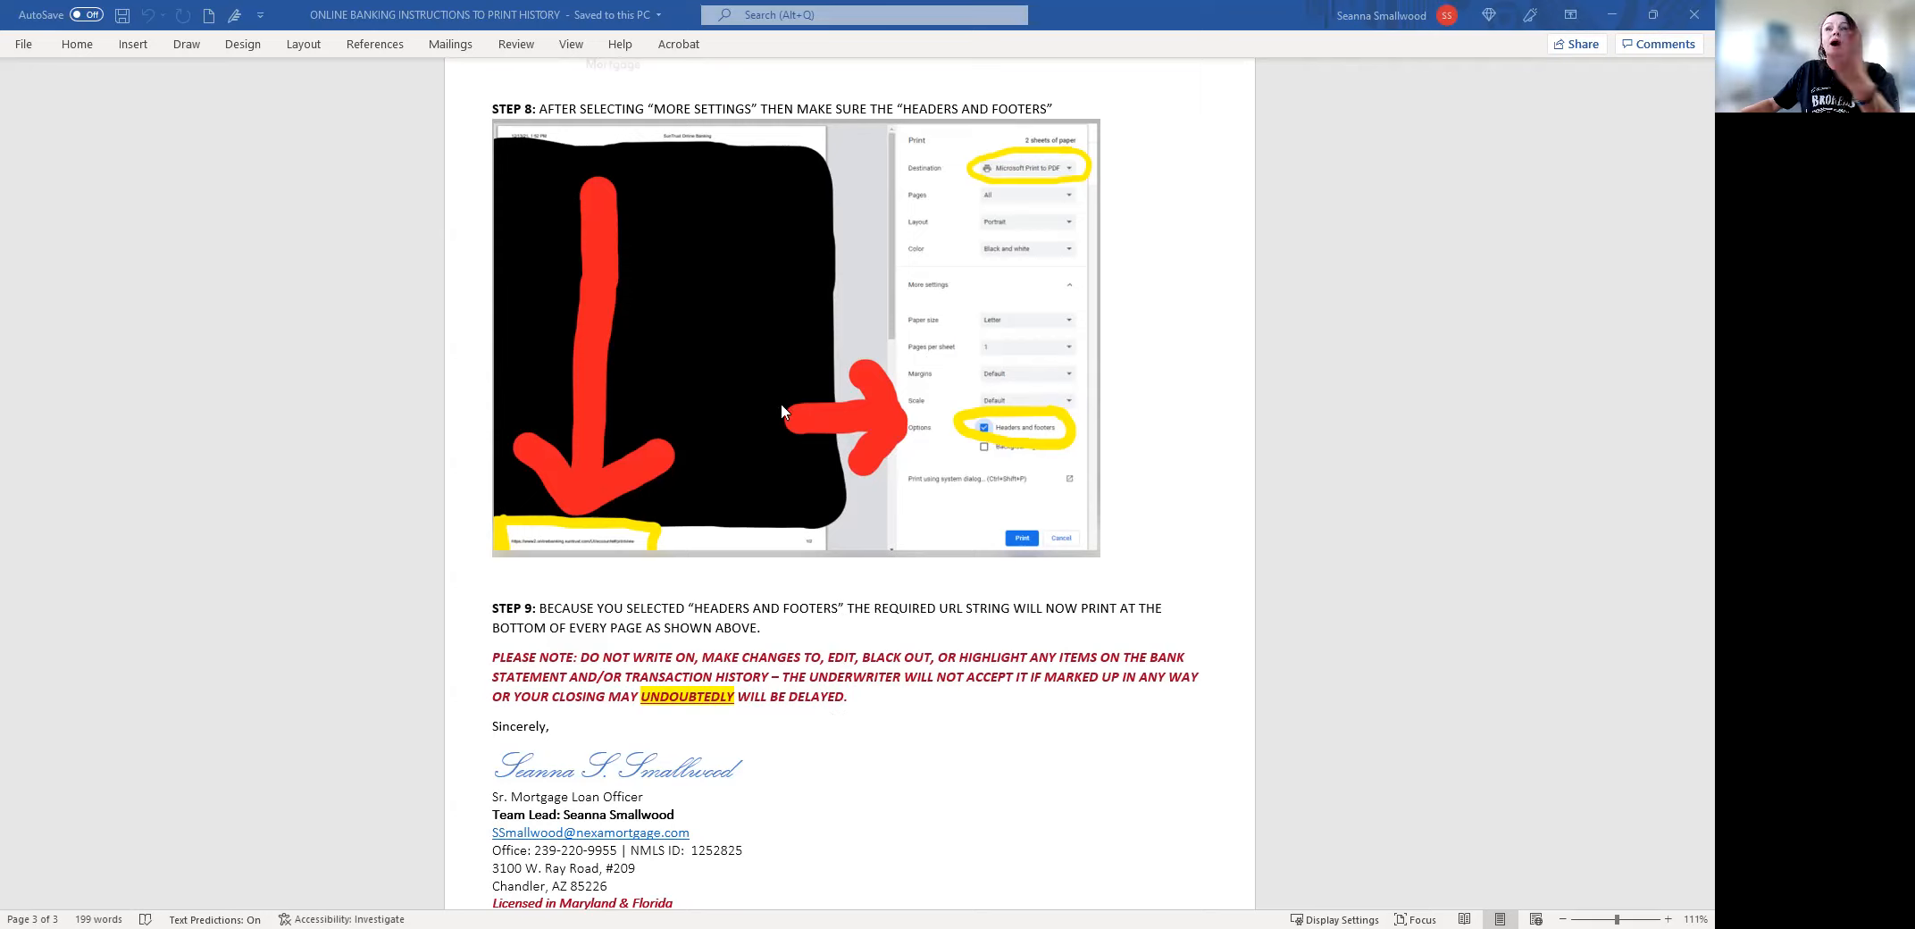
{"action": "mouse_move", "coordinate": [913, 670]}
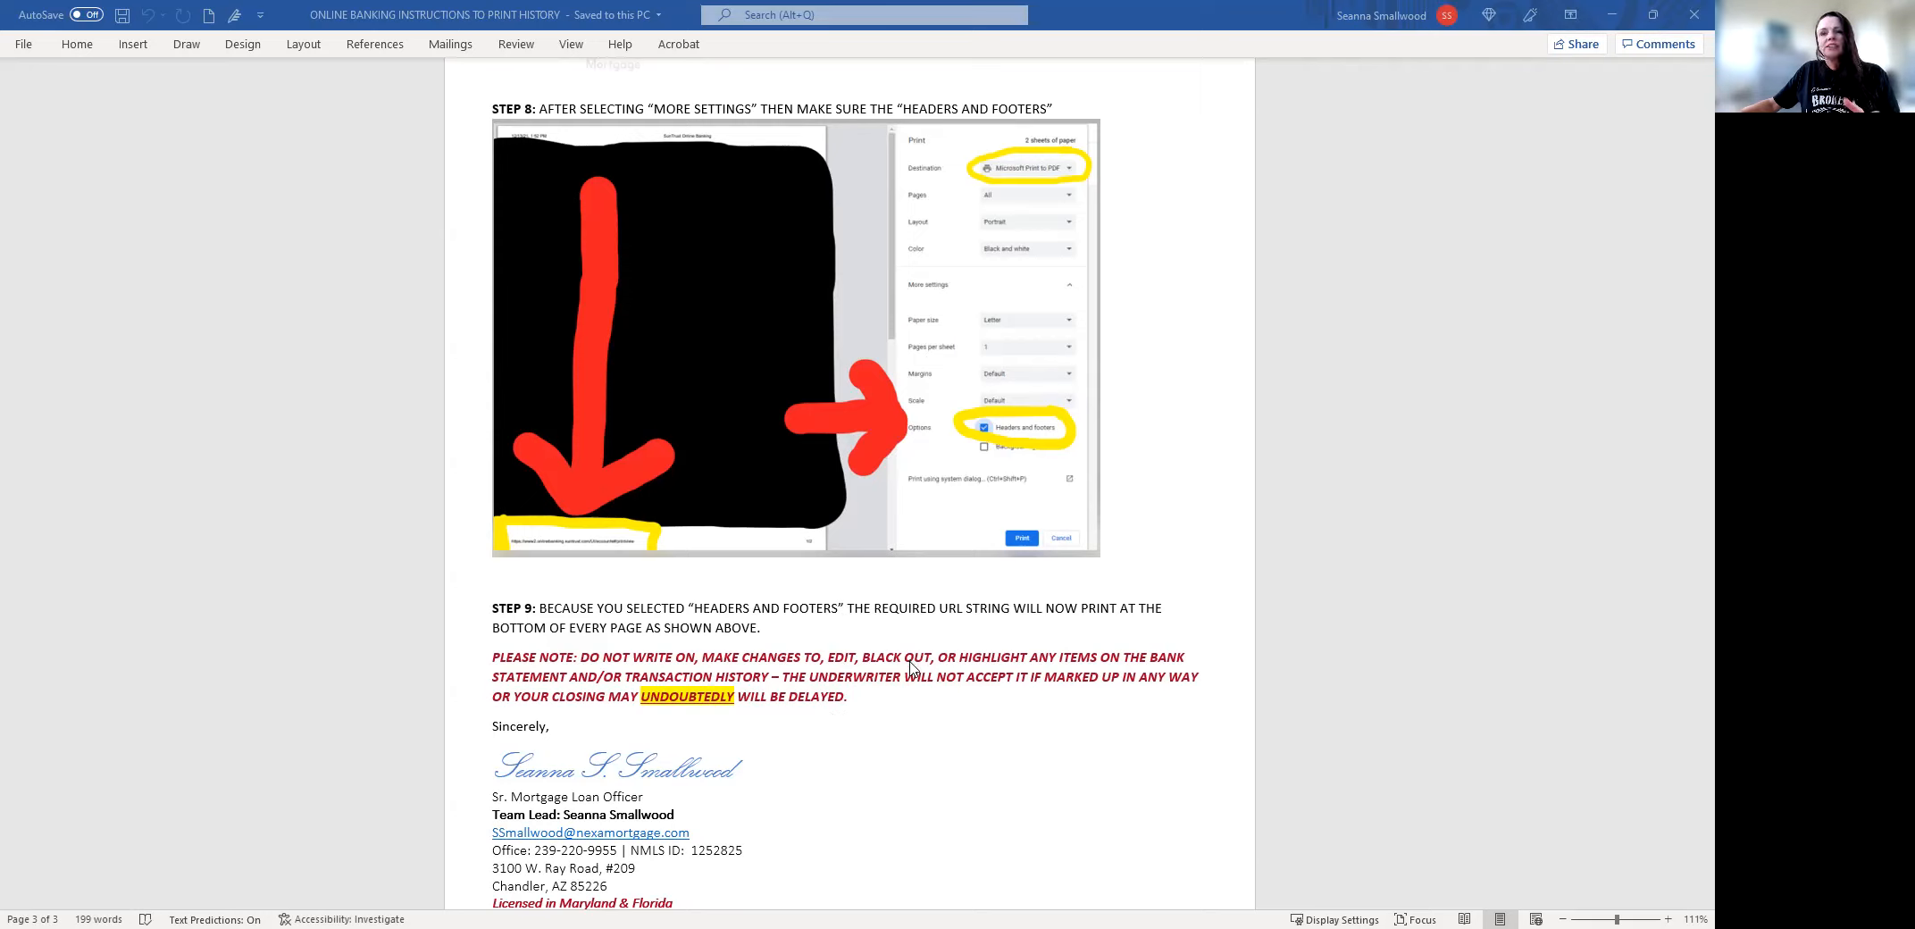
{"action": "mouse_move", "coordinate": [910, 686]}
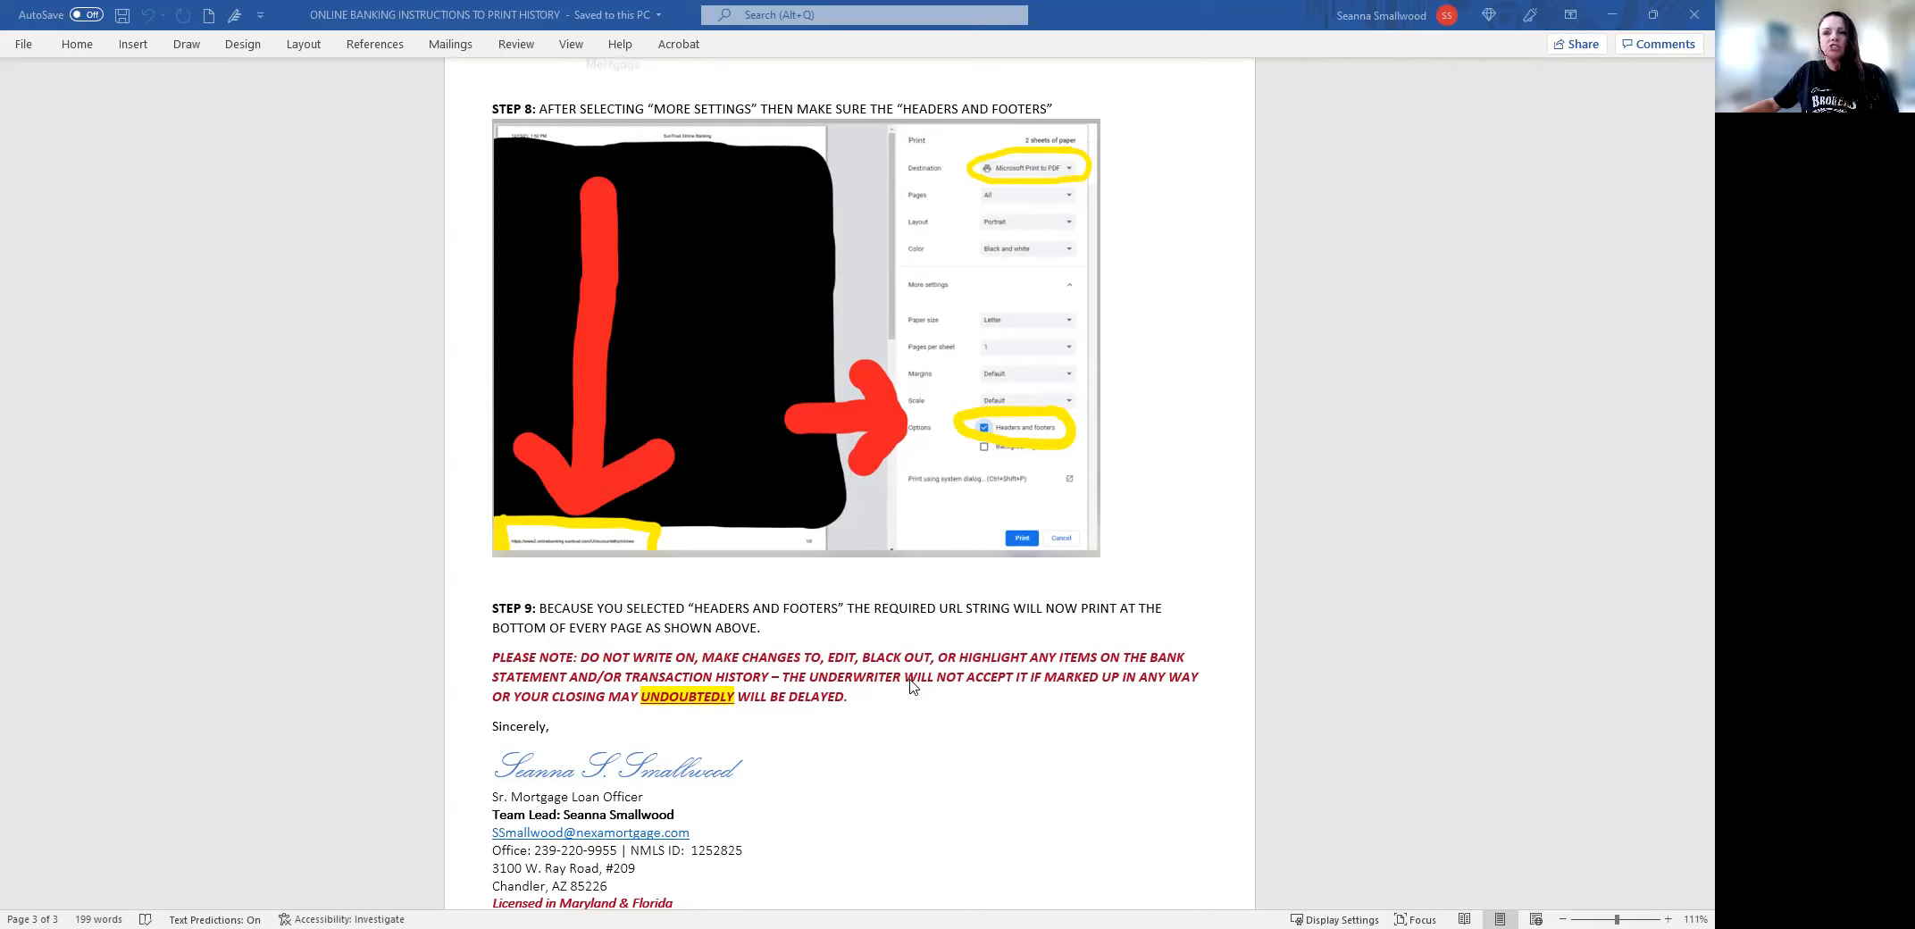
{"action": "mouse_move", "coordinate": [905, 650]}
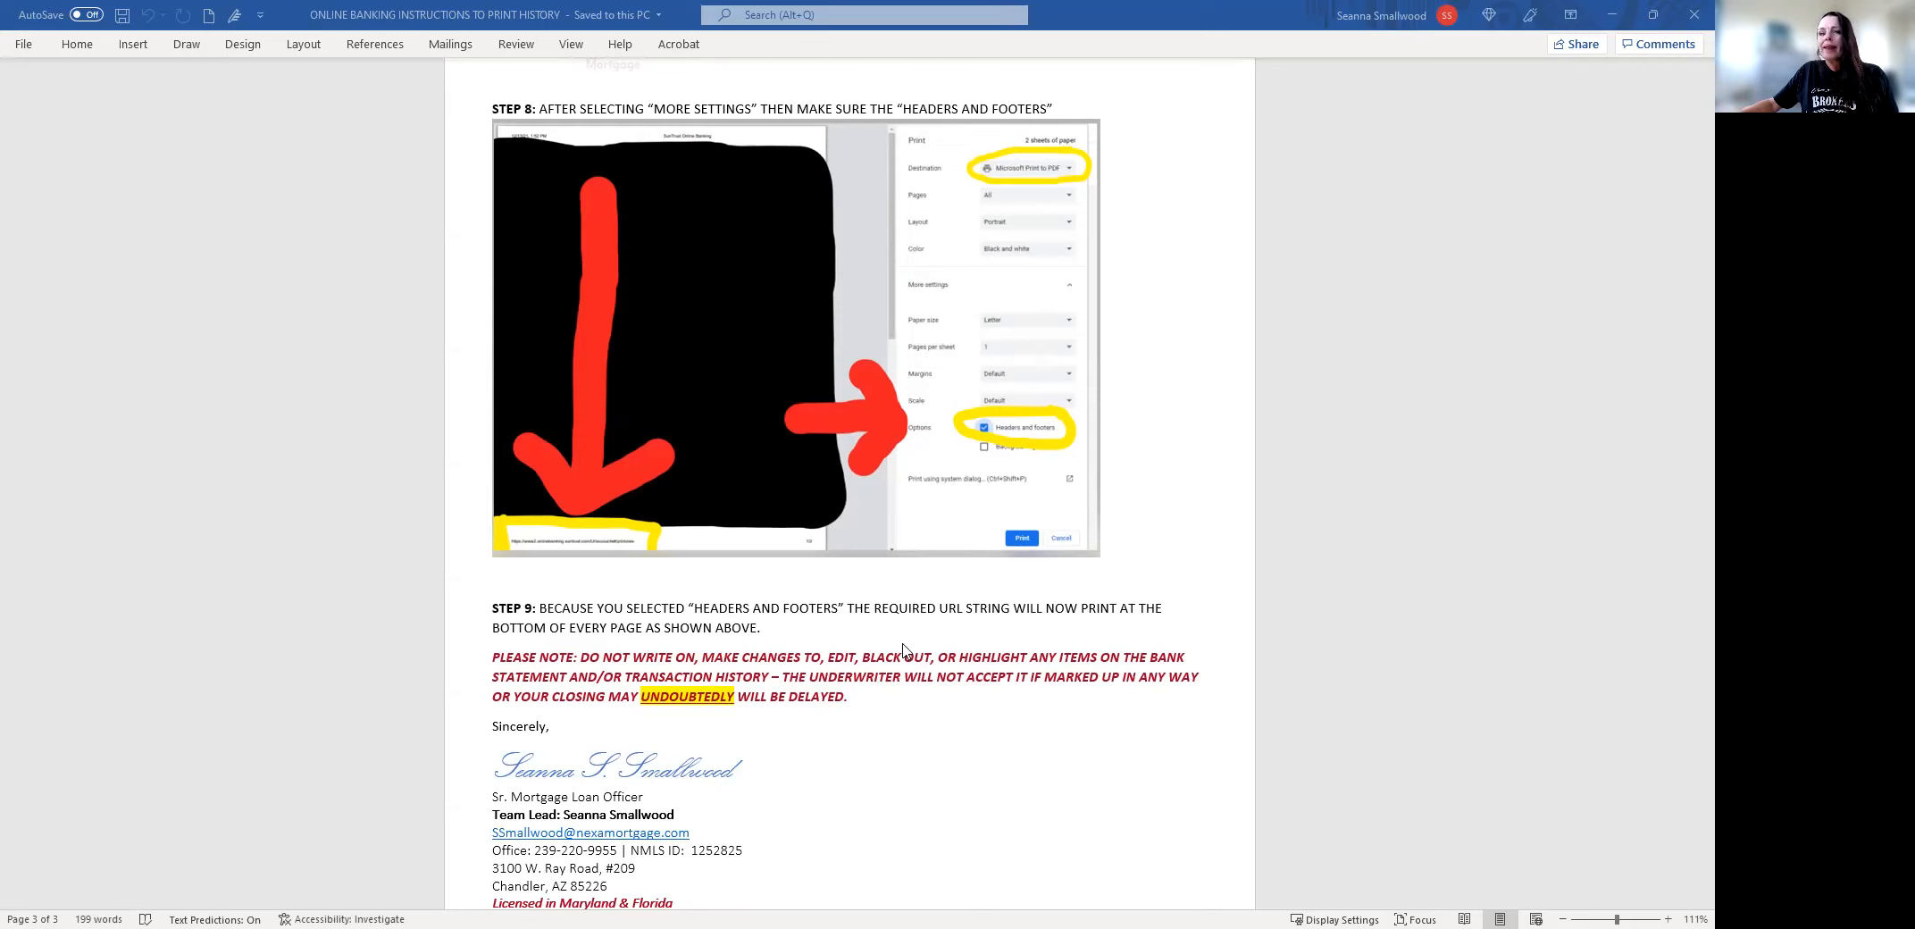
{"action": "mouse_move", "coordinate": [904, 650]}
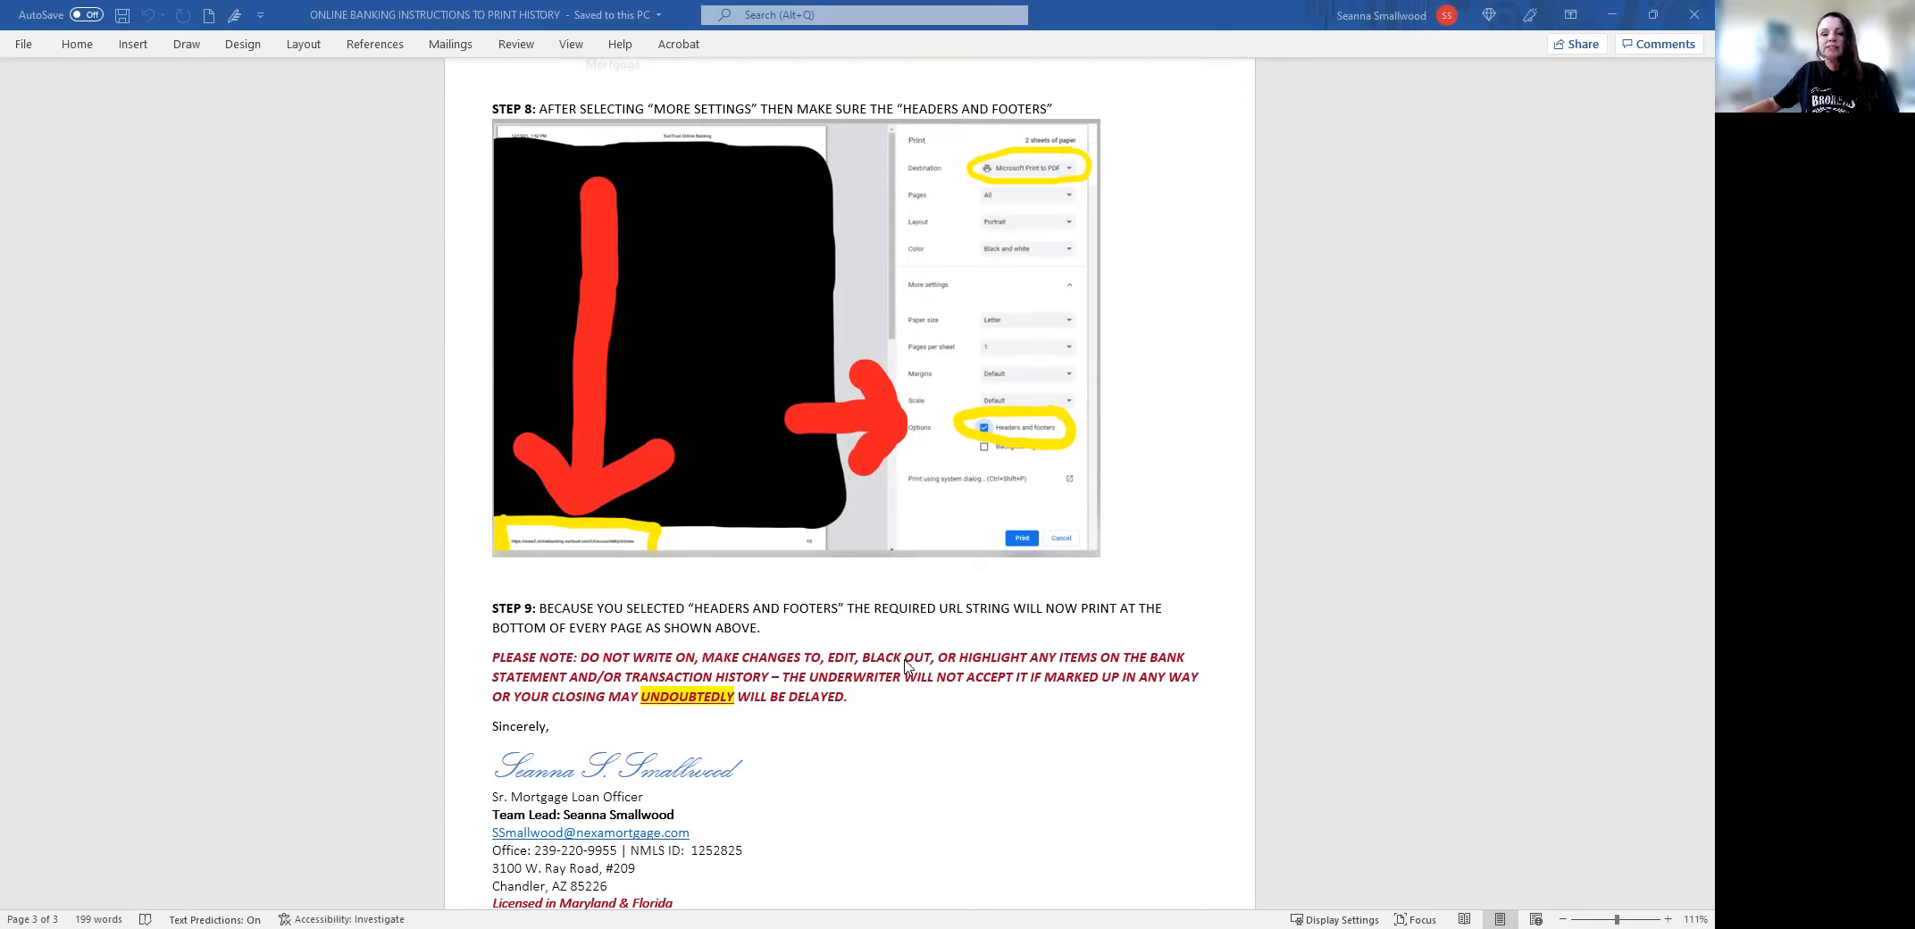
{"action": "mouse_move", "coordinate": [915, 692]}
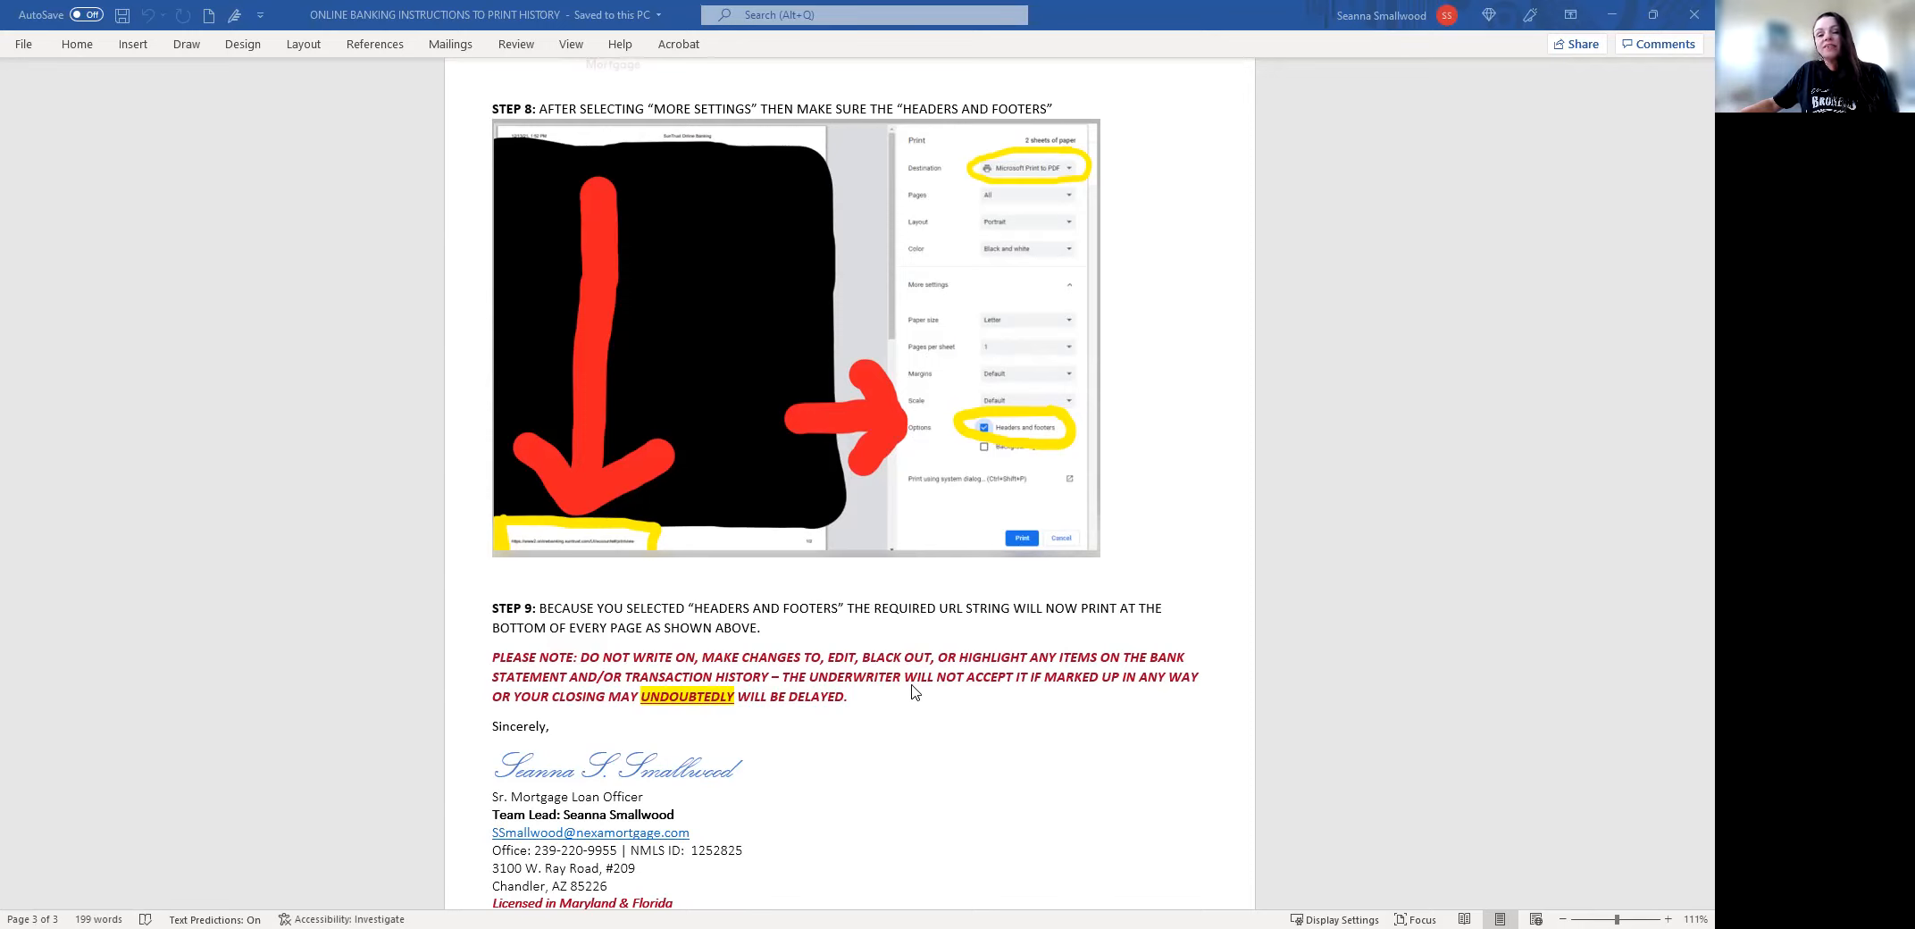
{"action": "mouse_move", "coordinate": [935, 673]}
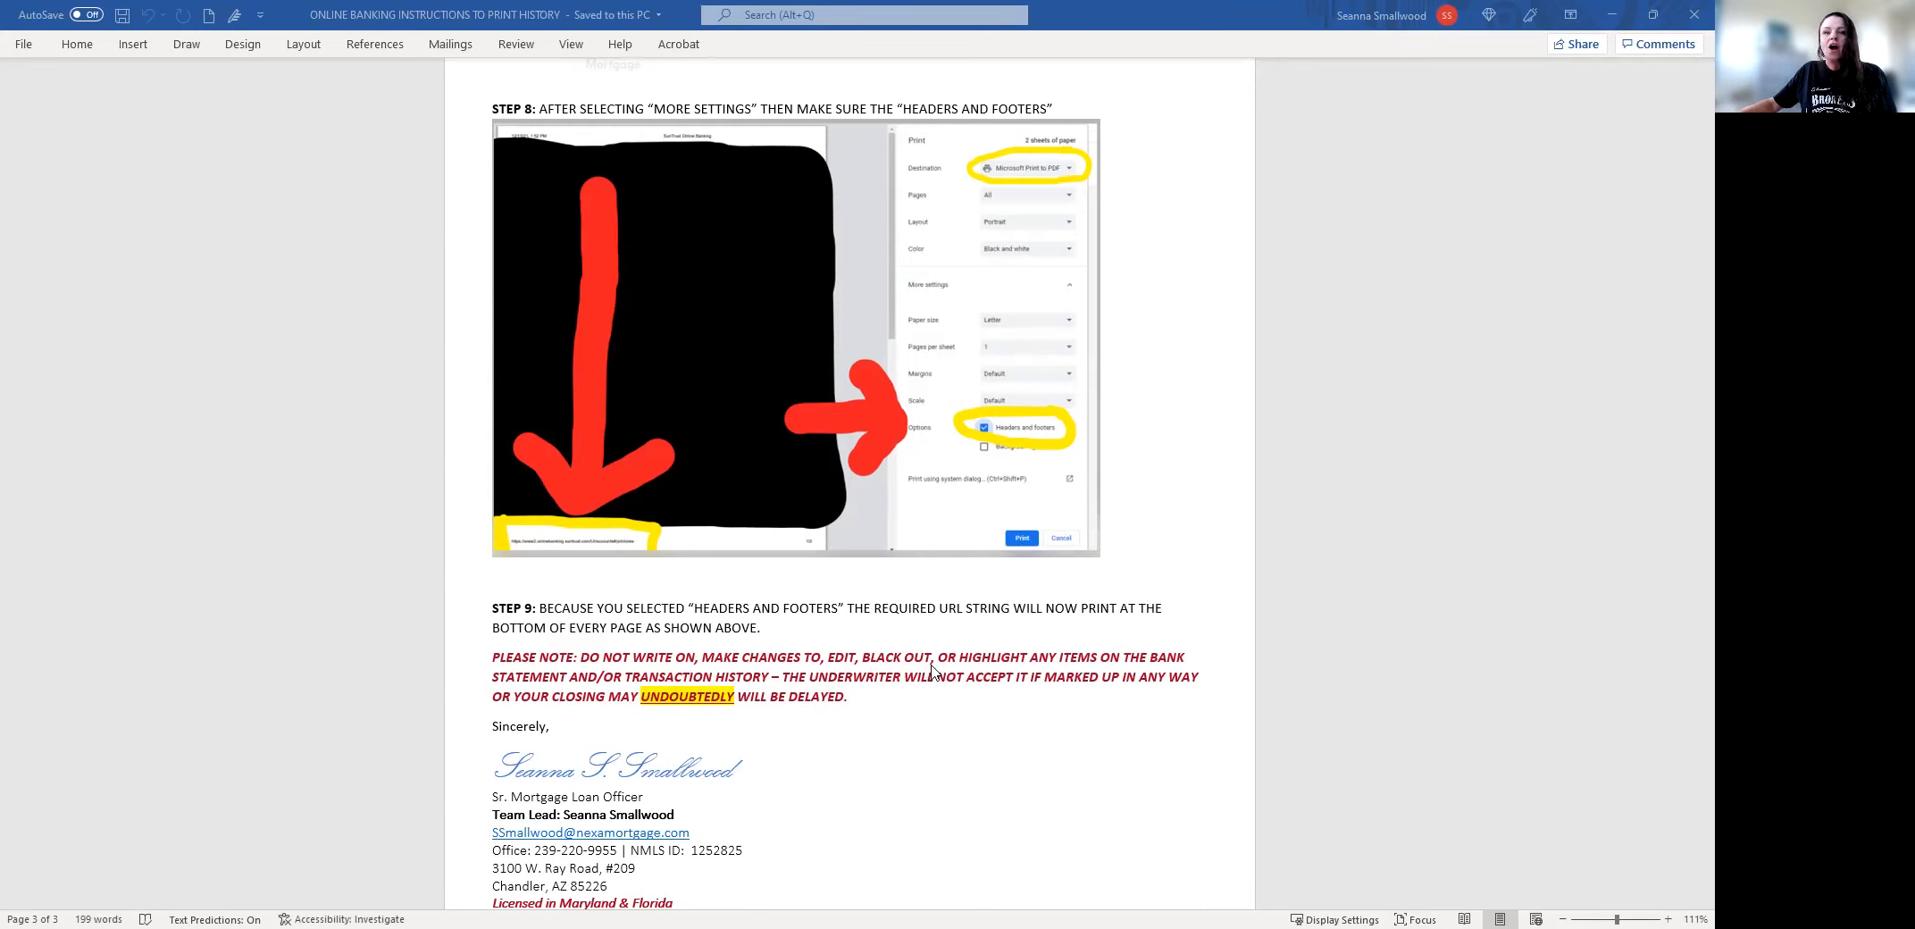
{"action": "scroll", "scroll_direction": "down", "scroll_amount": 3}
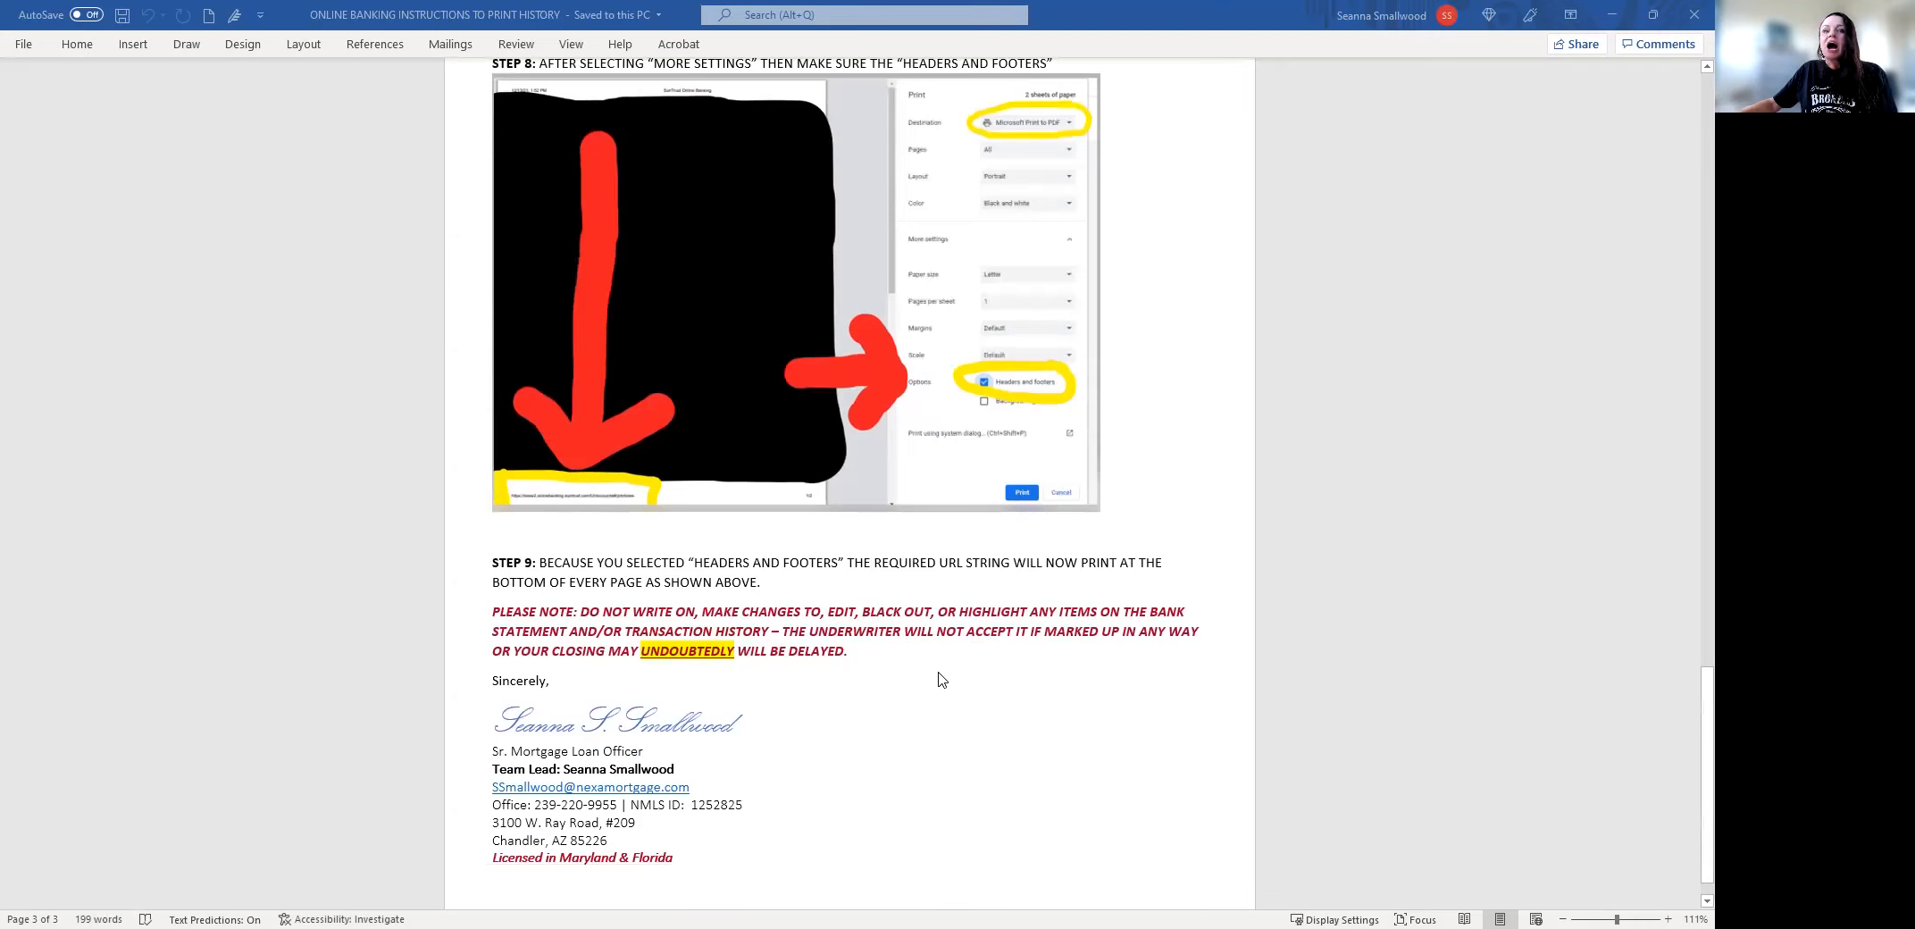
{"action": "mouse_move", "coordinate": [927, 679]}
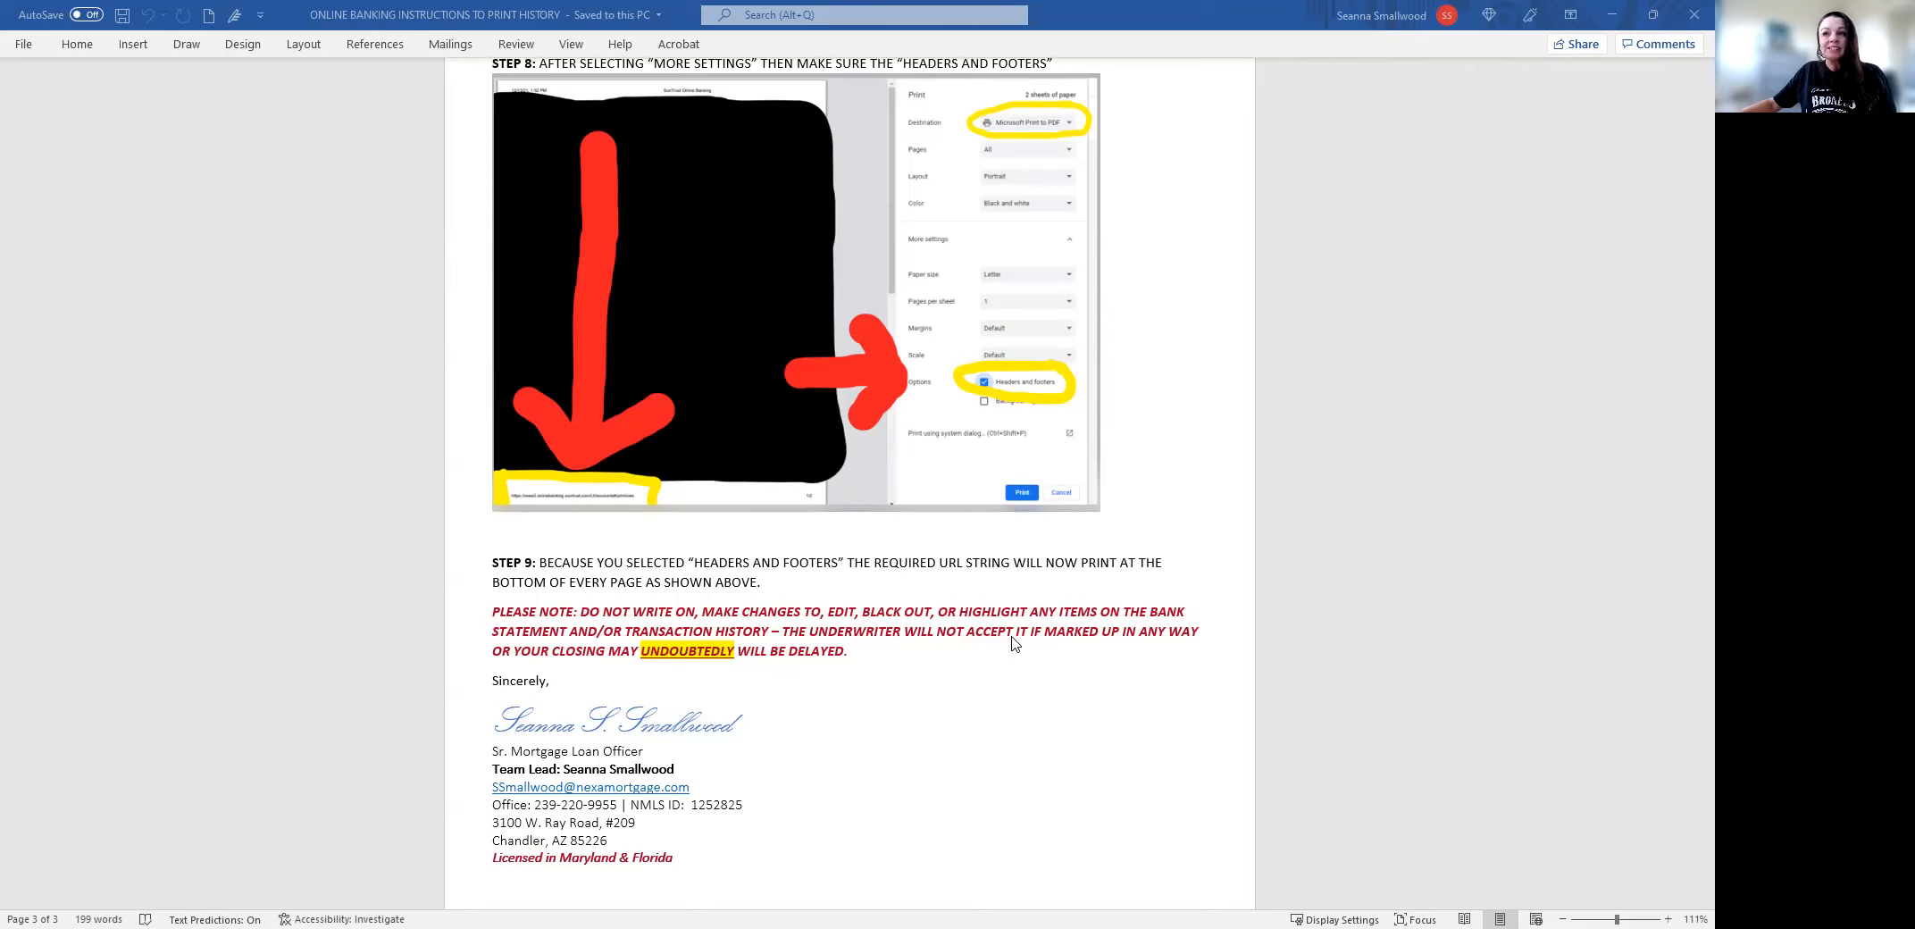
{"action": "mouse_move", "coordinate": [1020, 644]}
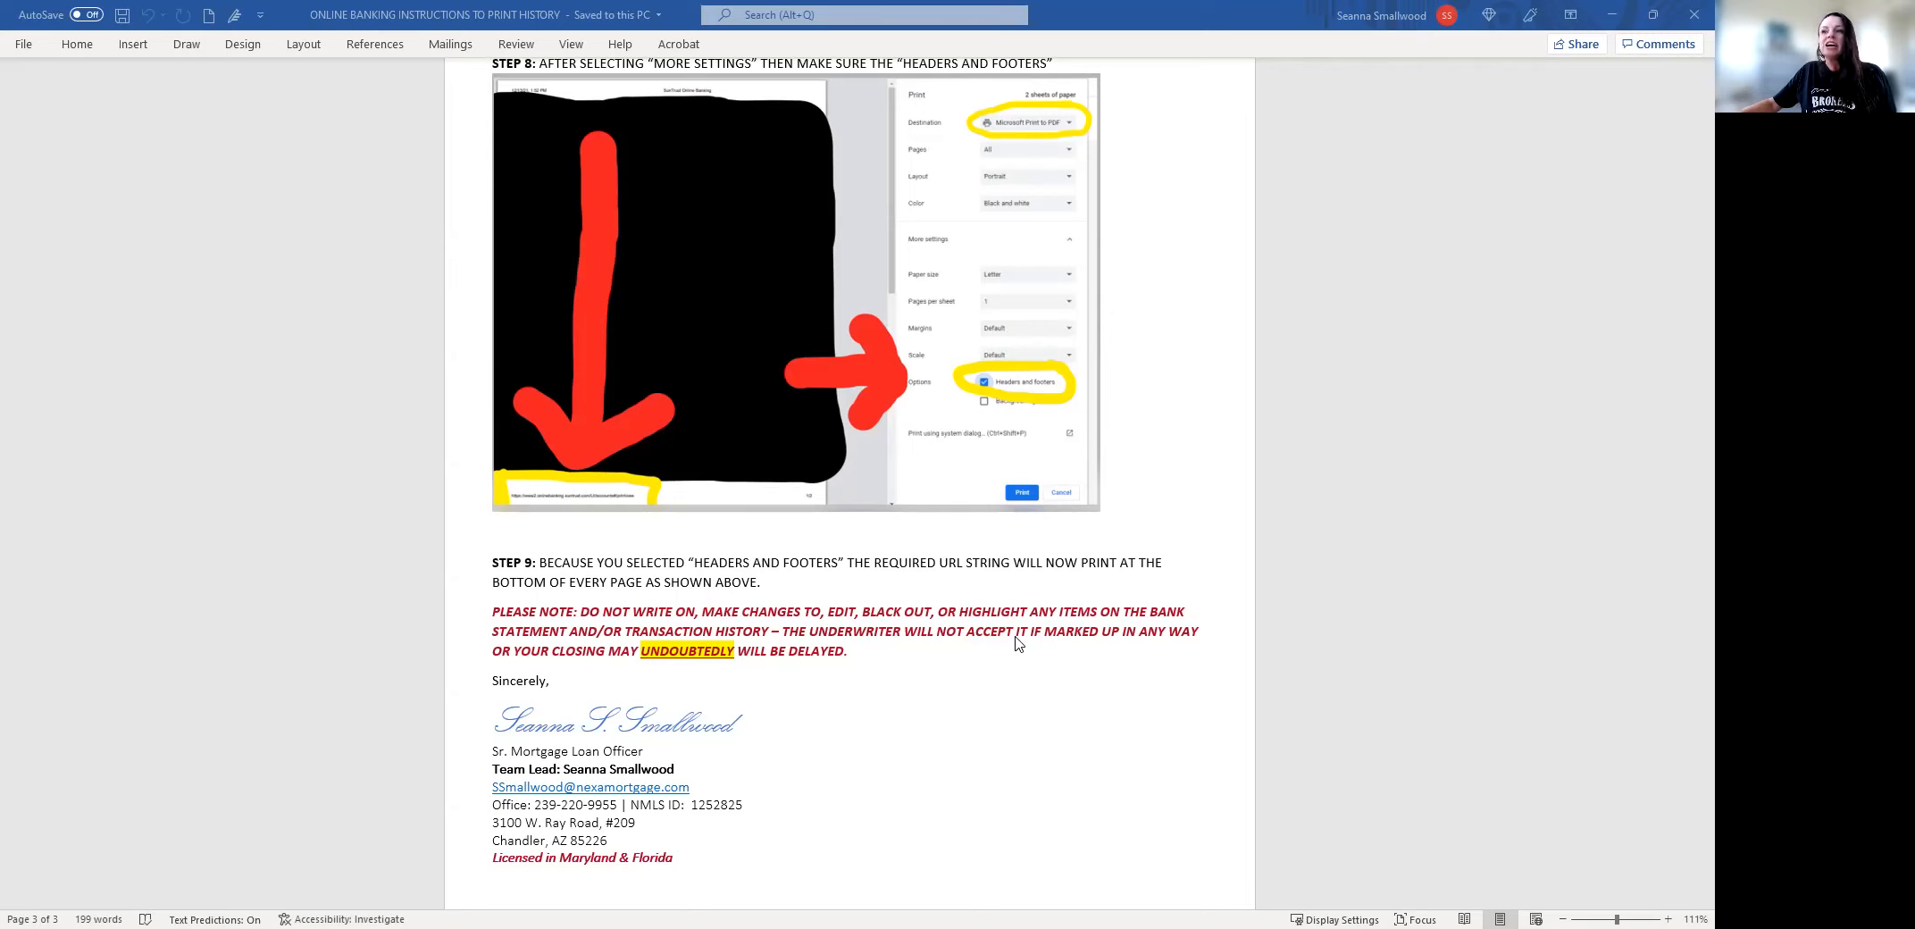
{"action": "mouse_move", "coordinate": [970, 649]}
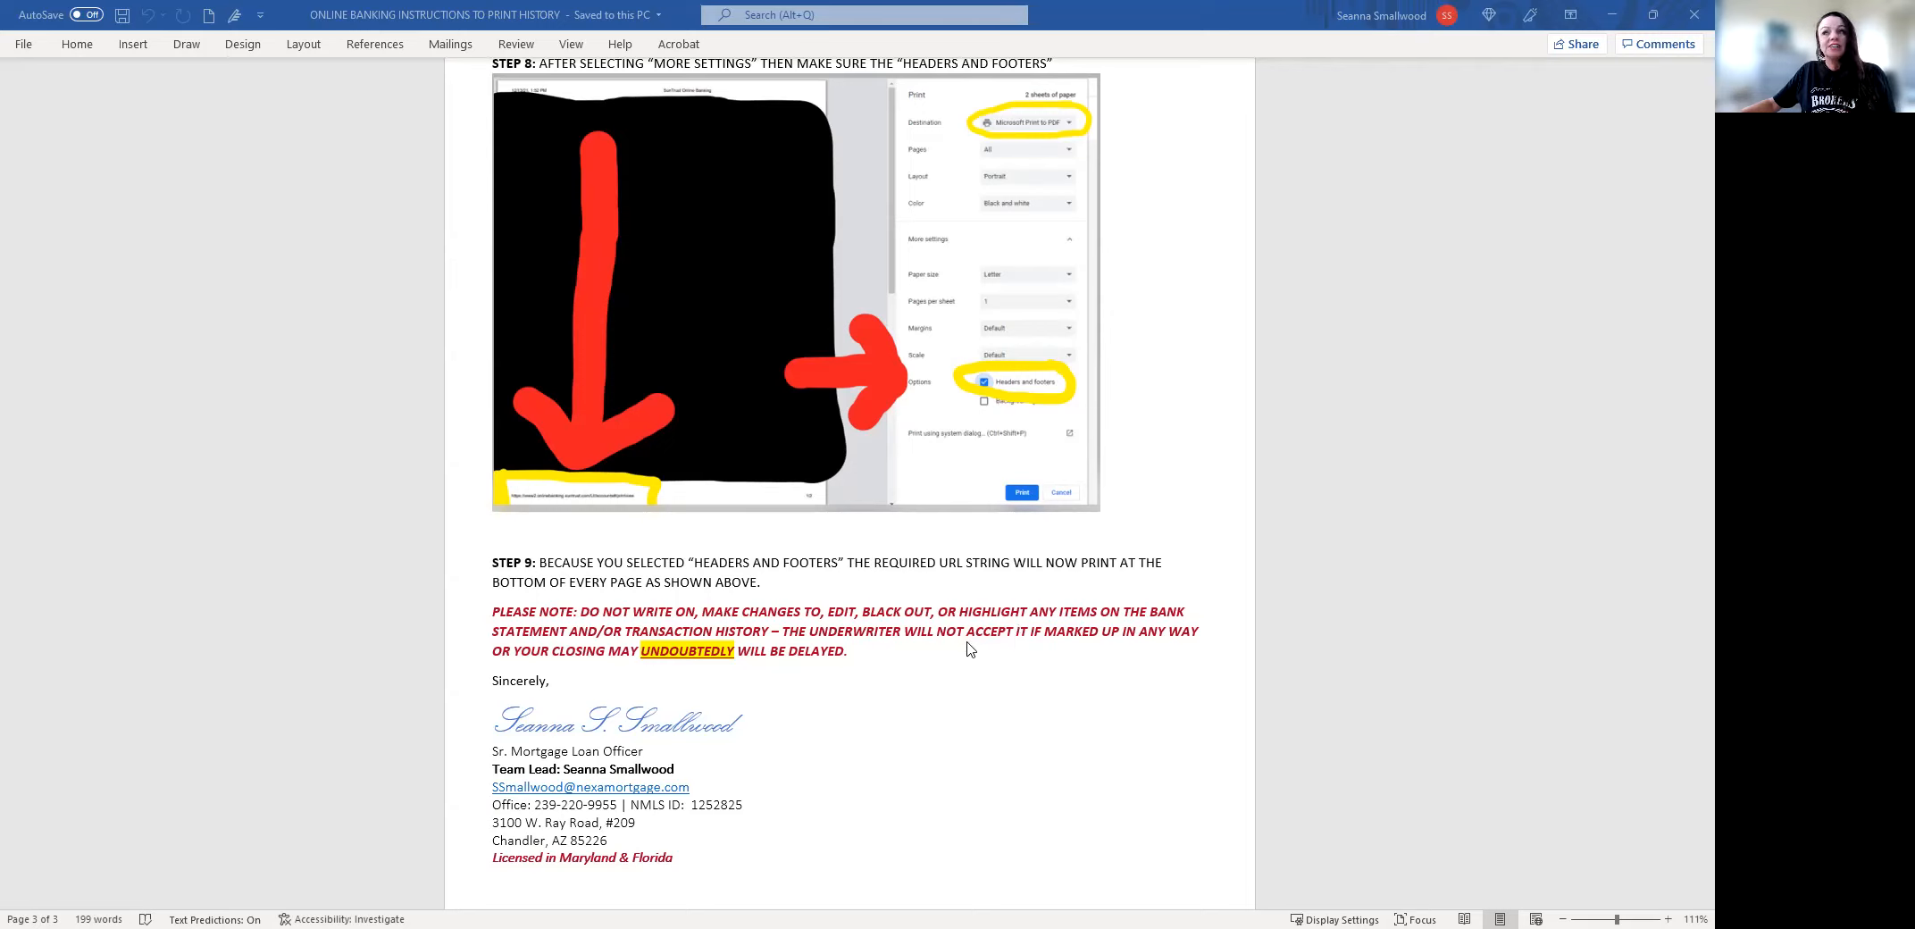
{"action": "mouse_move", "coordinate": [961, 707]}
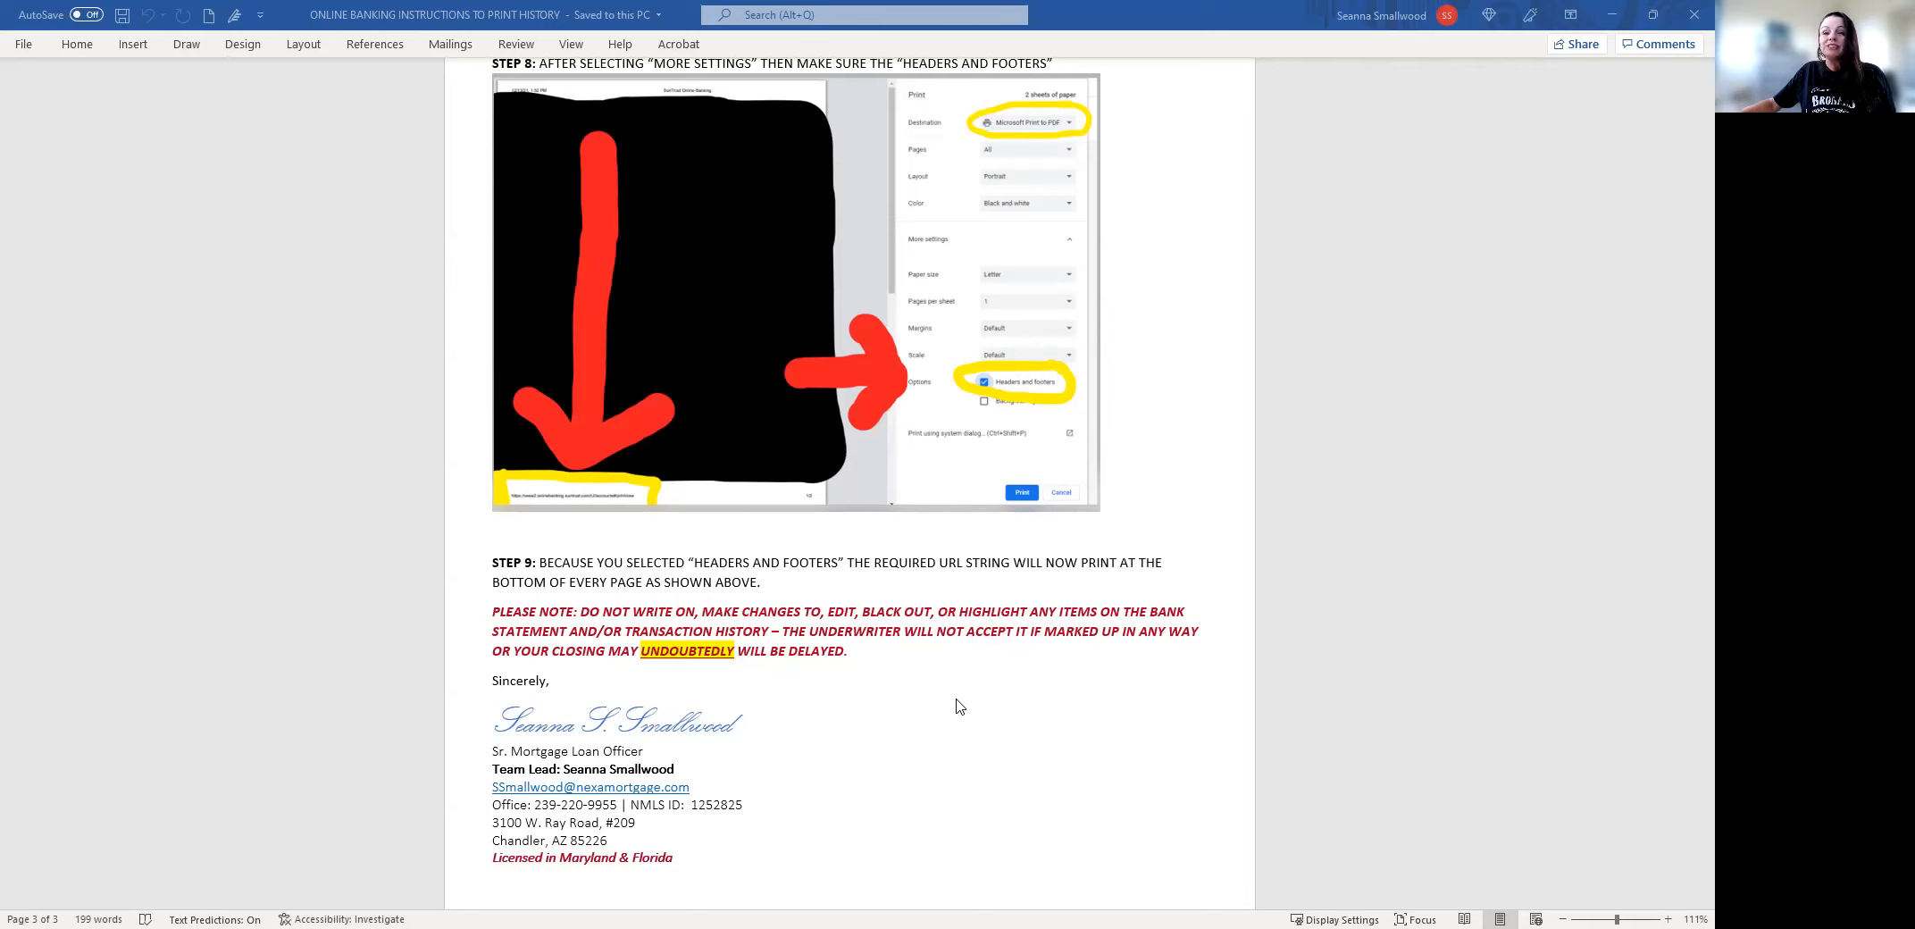